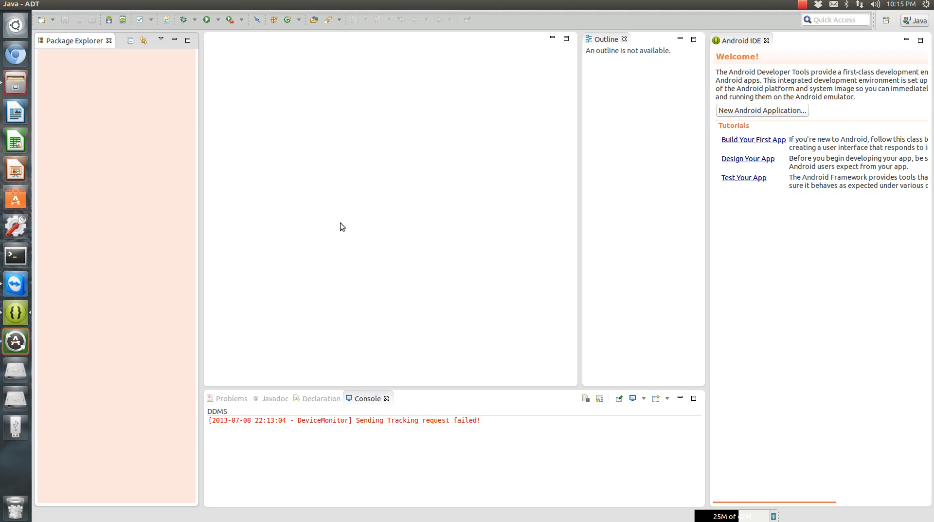
pyautogui.moveTo(341, 224)
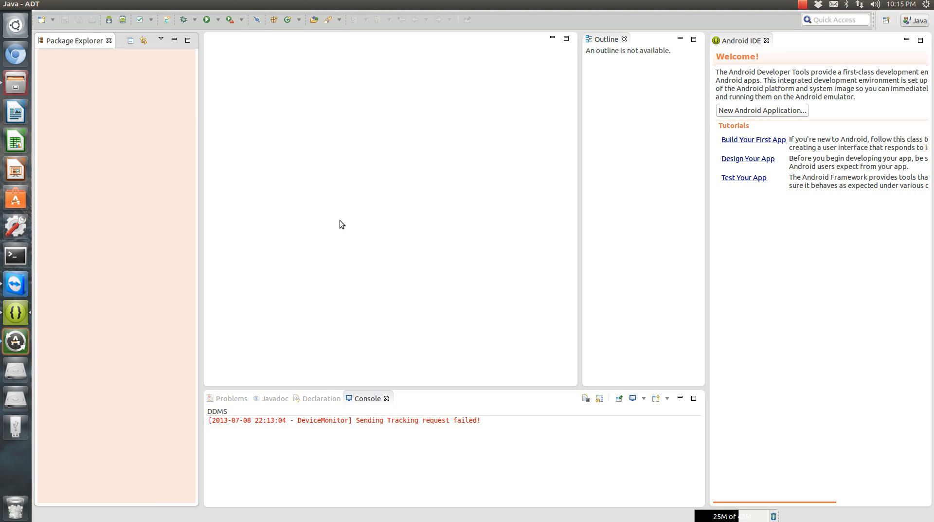
pyautogui.moveTo(125, 170)
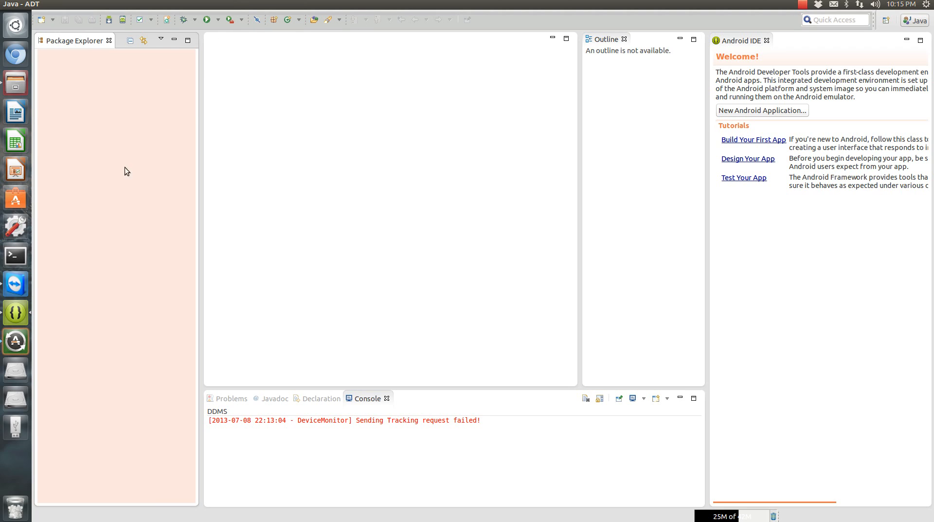
pyautogui.moveTo(198, 113)
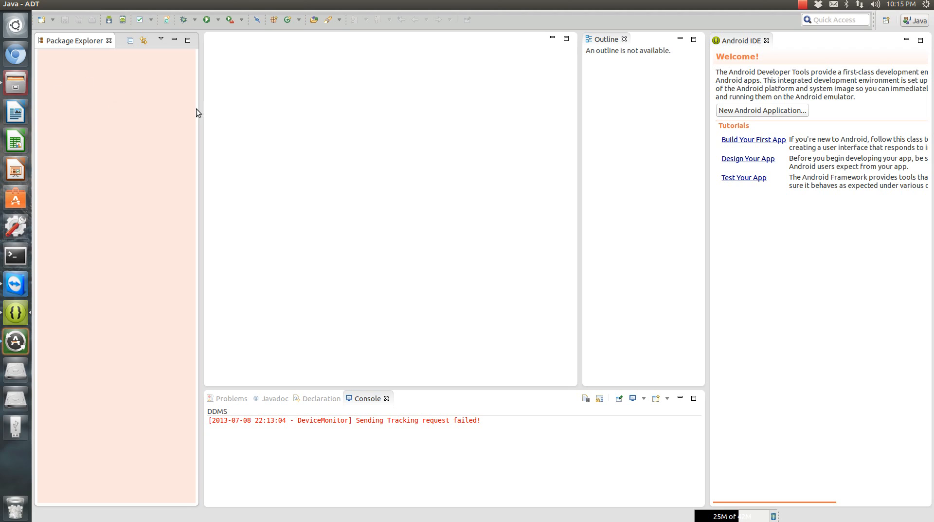
pyautogui.moveTo(18, 279)
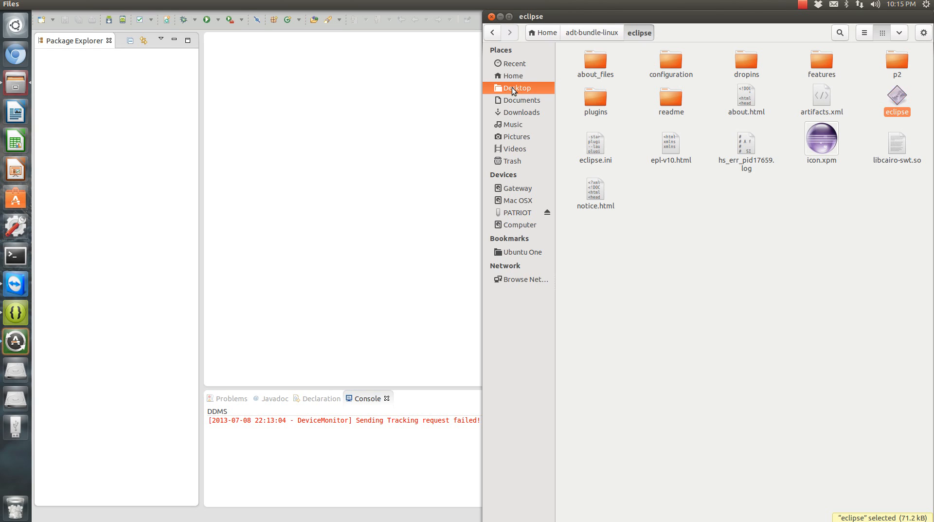
# Select the ActionBarSherlock and SlidingMenu zip archives in Desktop/Test Downloads and Extract Here
pyautogui.click(514, 88)
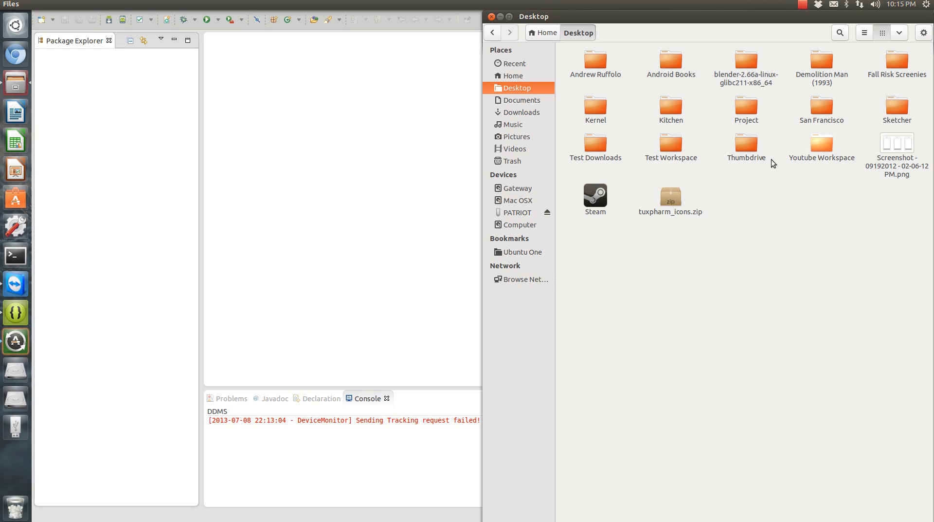
pyautogui.moveTo(591, 146)
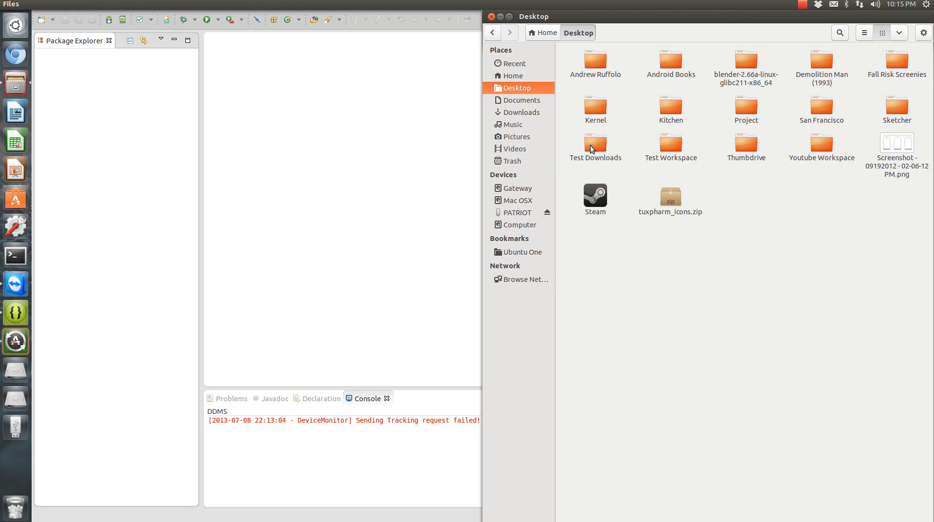
pyautogui.doubleClick(596, 141)
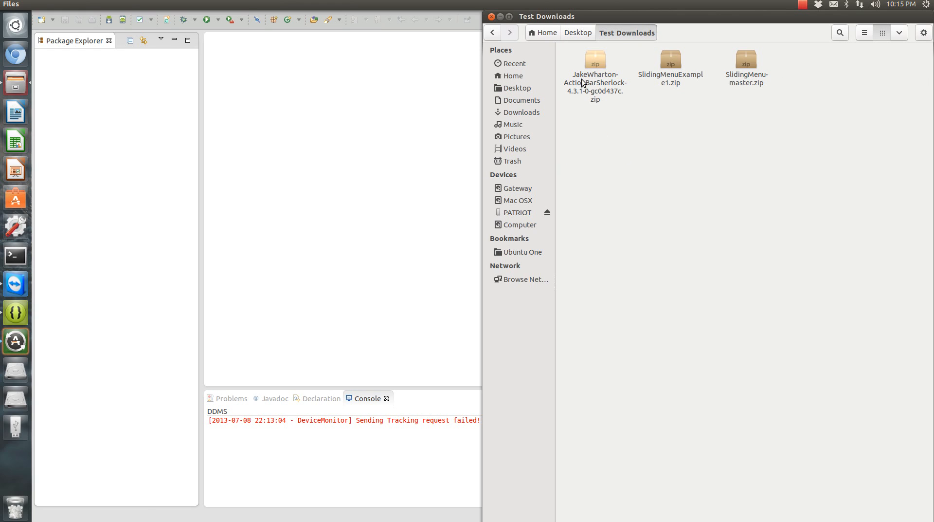
pyautogui.moveTo(636, 58)
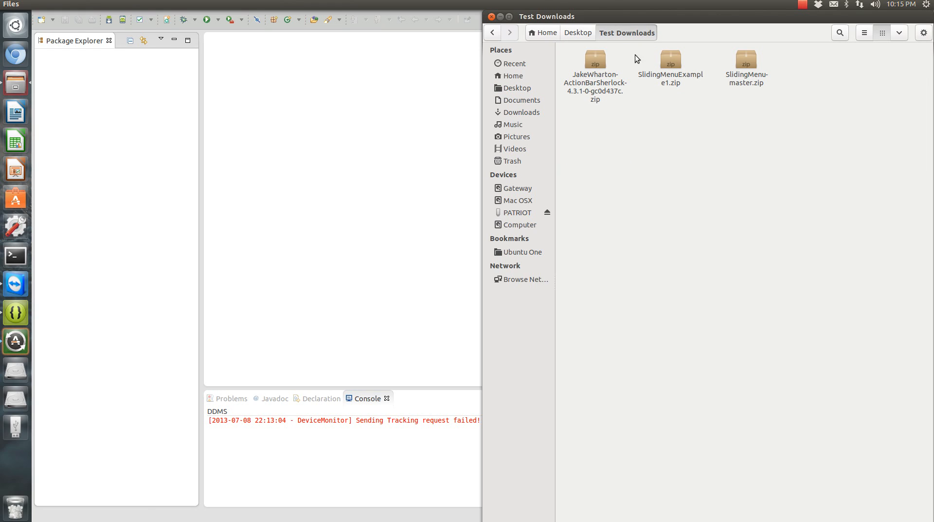
pyautogui.click(670, 62)
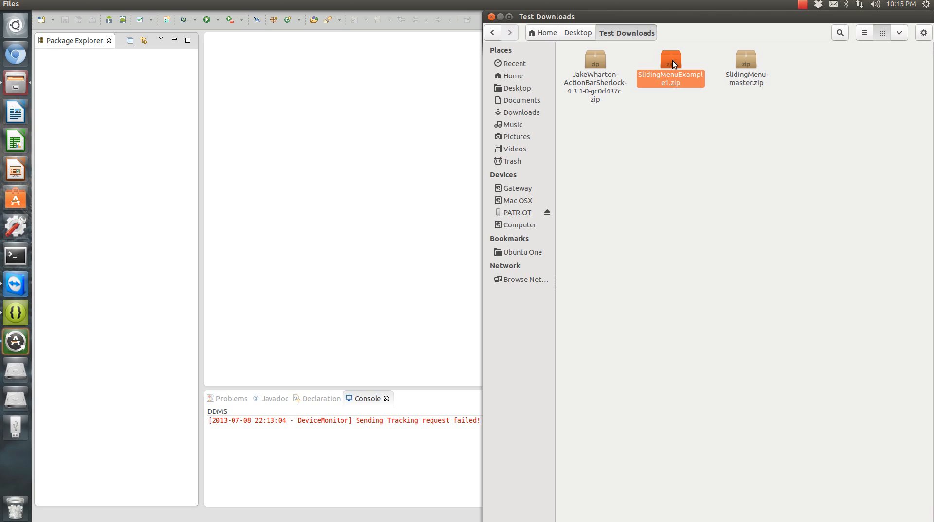
pyautogui.click(596, 64)
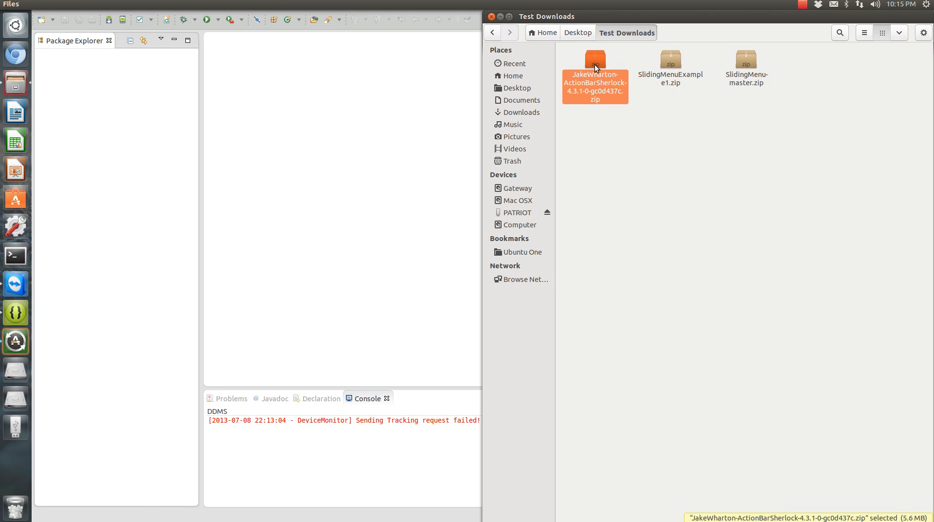
pyautogui.click(746, 61)
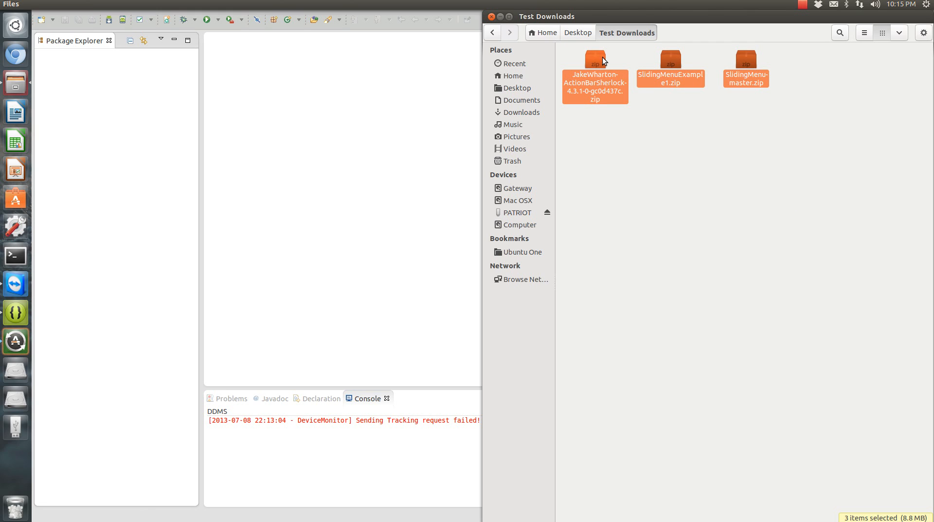
pyautogui.rightClick(604, 60)
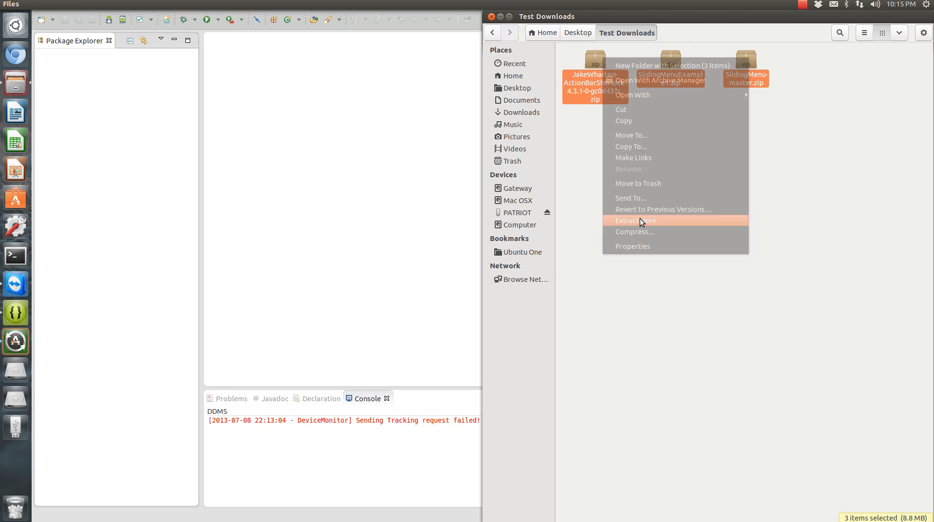
pyautogui.click(635, 220)
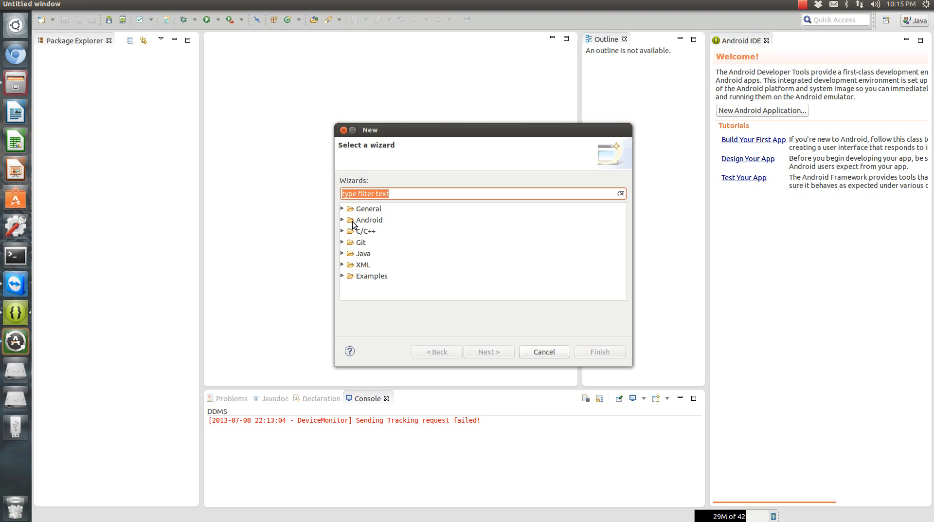
# Choose Android Project from Existing Code under the Android wizard category
pyautogui.click(343, 220)
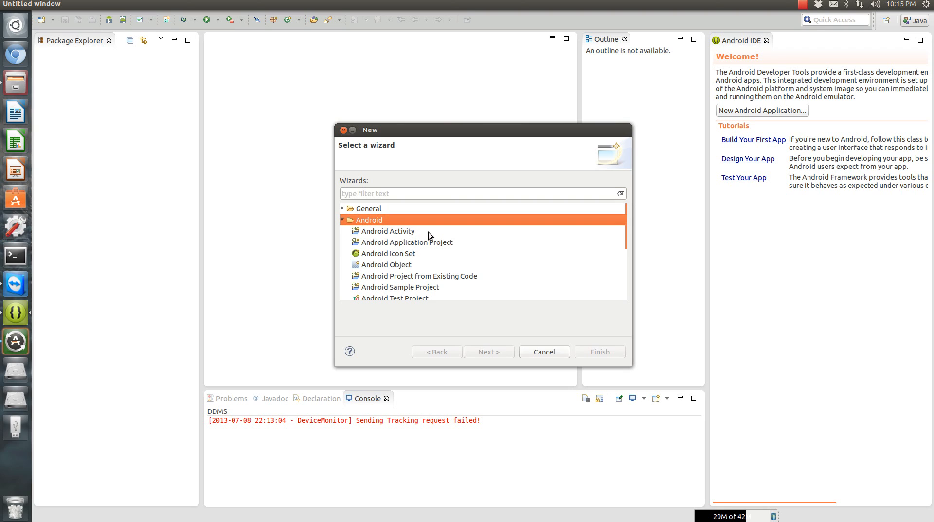
pyautogui.moveTo(416, 255)
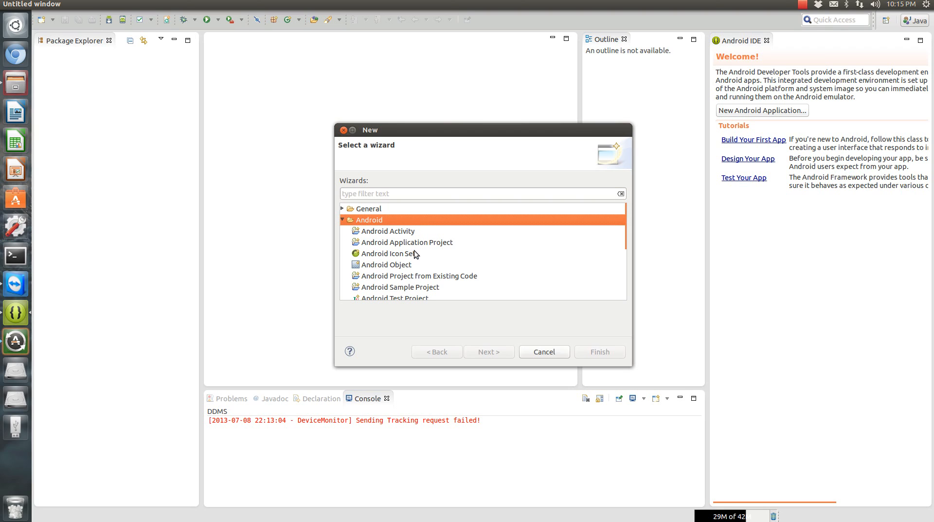
pyautogui.moveTo(415, 249)
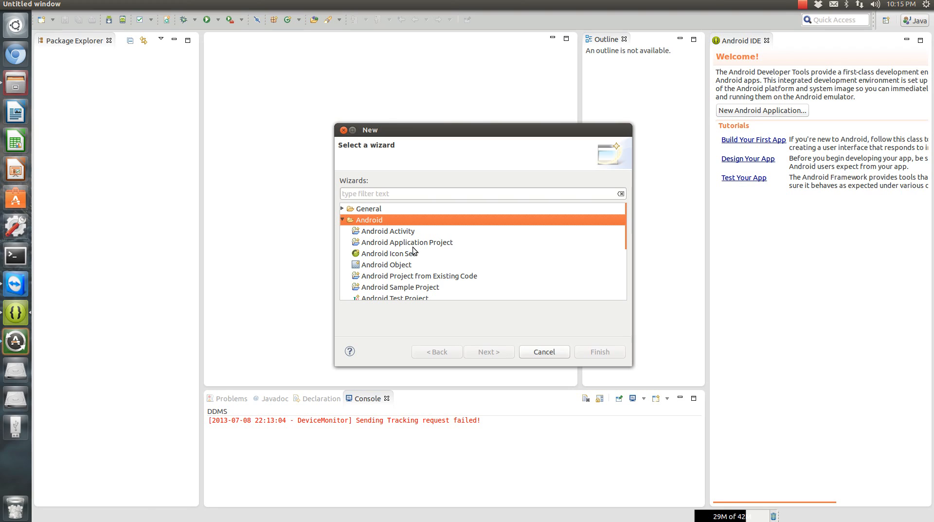
pyautogui.moveTo(420, 258)
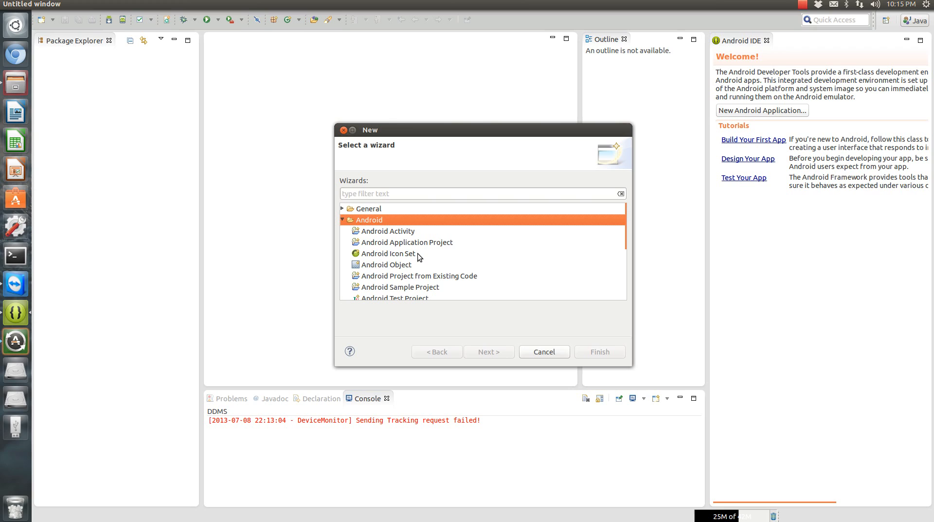
pyautogui.moveTo(409, 249)
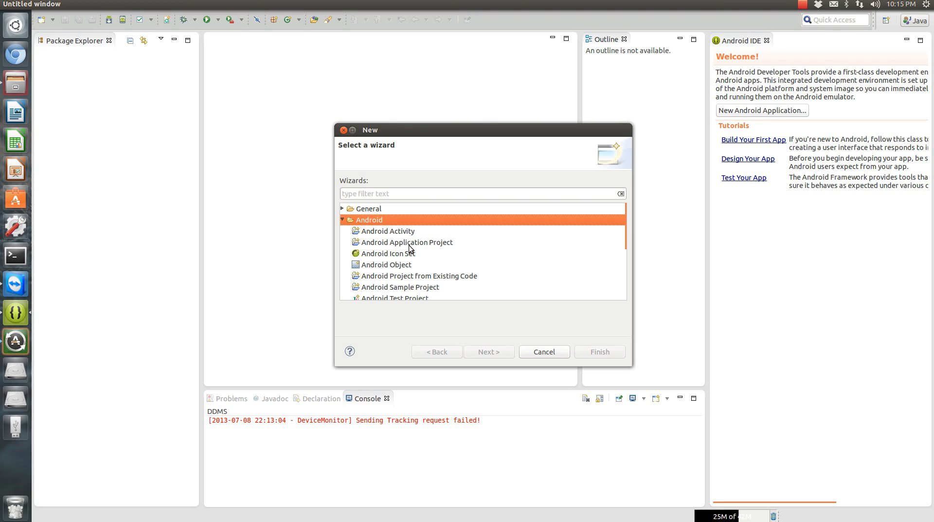
pyautogui.moveTo(390, 244)
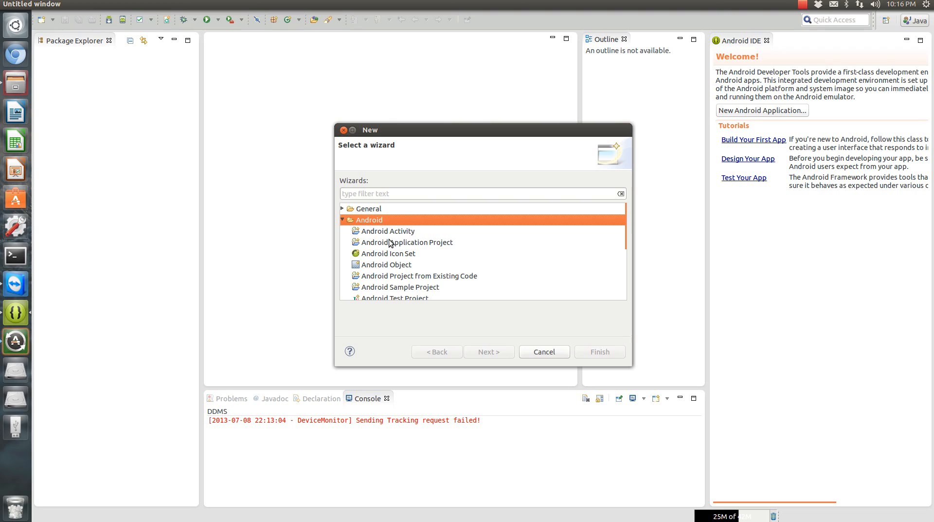
pyautogui.moveTo(379, 245)
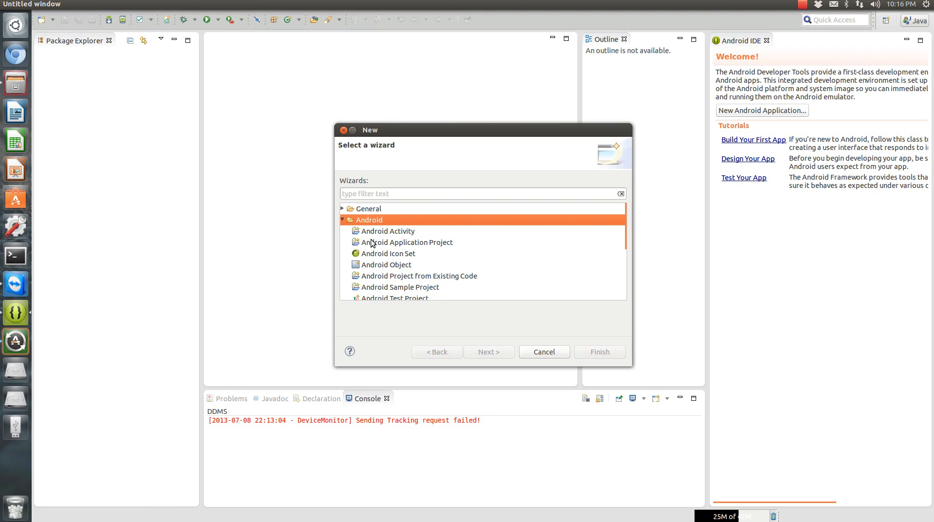
pyautogui.click(408, 242)
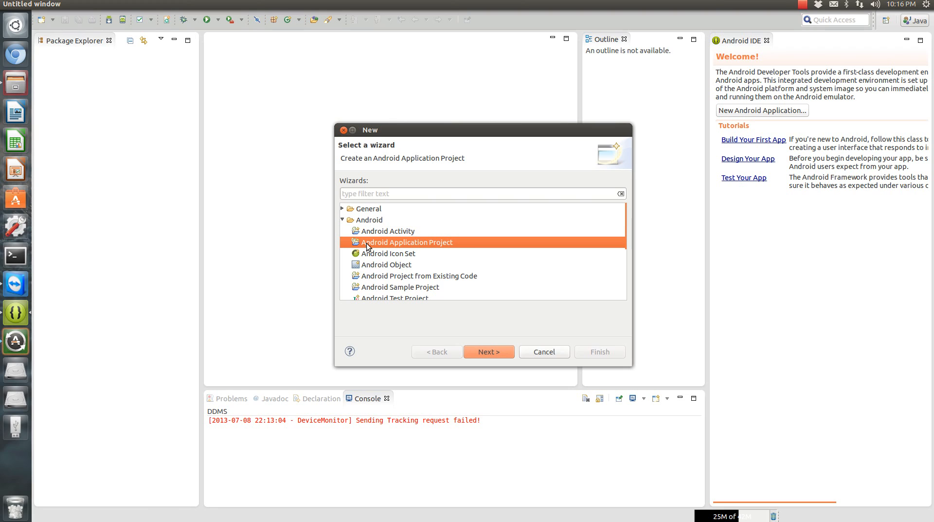
pyautogui.click(419, 275)
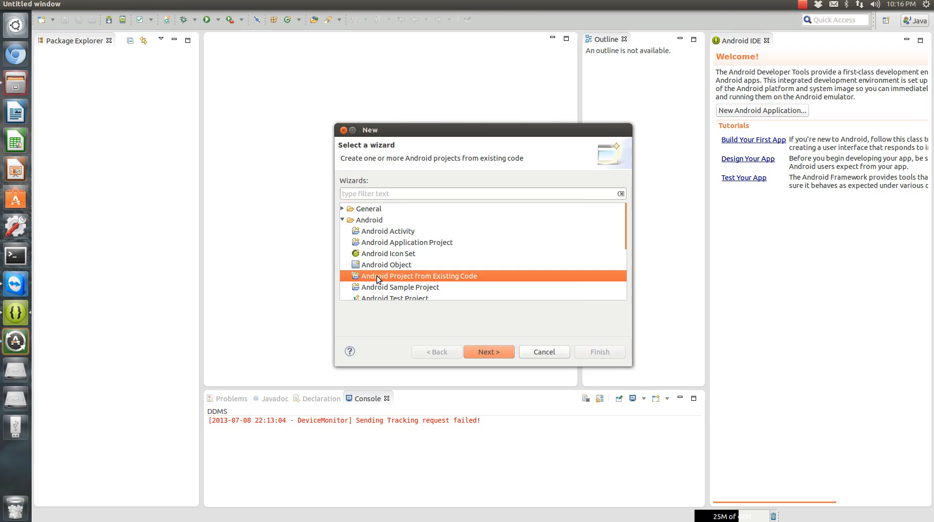
# Set the extracted ActionBarSherlock folder in Test Downloads as the import root directory
pyautogui.click(489, 351)
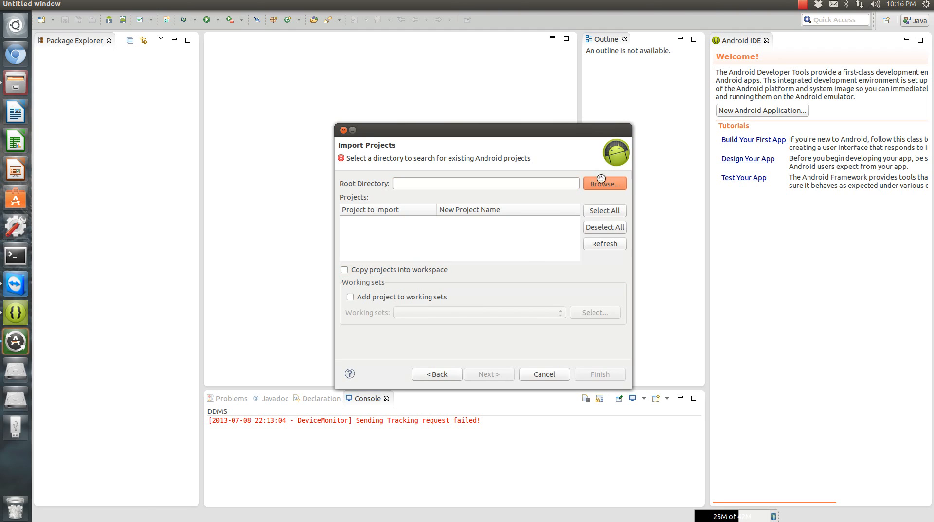
pyautogui.click(605, 184)
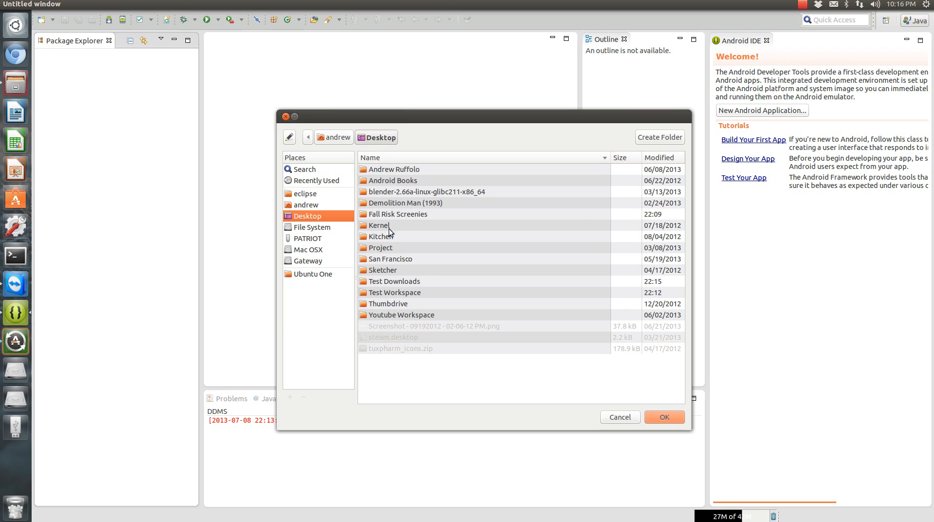
pyautogui.doubleClick(395, 292)
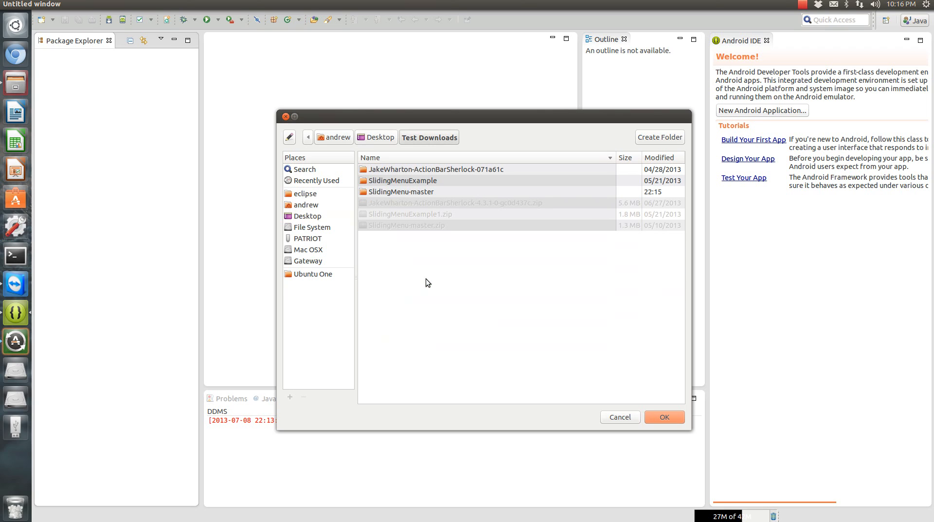
pyautogui.click(429, 169)
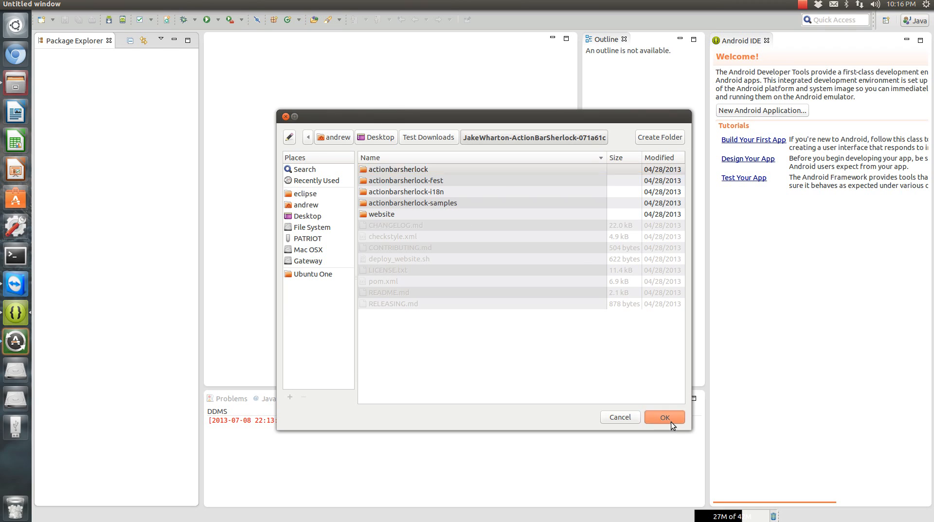
pyautogui.click(664, 417)
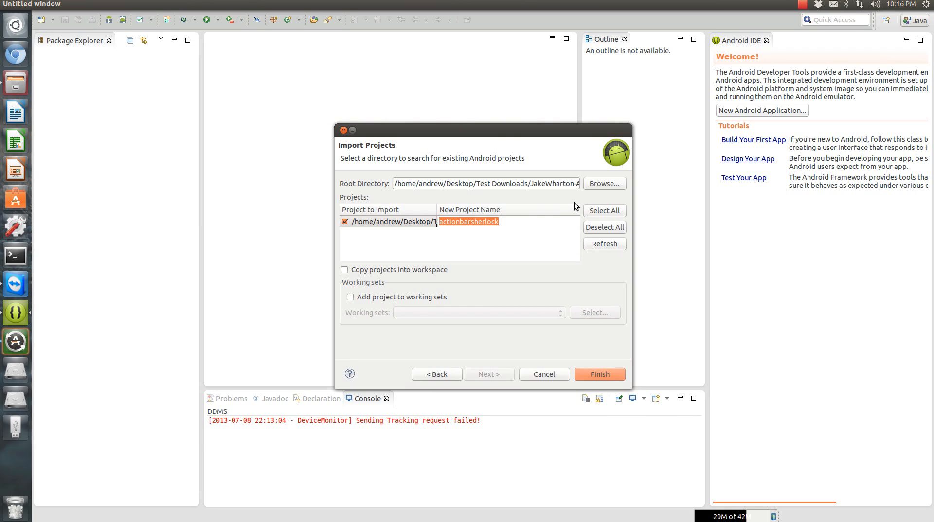
# Name the project ABS-Library, copy it into the workspace and finish the import
pyautogui.write('A')
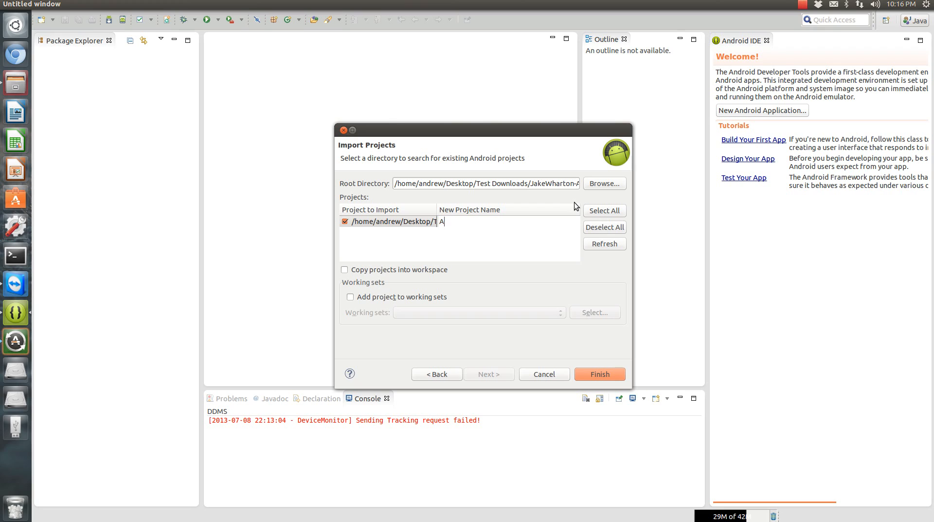
pyautogui.write('BS-Lib')
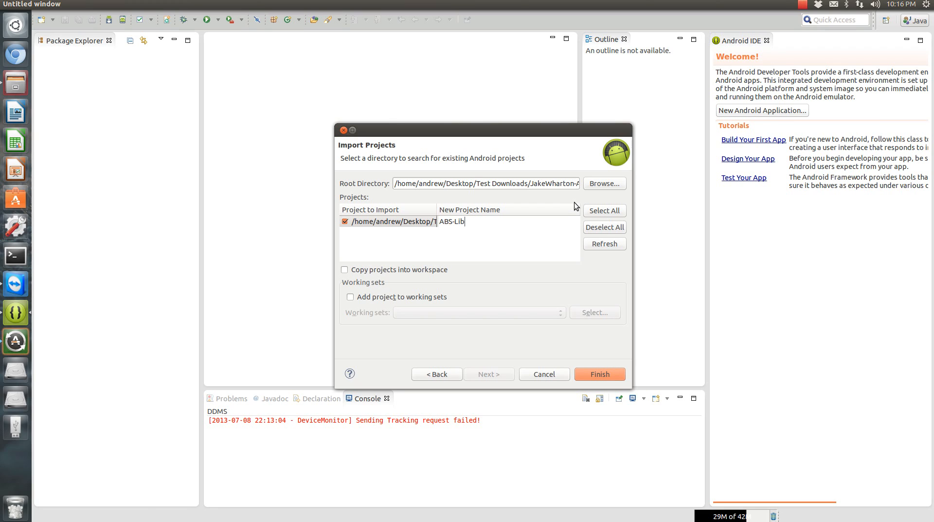
pyautogui.write('rary')
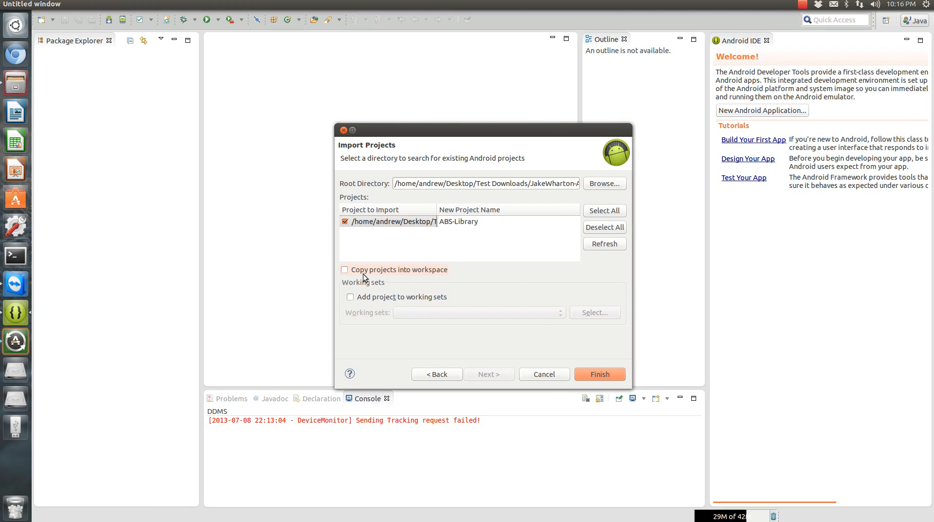
pyautogui.click(345, 270)
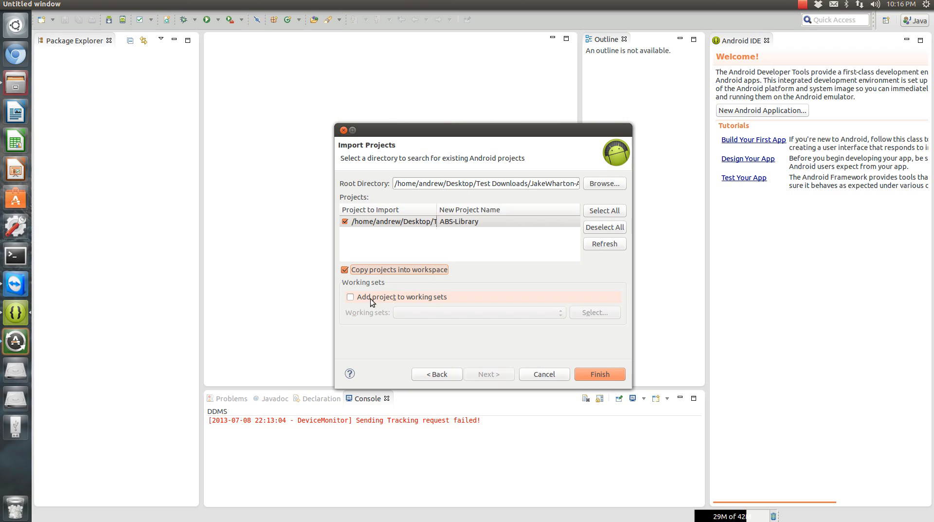
pyautogui.click(599, 374)
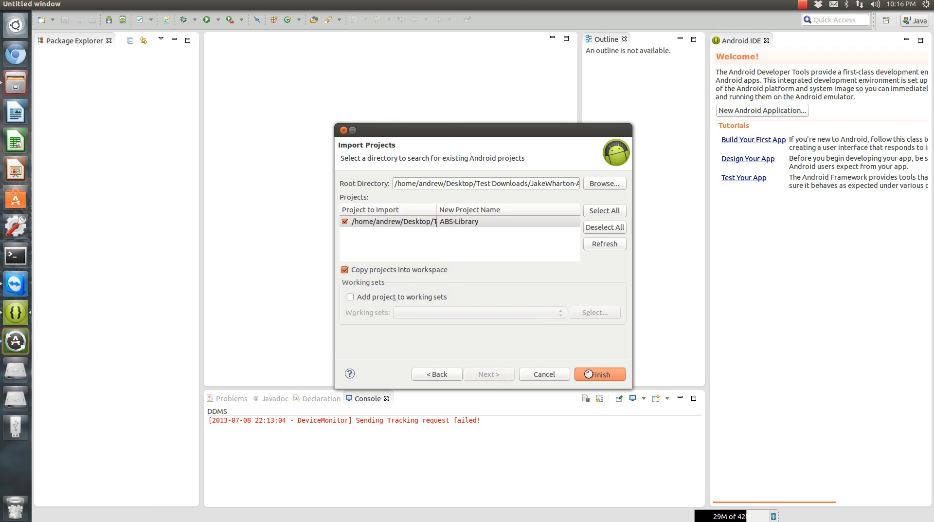
pyautogui.click(599, 374)
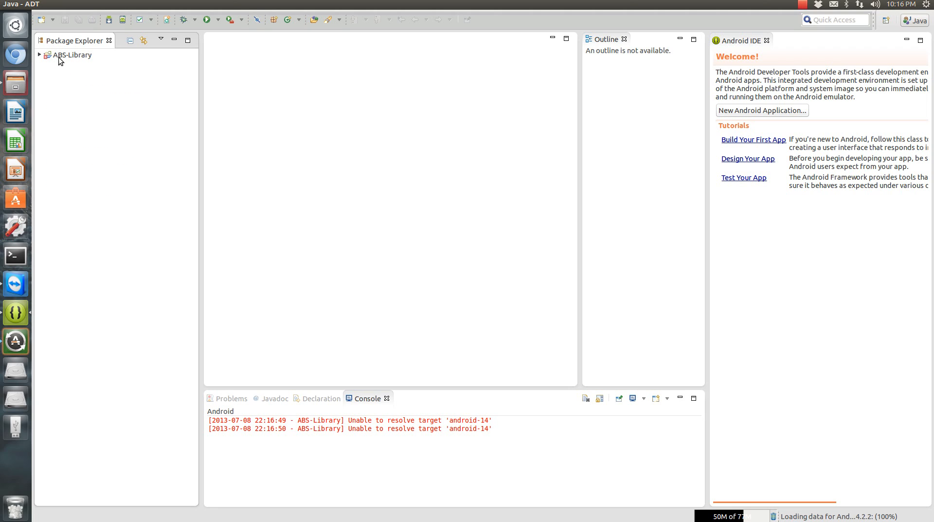
# Launch Import… from the ABS-Library context menu to bring in another Android project
pyautogui.click(63, 56)
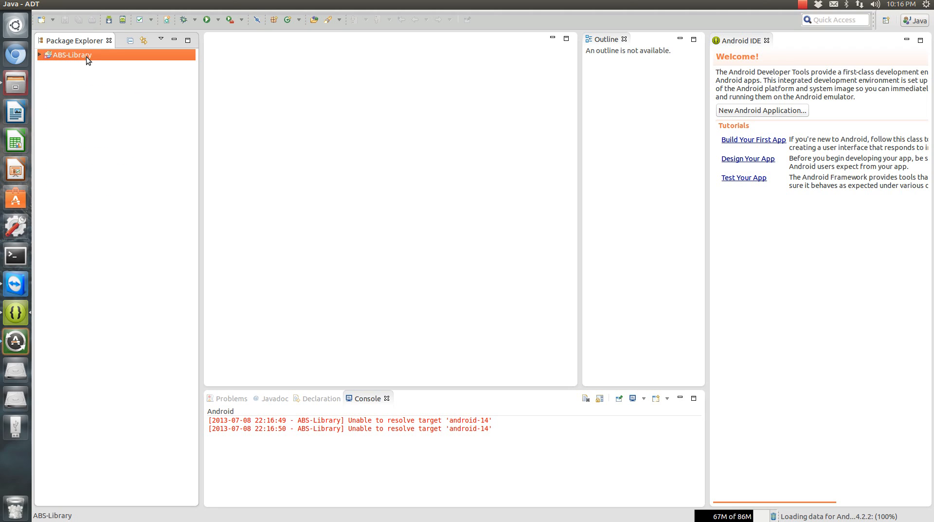
pyautogui.rightClick(87, 59)
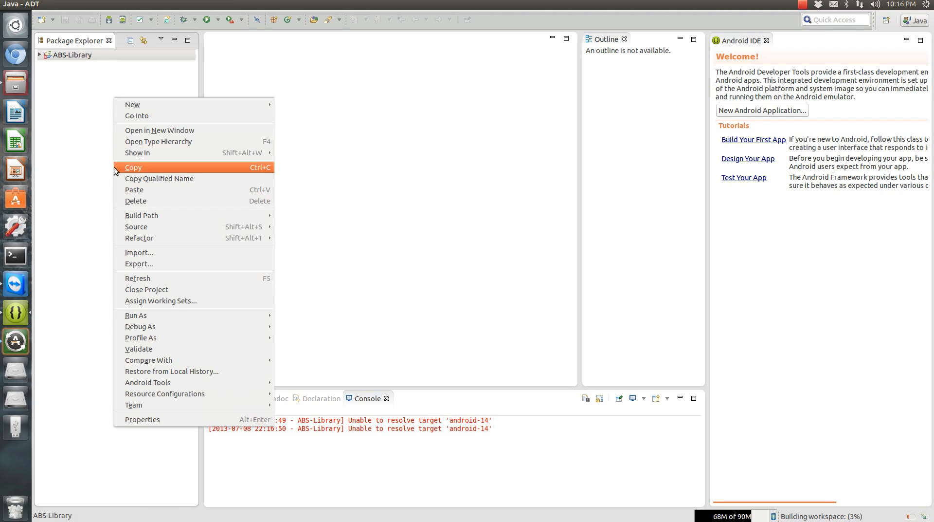
pyautogui.click(133, 105)
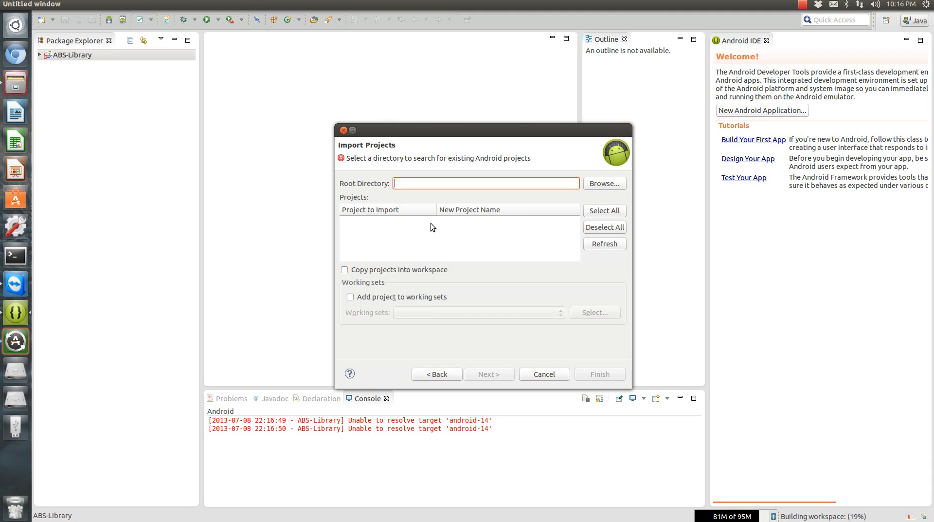
# Set Desktop/Test Downloads/SlidingMenu-master/library as the import root directory
pyautogui.click(604, 183)
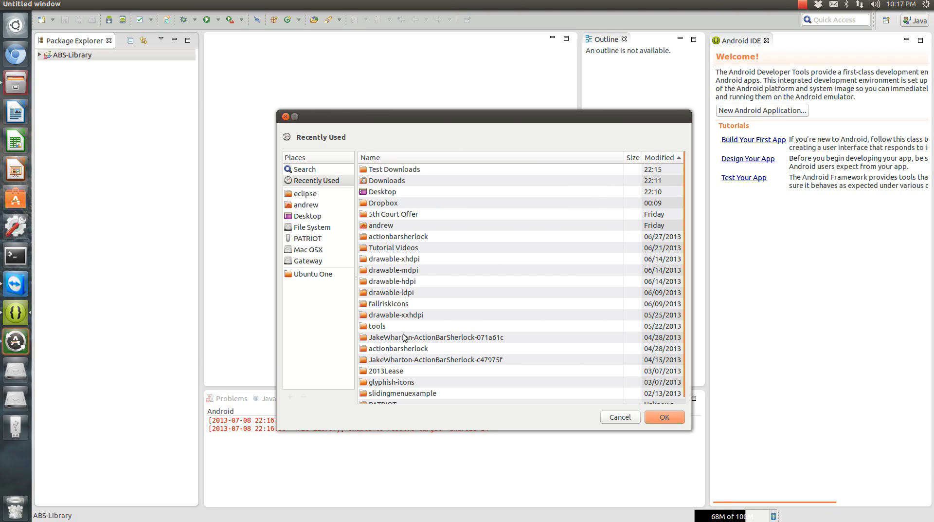
pyautogui.moveTo(309, 216)
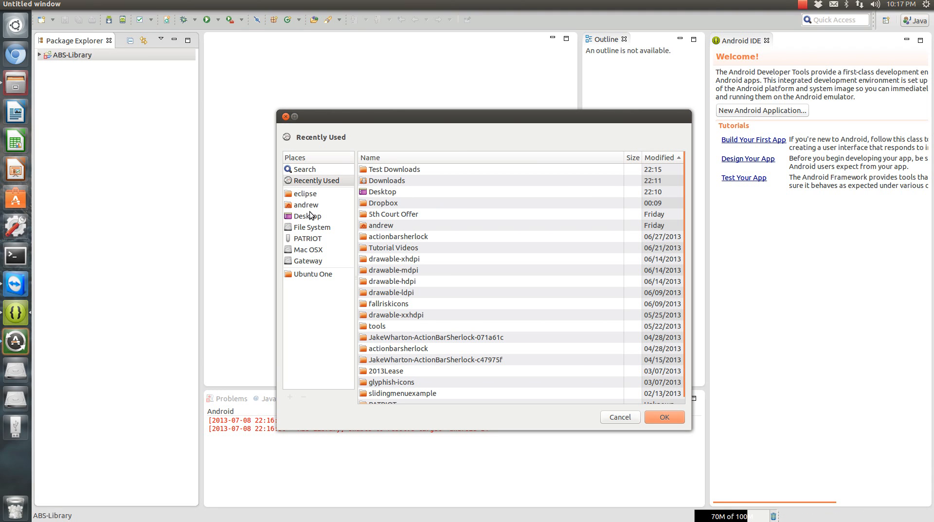
pyautogui.click(307, 216)
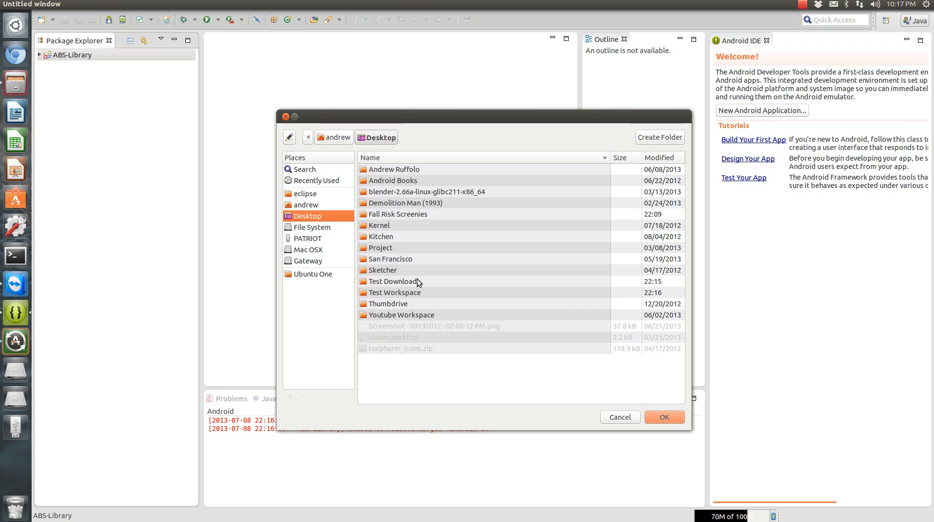
pyautogui.doubleClick(394, 281)
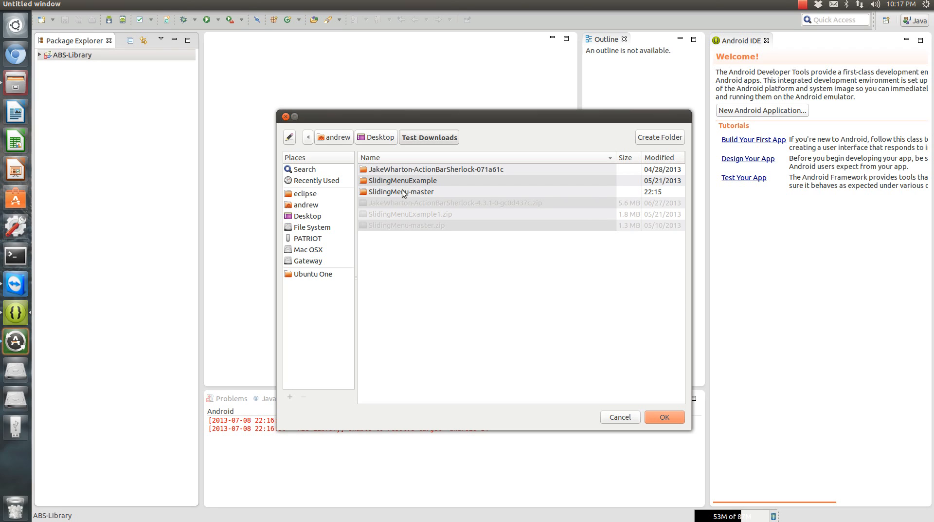
pyautogui.doubleClick(405, 192)
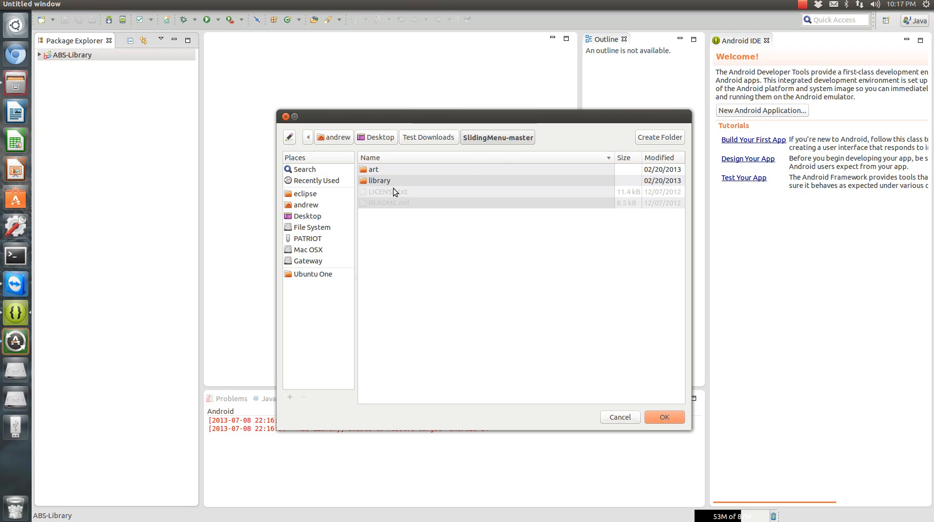
pyautogui.click(665, 416)
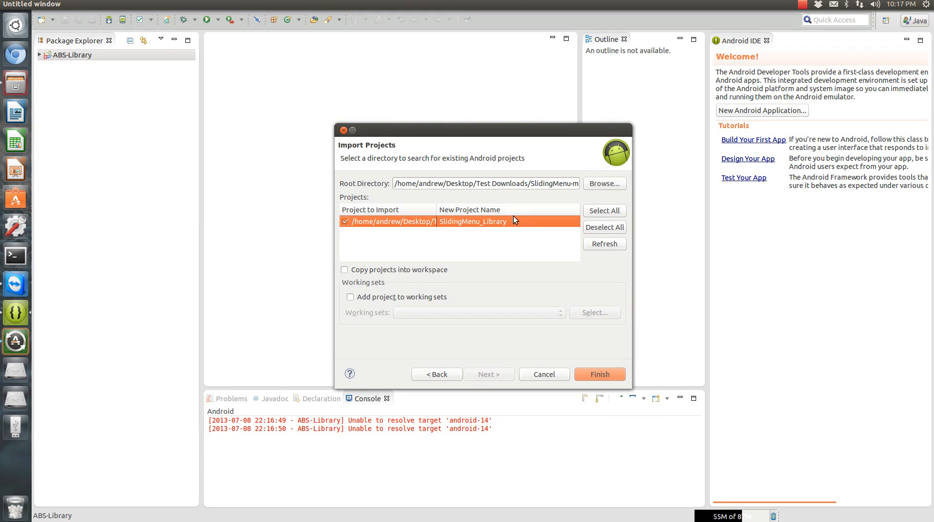
# Rename the project to SlidingMenu-Library, copy it into the workspace and finish
pyautogui.doubleClick(474, 222)
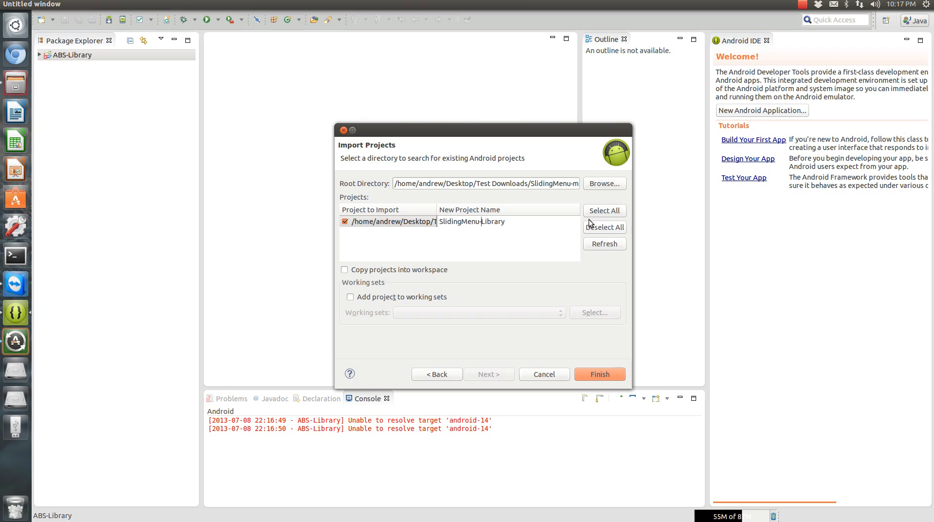
pyautogui.moveTo(600, 376)
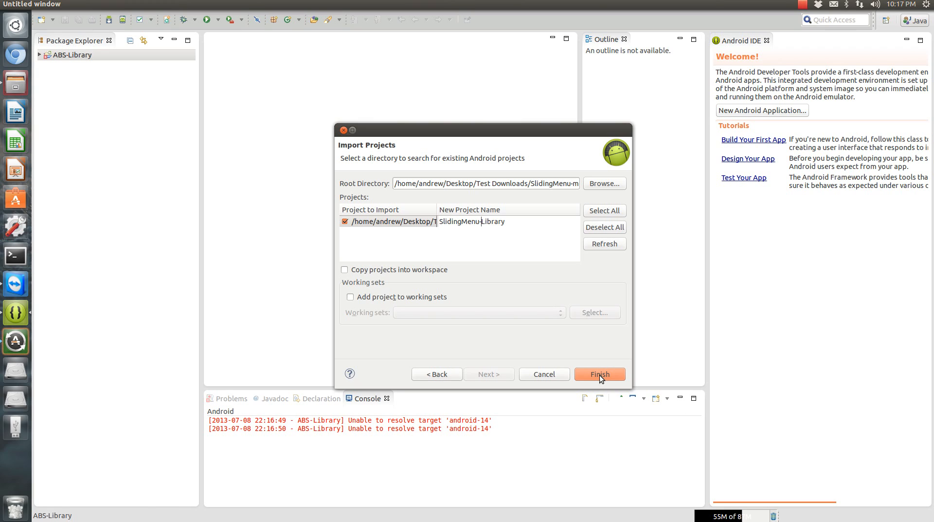
pyautogui.click(344, 269)
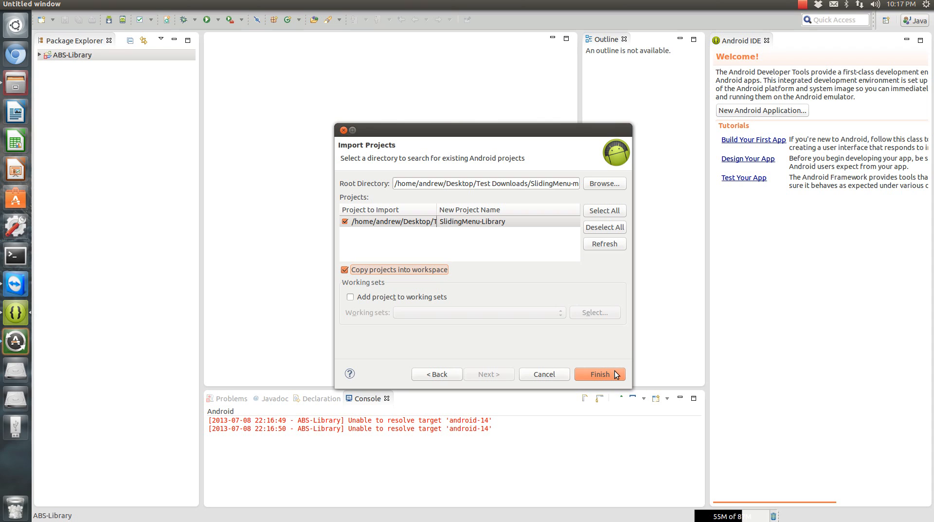
pyautogui.click(599, 374)
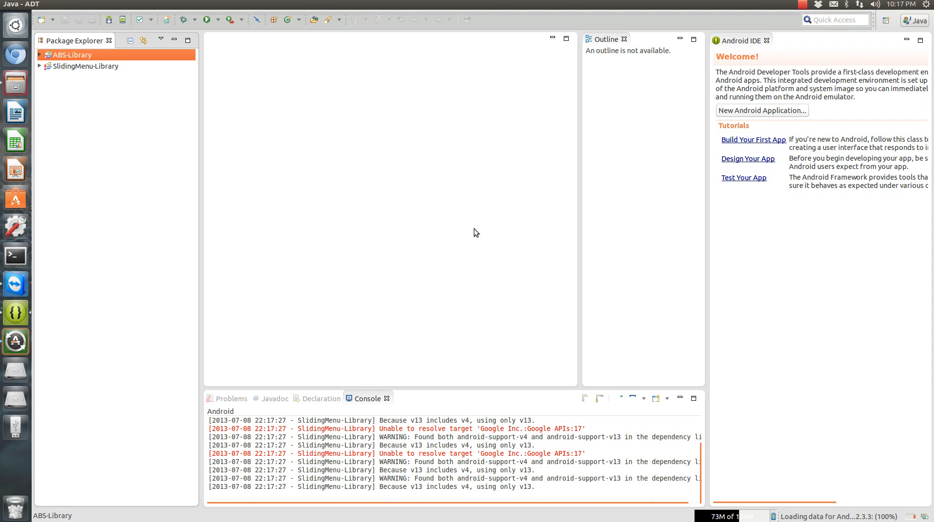
pyautogui.moveTo(41, 84)
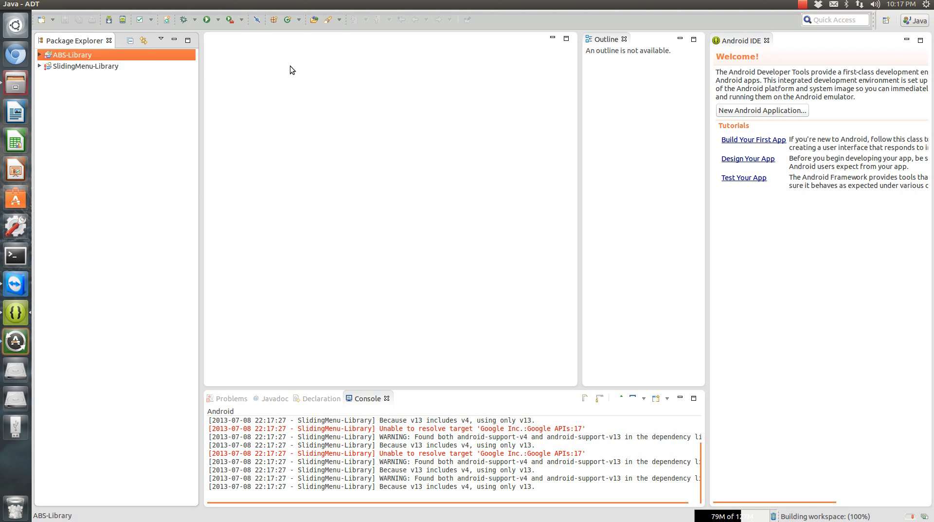
pyautogui.moveTo(82, 74)
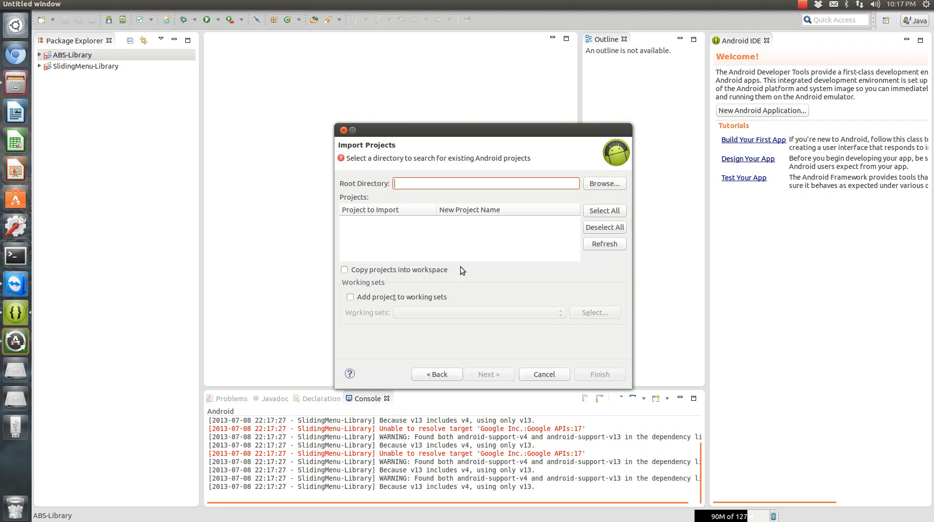
# Import Desktop/Test Downloads/SlidingMenuExample as a project without copying it into the workspace
pyautogui.click(605, 183)
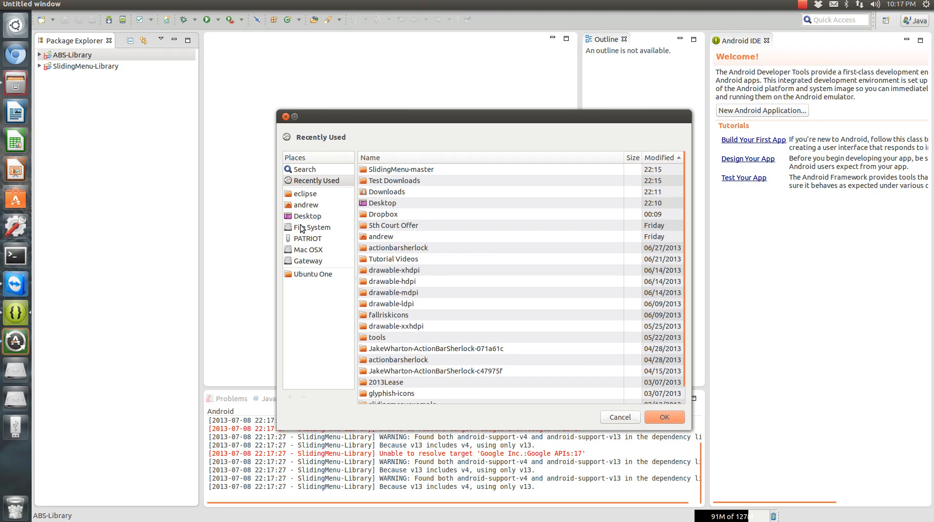
pyautogui.click(308, 216)
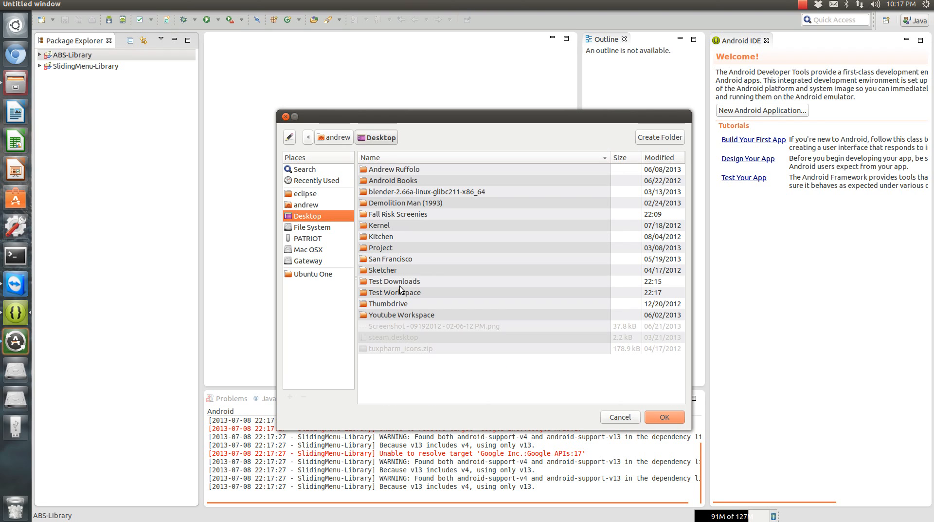
pyautogui.doubleClick(395, 282)
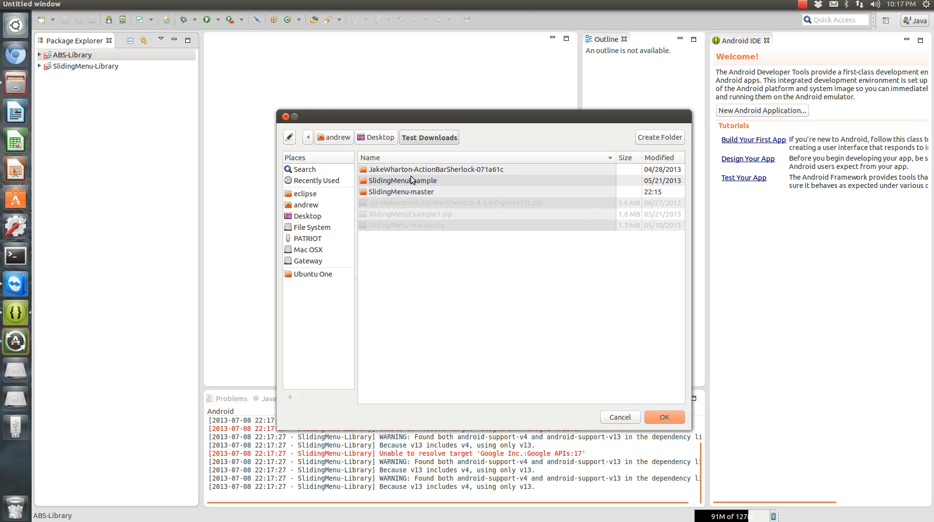
pyautogui.doubleClick(403, 180)
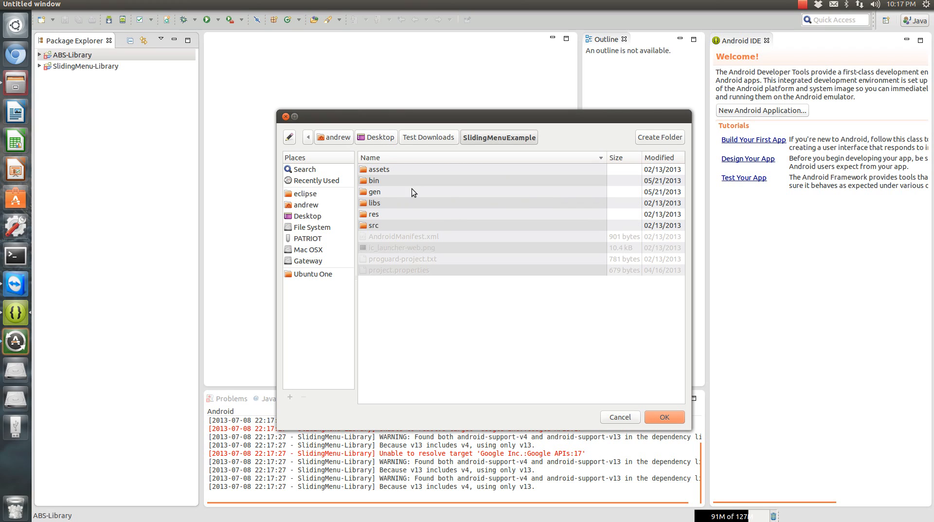
pyautogui.click(428, 137)
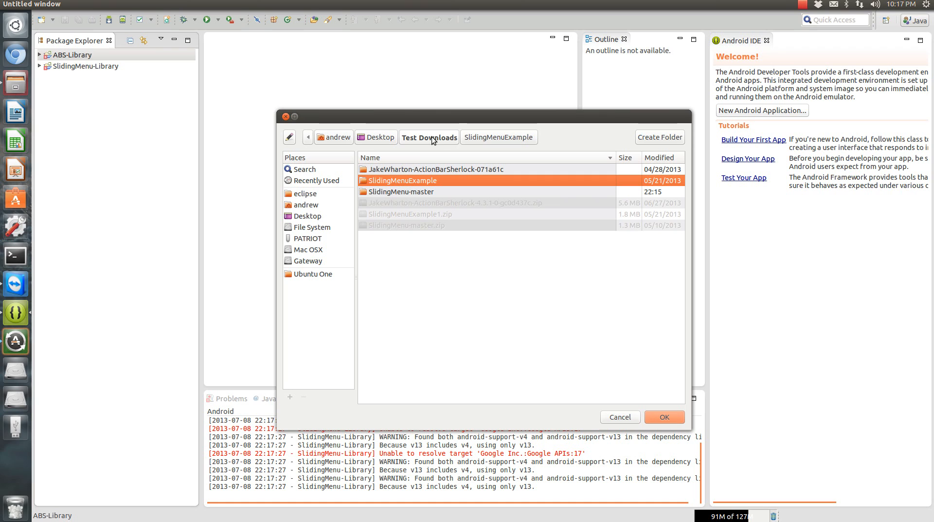
pyautogui.click(665, 417)
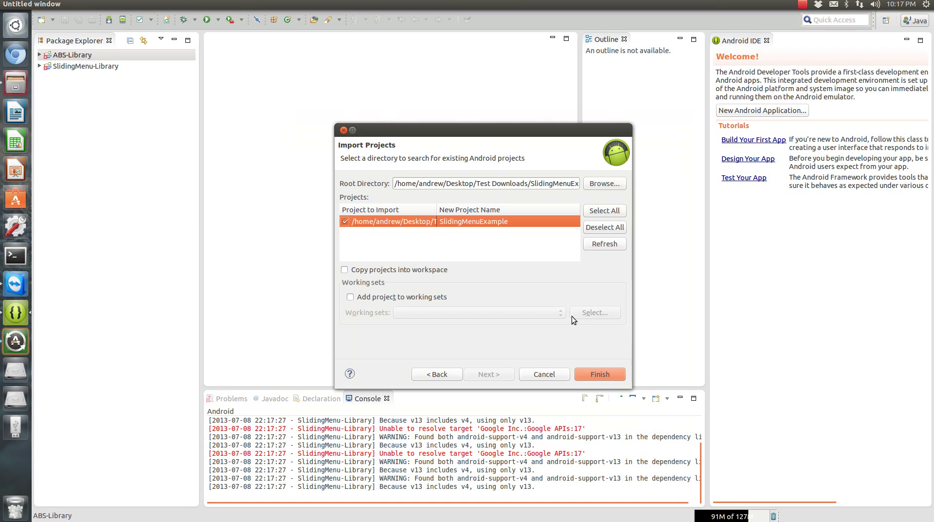
pyautogui.click(600, 374)
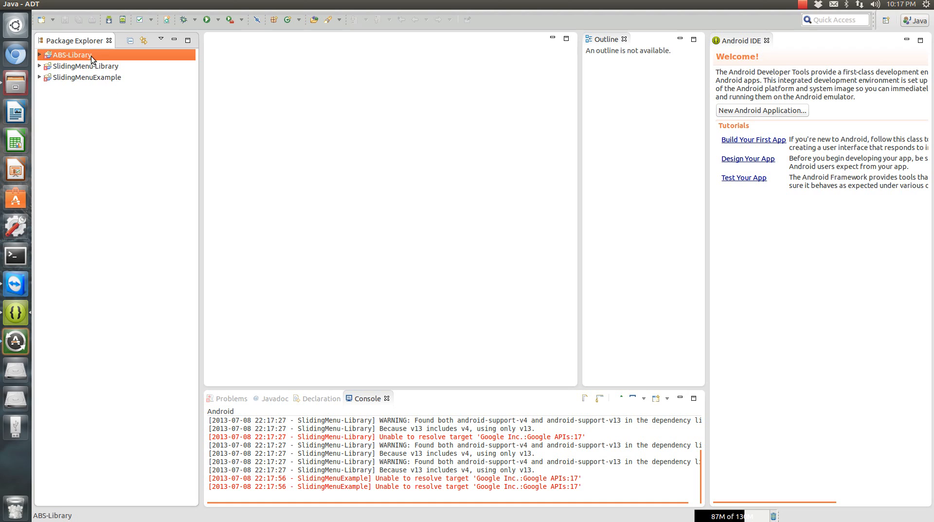
# Set Android 4.2.2 as Project Build Target in ABS-Library's Android properties and confirm
pyautogui.rightClick(68, 56)
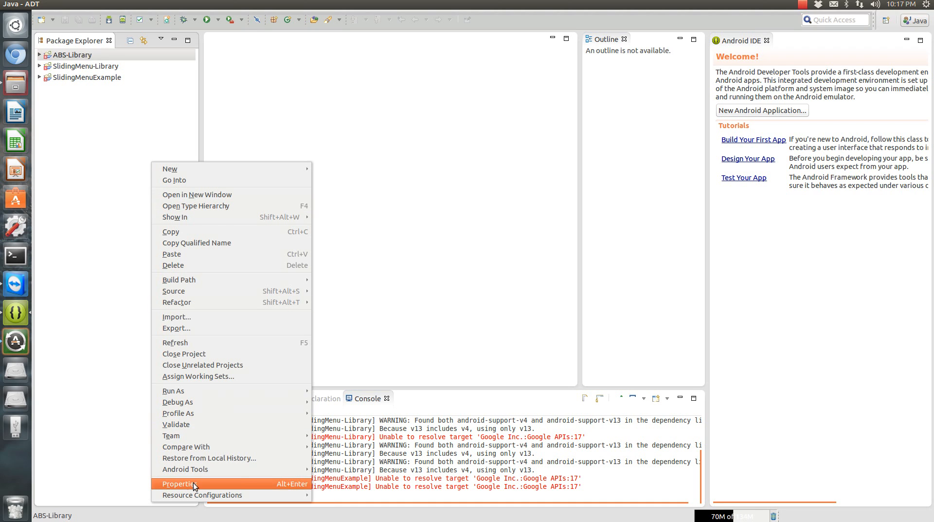
pyautogui.click(181, 484)
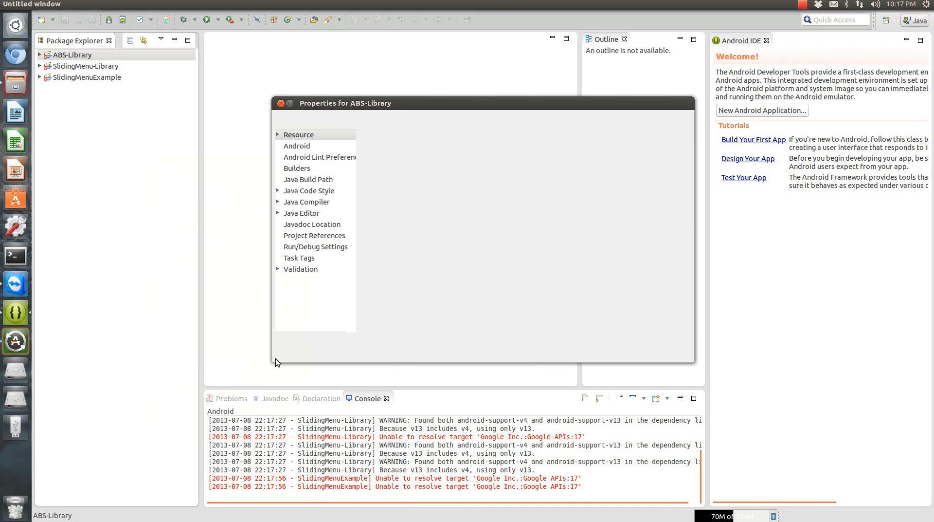
pyautogui.click(296, 146)
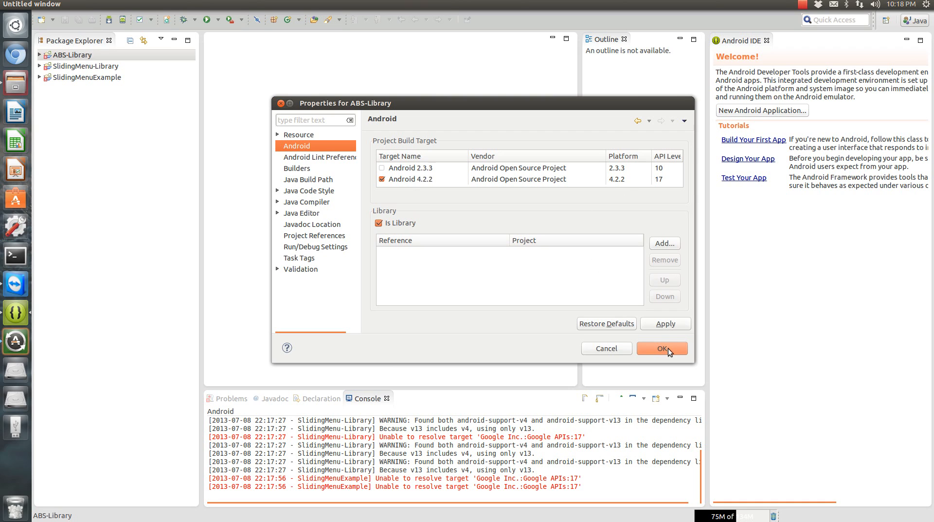
pyautogui.click(662, 348)
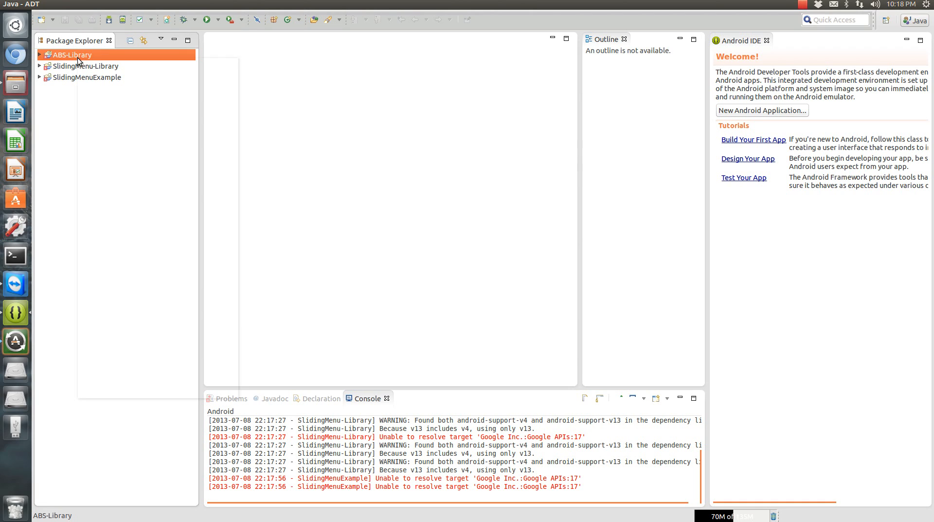
# Install Android Support Library revision 13 for ABS-Library via Android Tools > Add Support Library
pyautogui.rightClick(78, 55)
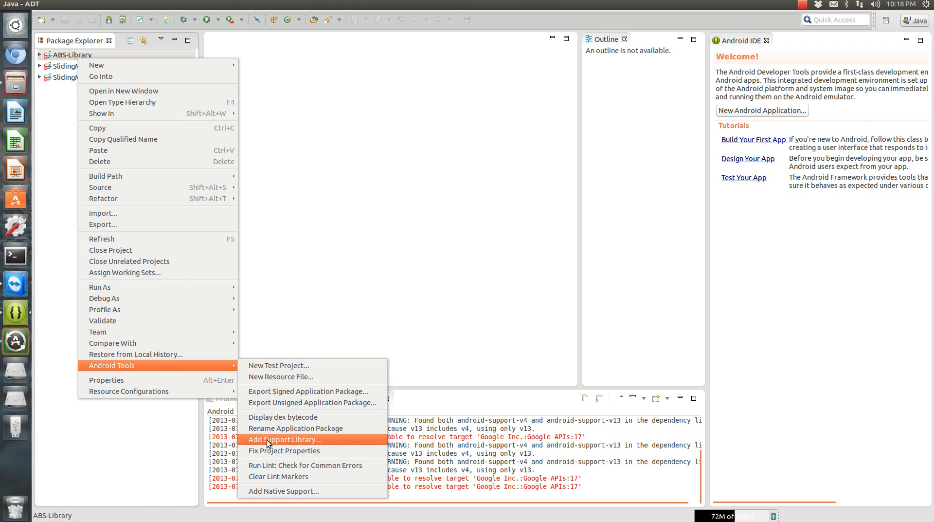
pyautogui.click(284, 440)
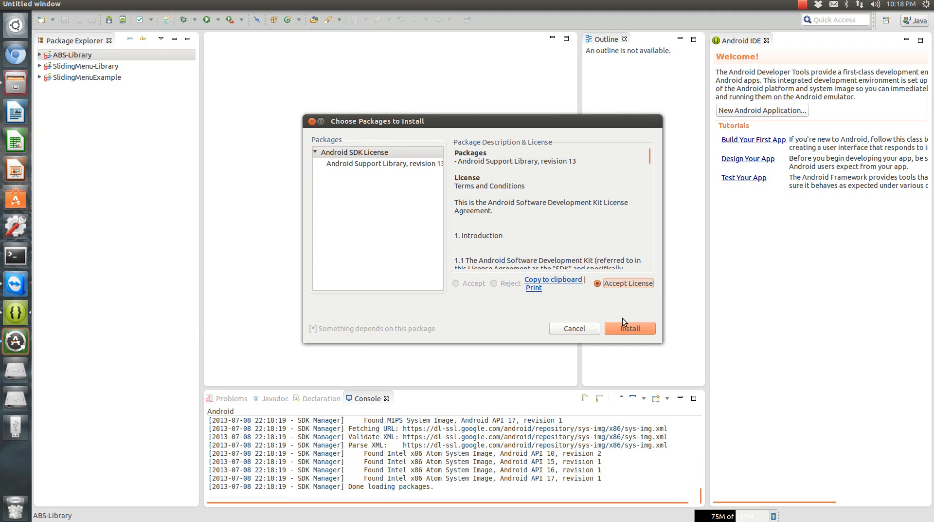
pyautogui.click(630, 328)
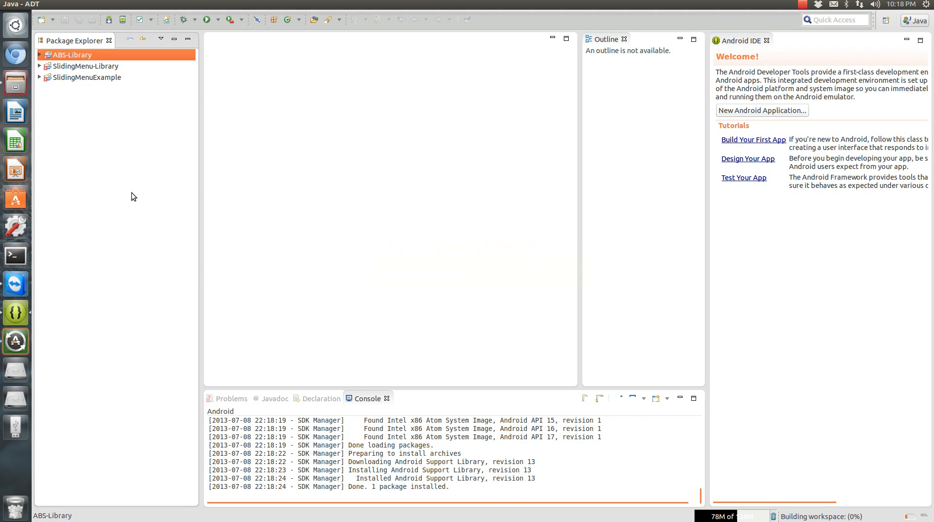
# Open Watson.java from ABS-Library's android.support.v4.app package, then collapse the project tree
pyautogui.click(37, 55)
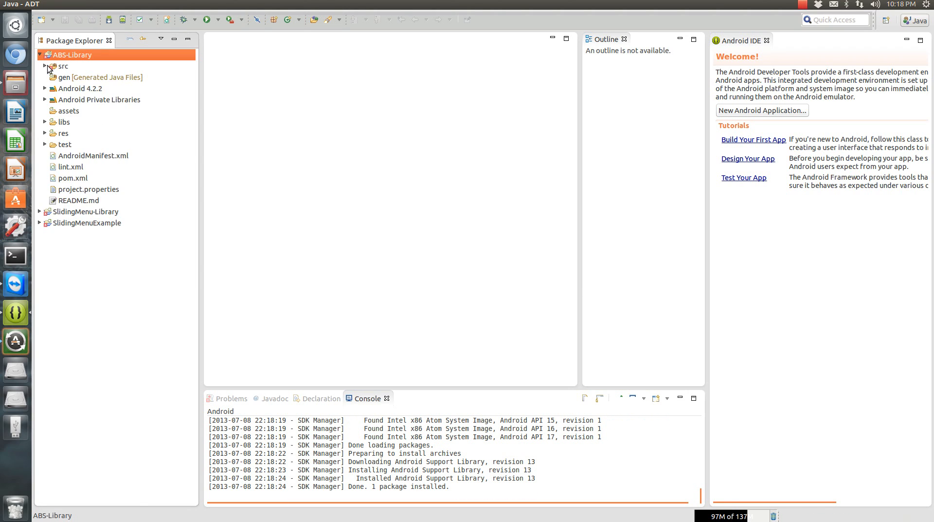
pyautogui.click(46, 67)
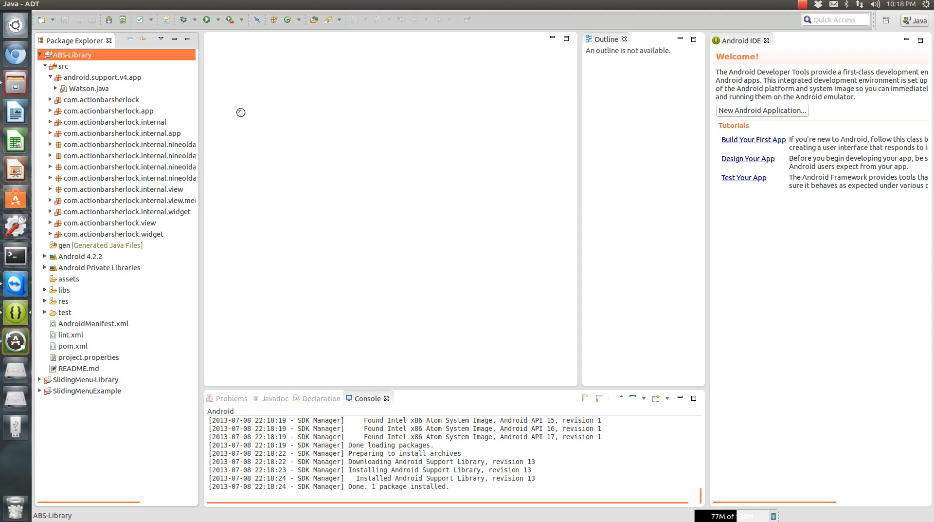
pyautogui.doubleClick(88, 88)
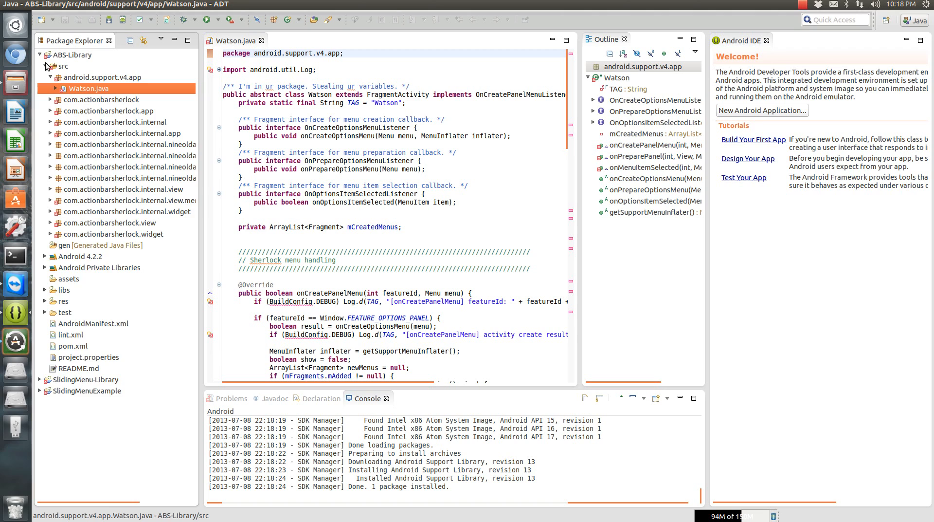
pyautogui.click(39, 66)
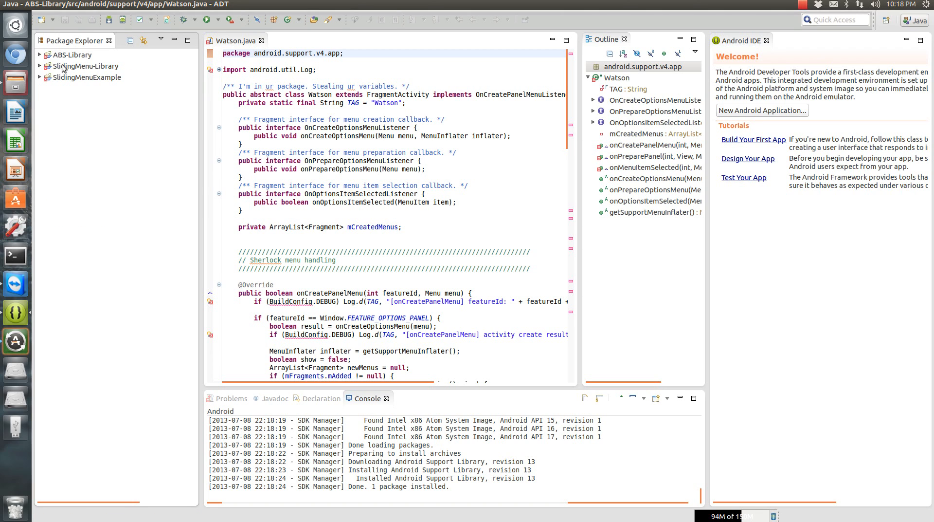
# Check Android 4.2.2 under Order and Export in ABS-Library's Java Build Path and confirm
pyautogui.rightClick(60, 55)
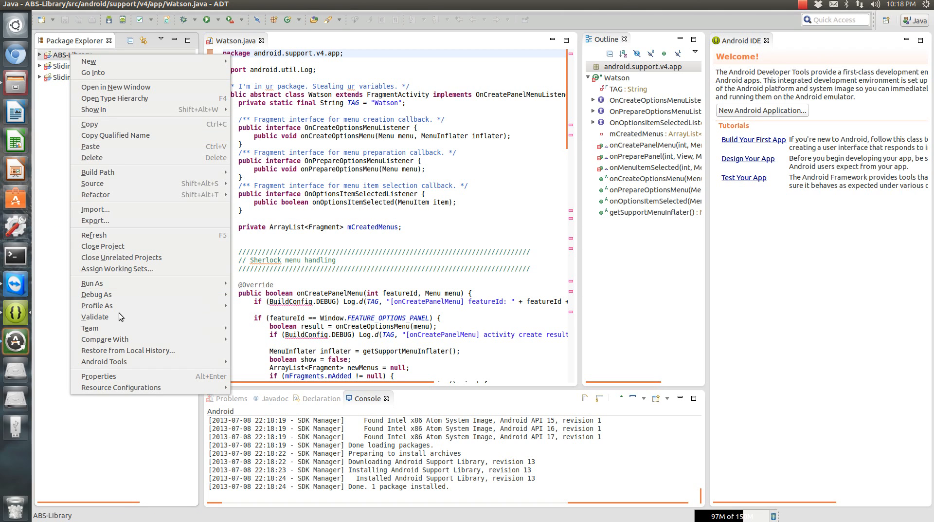
pyautogui.moveTo(121, 294)
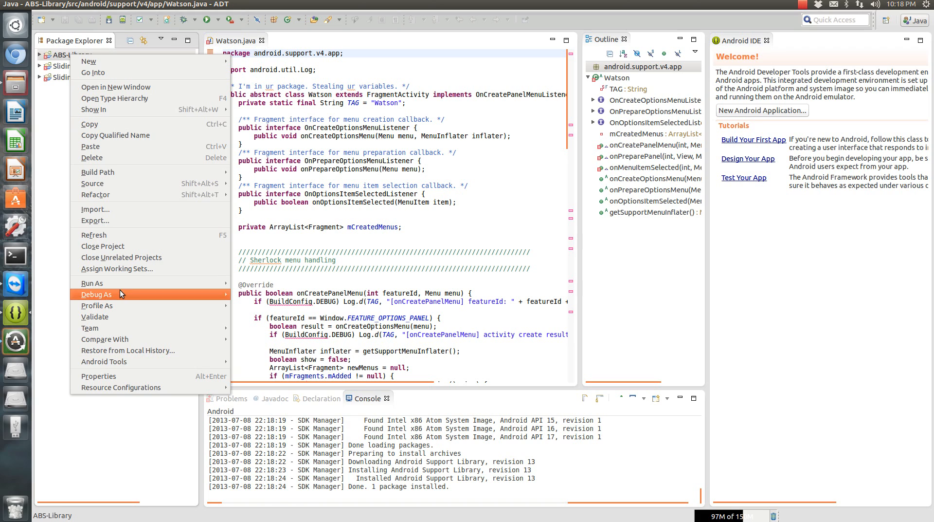
pyautogui.click(98, 377)
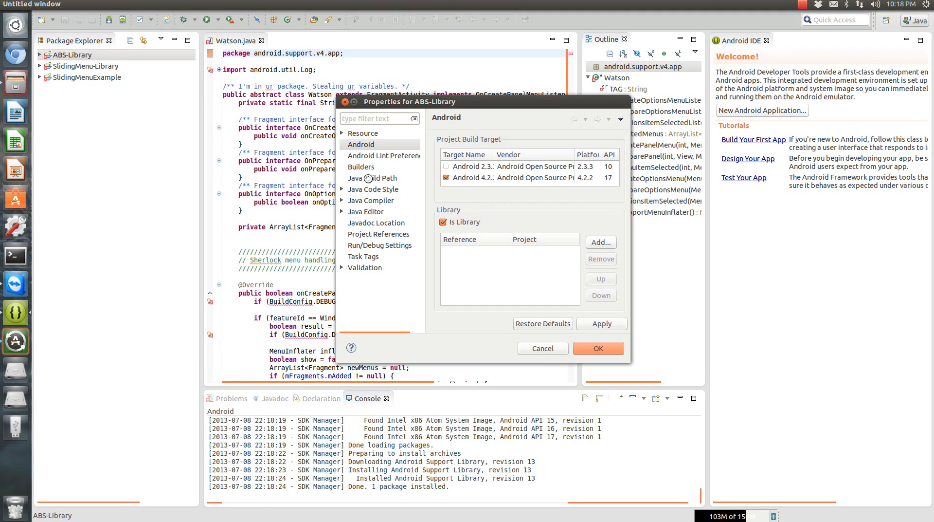
pyautogui.click(372, 179)
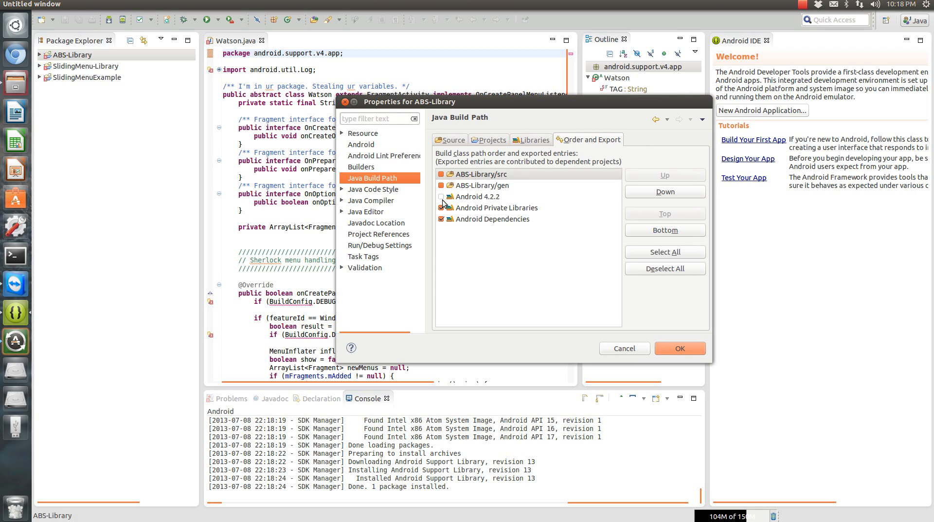
pyautogui.click(441, 196)
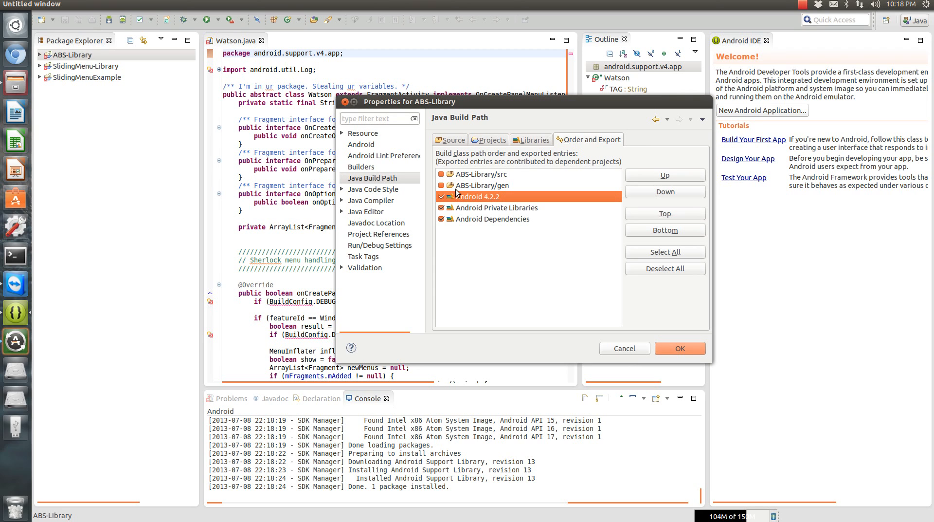
pyautogui.click(679, 348)
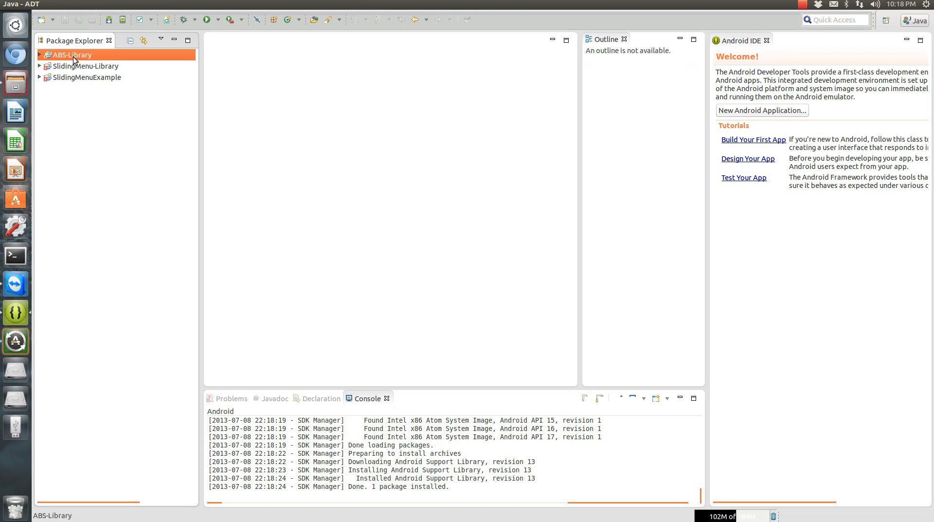
pyautogui.click(83, 66)
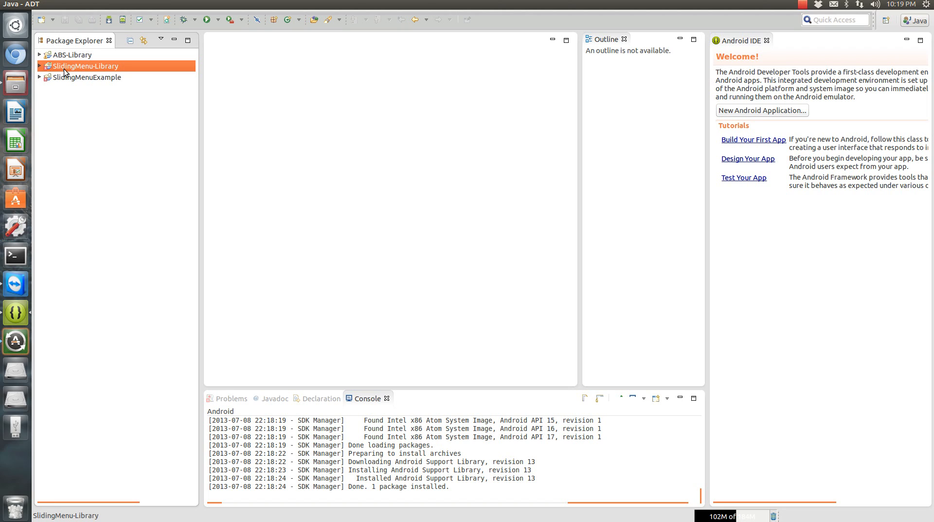
pyautogui.click(37, 66)
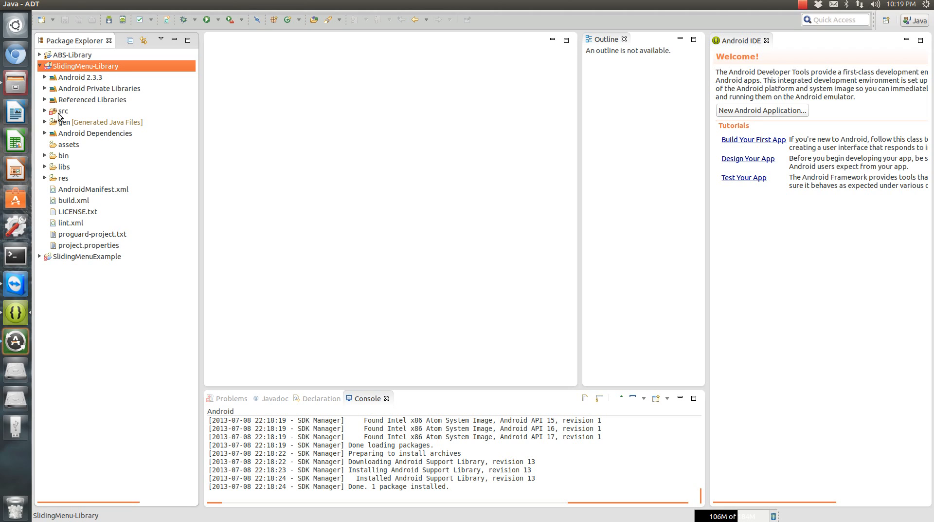
pyautogui.click(46, 111)
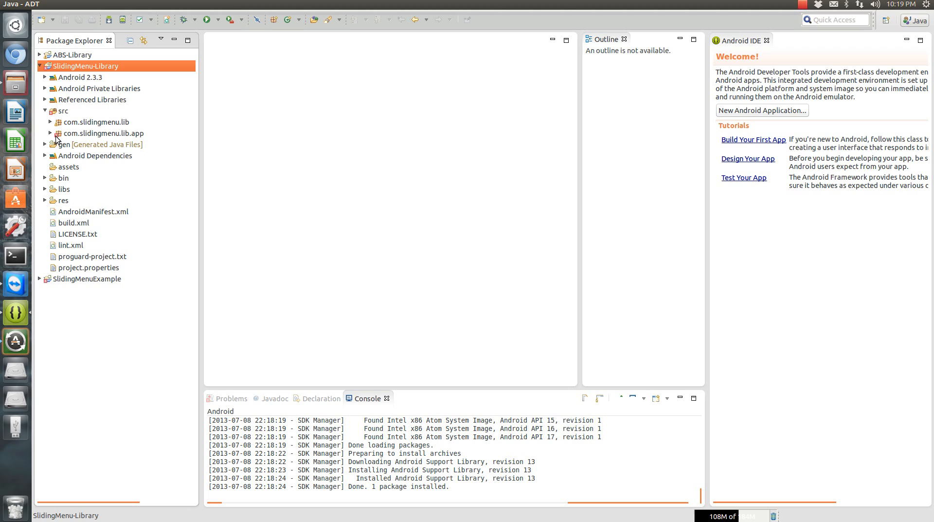
pyautogui.click(46, 133)
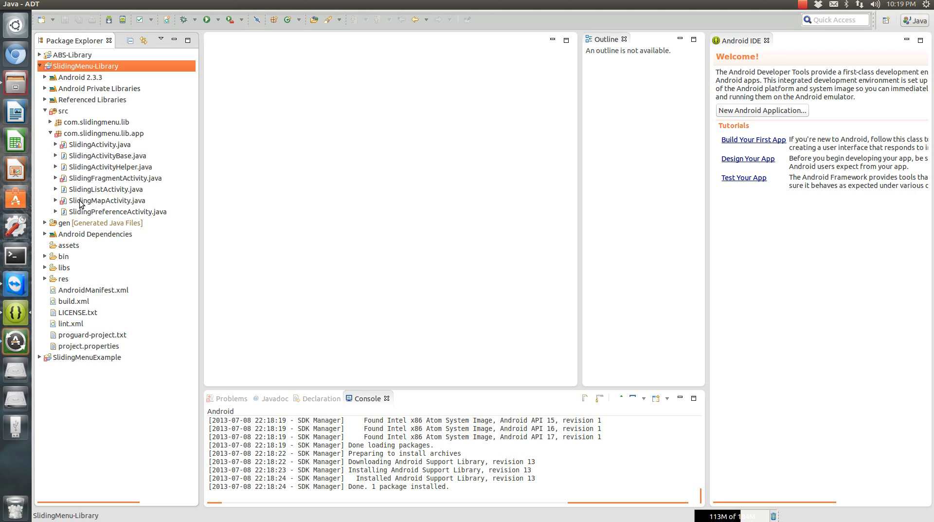
pyautogui.moveTo(82, 182)
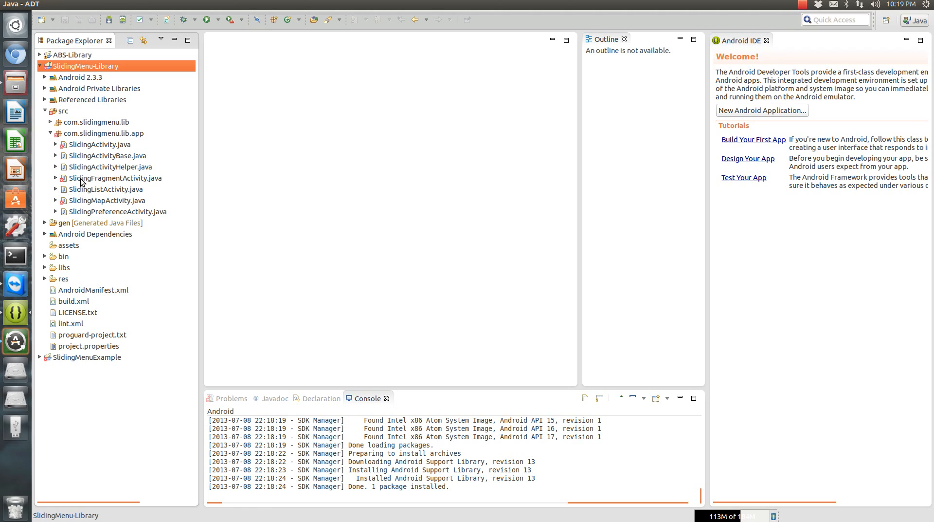
pyautogui.doubleClick(115, 178)
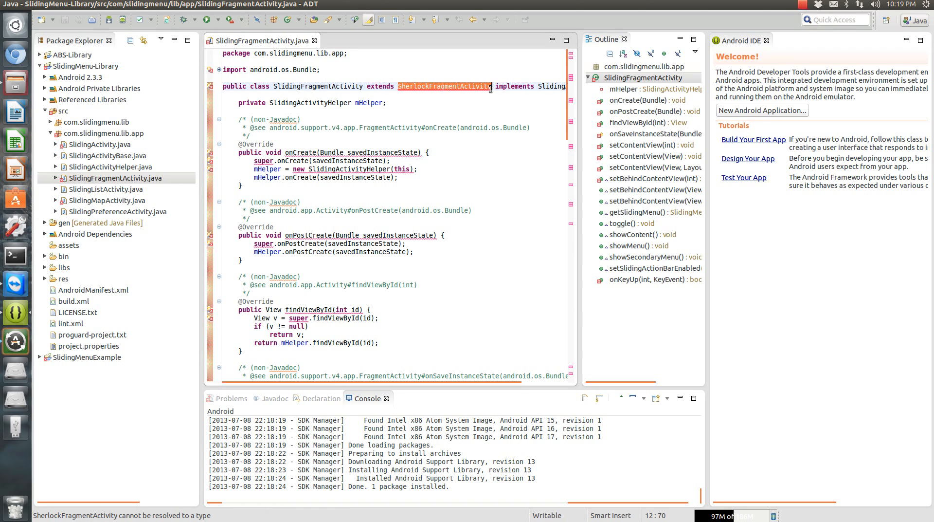
pyautogui.moveTo(707, 161)
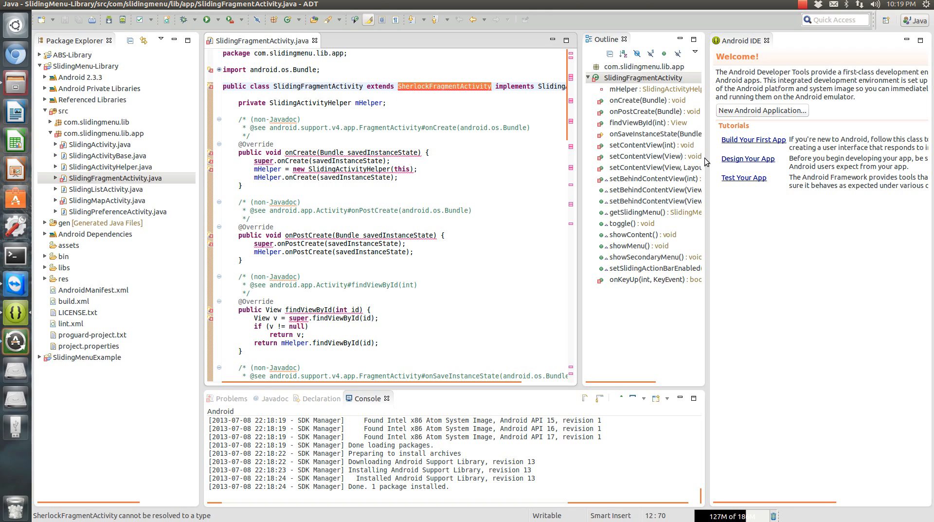
pyautogui.moveTo(523, 93)
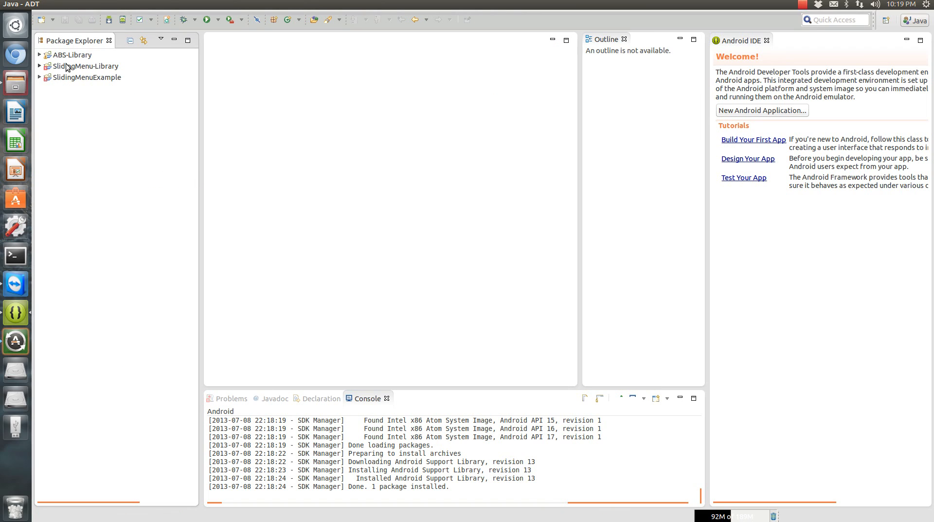
# Target SlidingMenu-Library at Android 4.2.2 and swap its broken reference for the ABS-Library project
pyautogui.rightClick(74, 67)
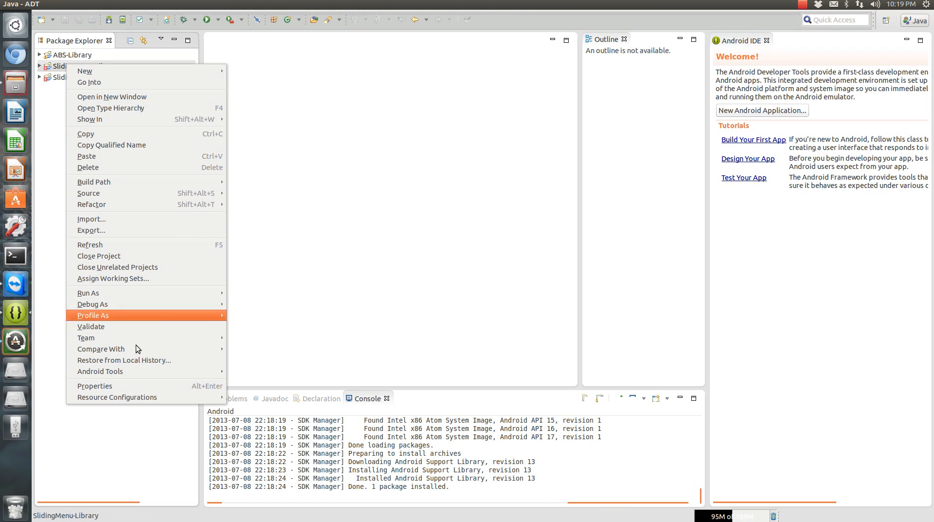
pyautogui.click(95, 385)
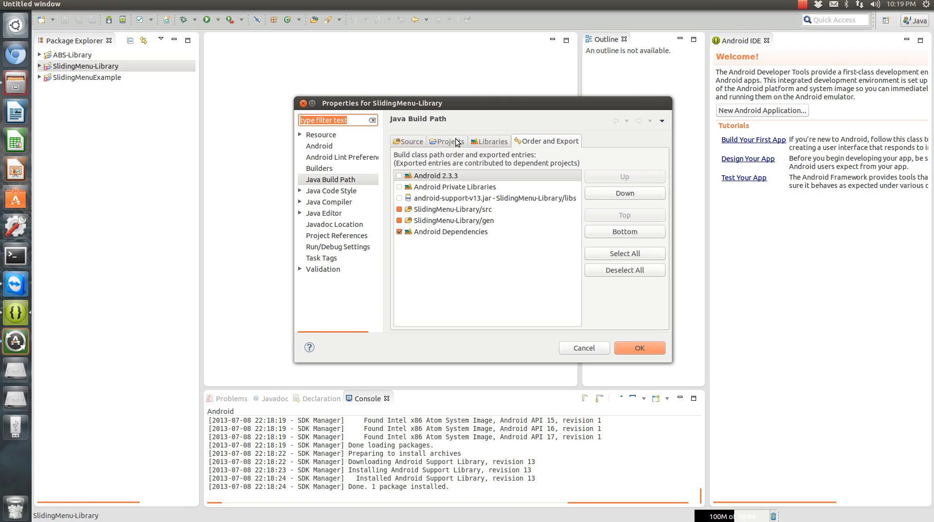
pyautogui.click(318, 146)
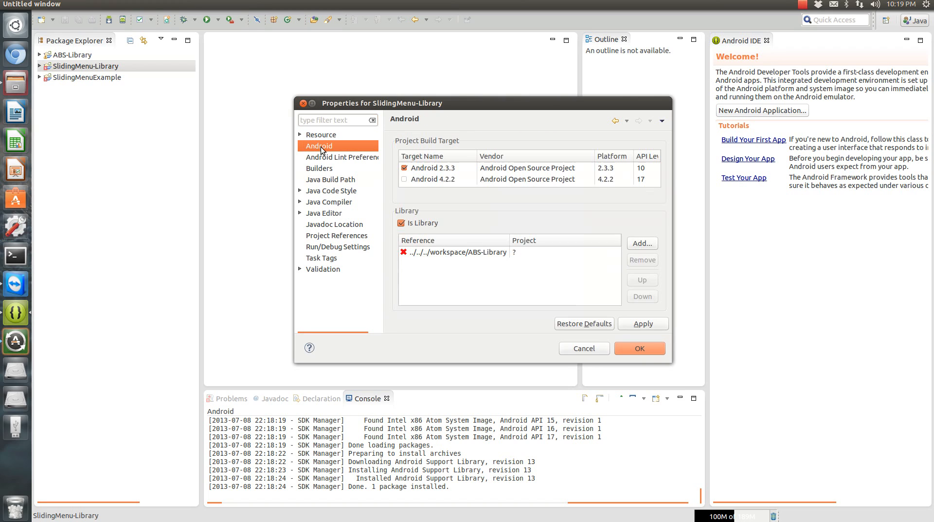
pyautogui.click(458, 252)
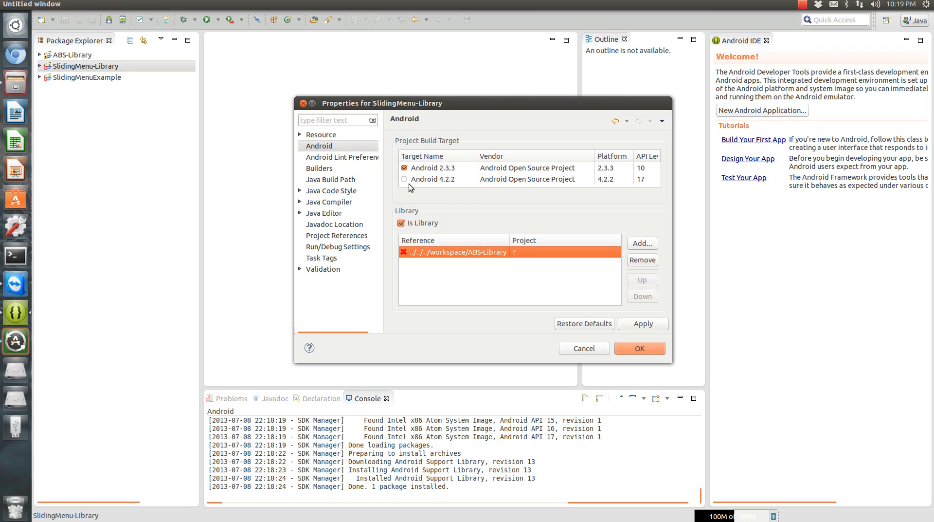
pyautogui.click(405, 179)
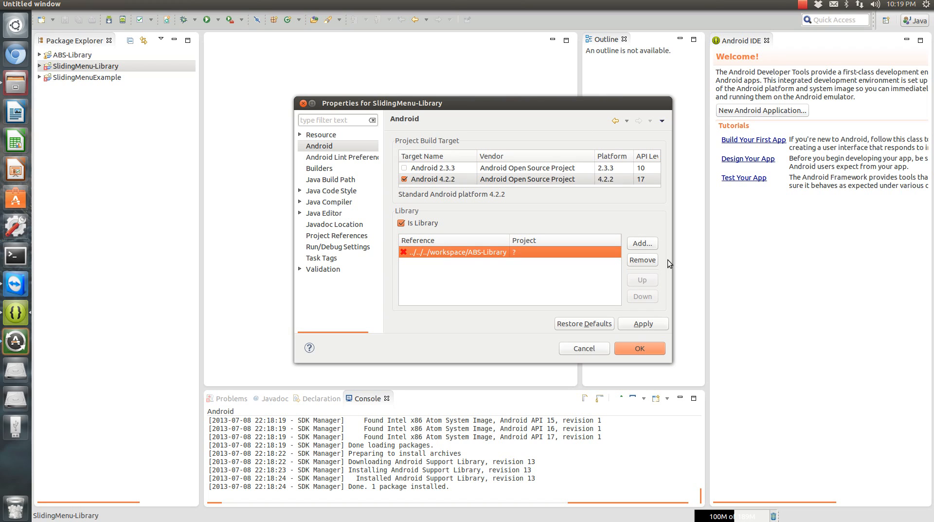
pyautogui.click(643, 244)
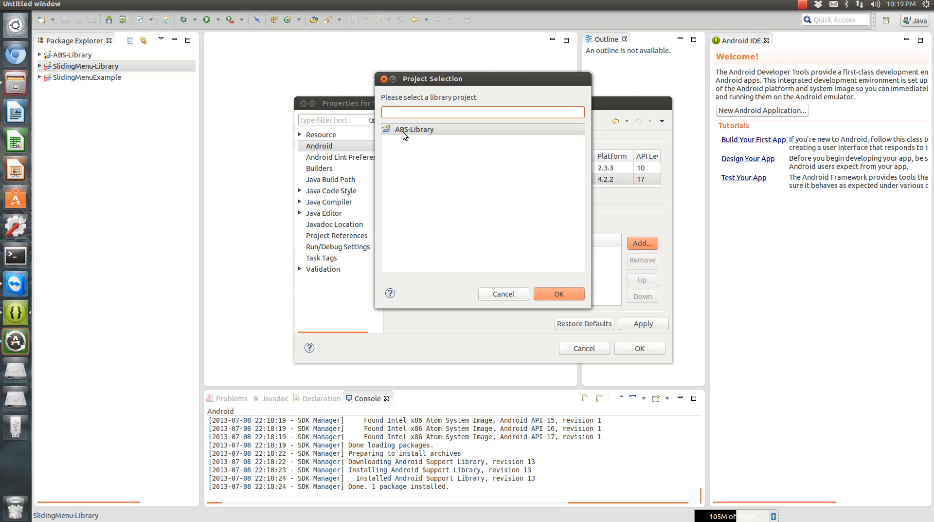
pyautogui.click(559, 294)
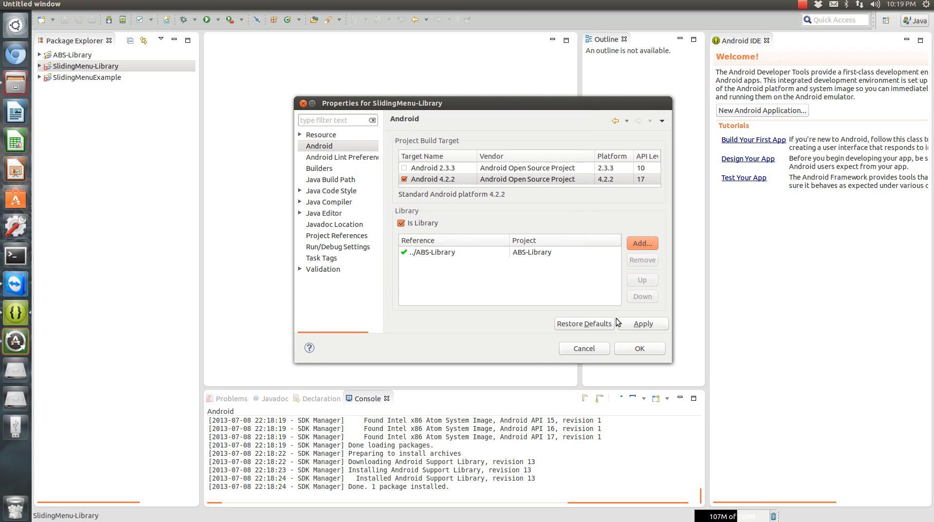
pyautogui.moveTo(339, 195)
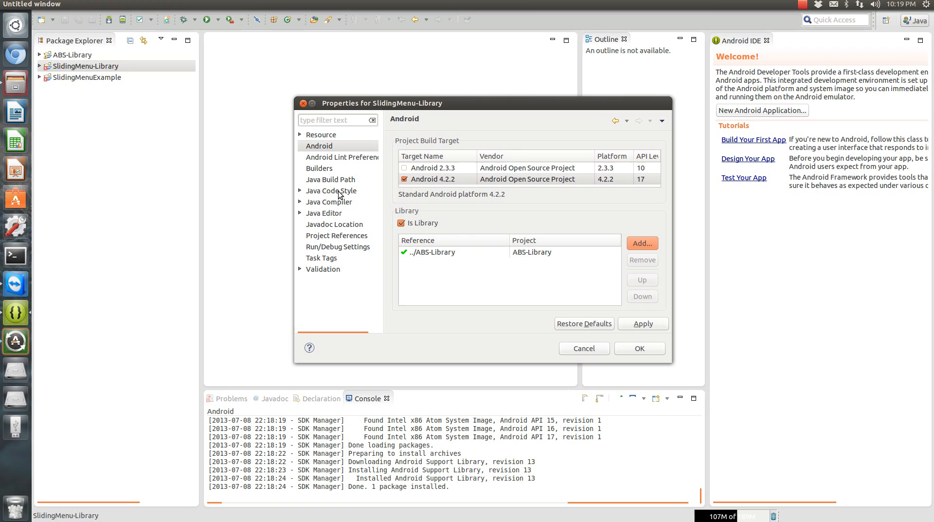
pyautogui.click(331, 179)
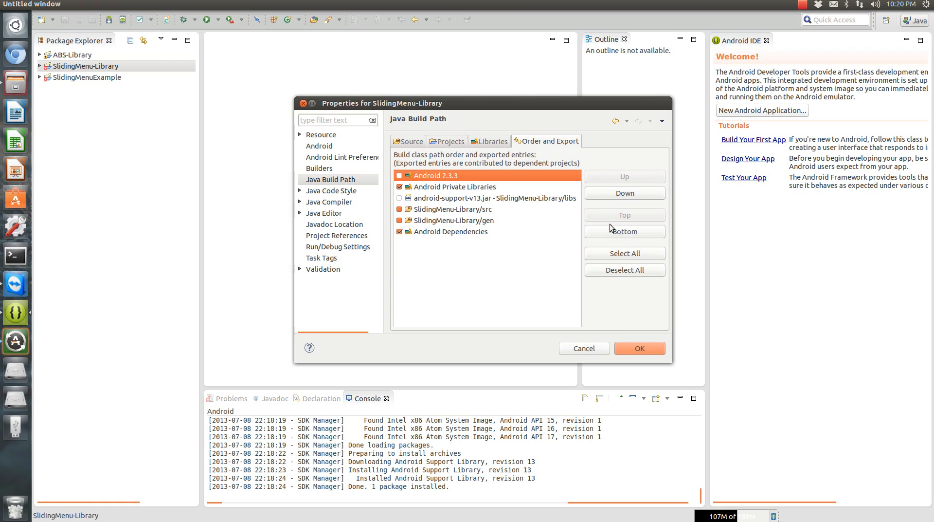
pyautogui.click(640, 348)
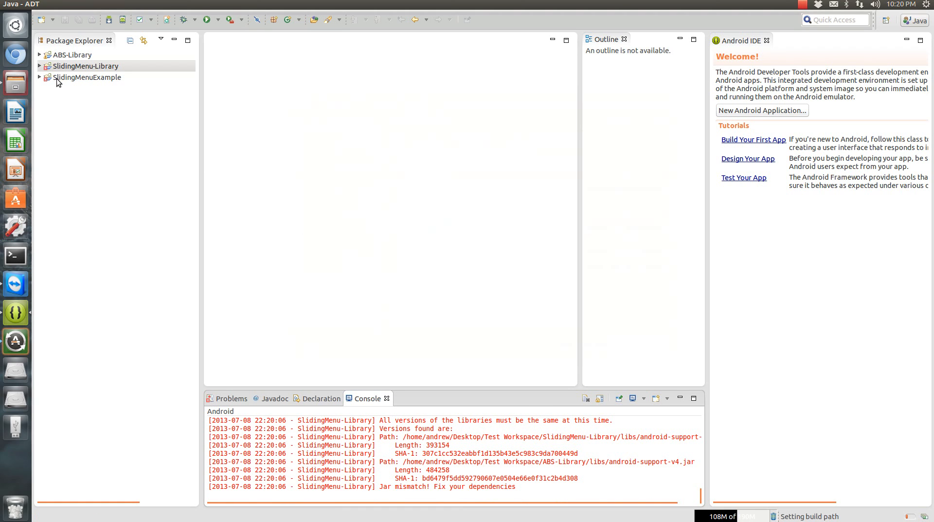
pyautogui.click(84, 67)
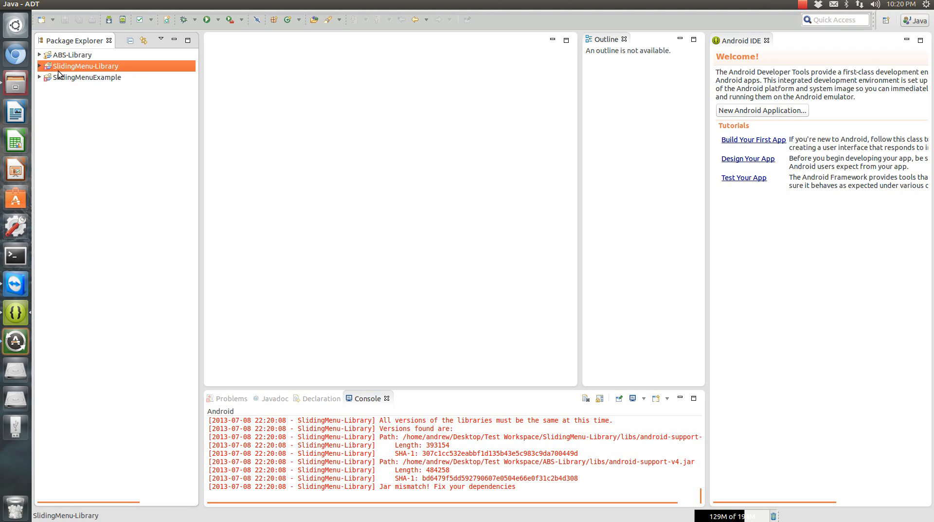
pyautogui.click(37, 66)
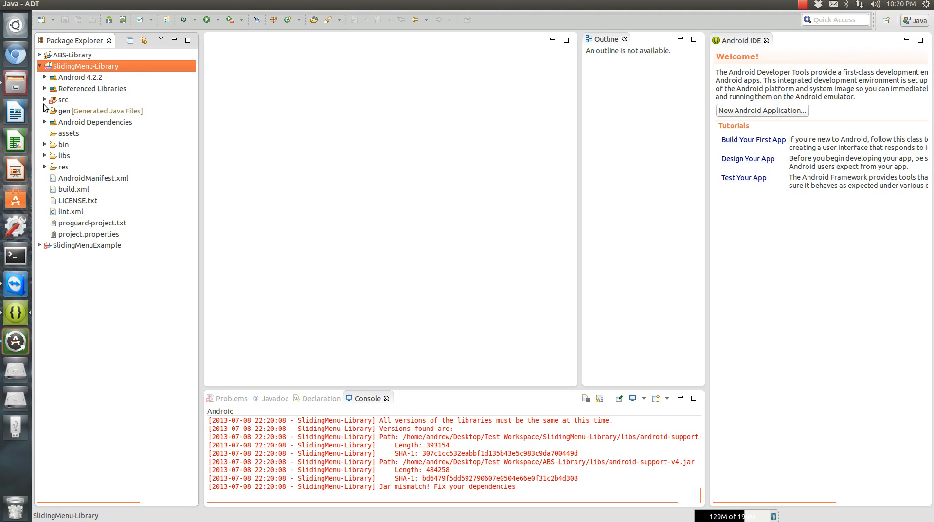
pyautogui.click(39, 99)
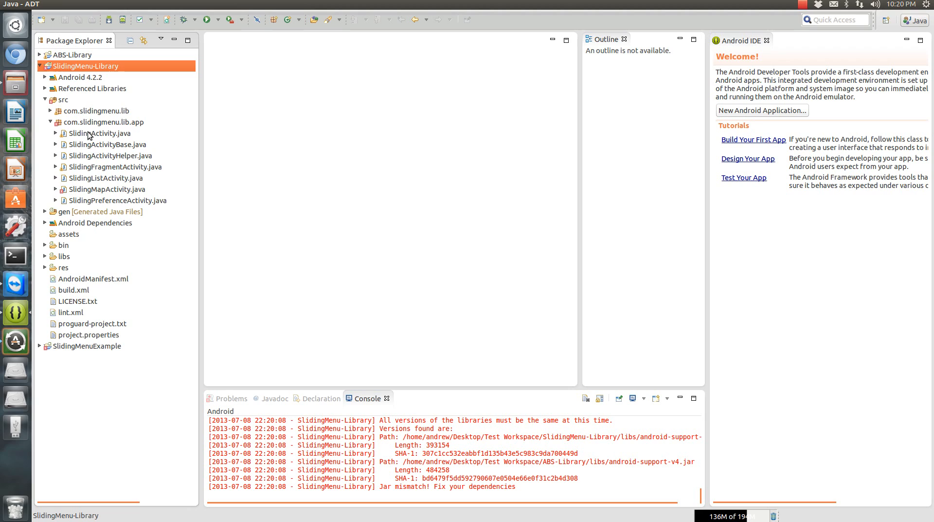
pyautogui.click(106, 190)
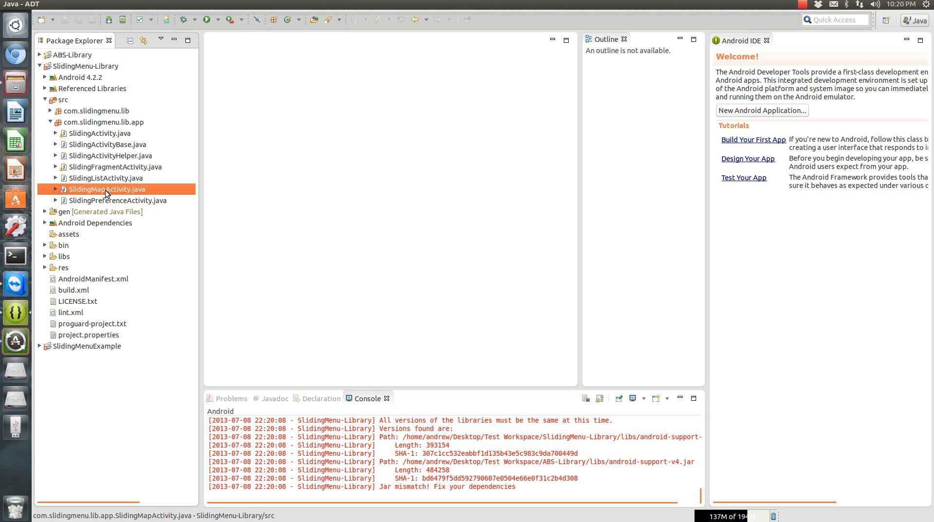
pyautogui.moveTo(99, 138)
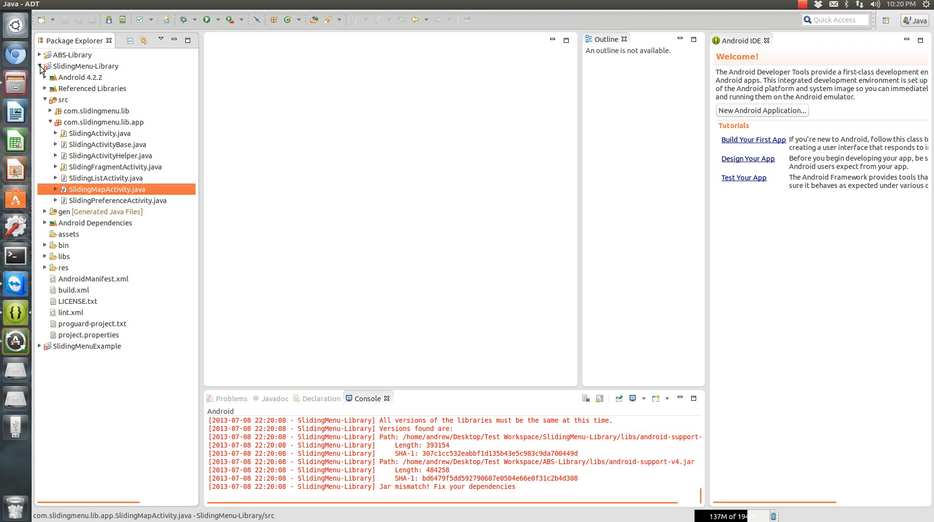
pyautogui.click(39, 67)
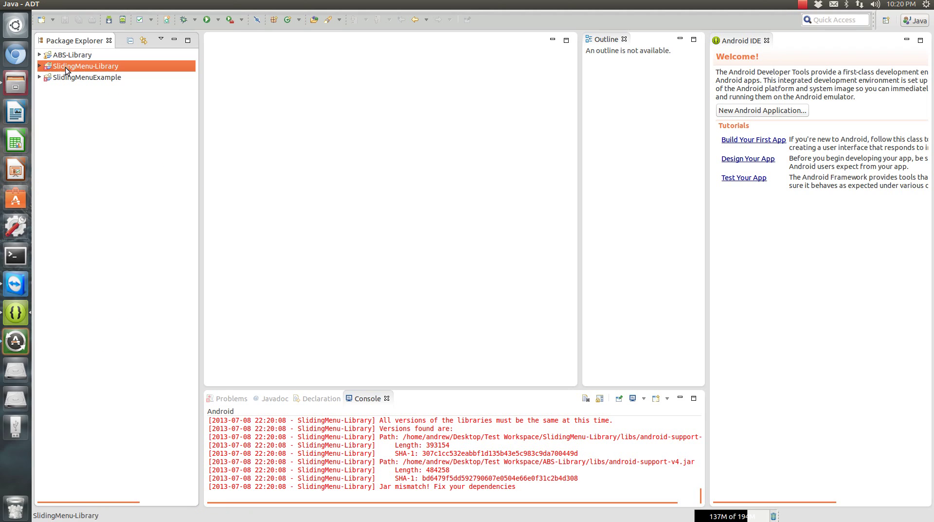
pyautogui.moveTo(275, 49)
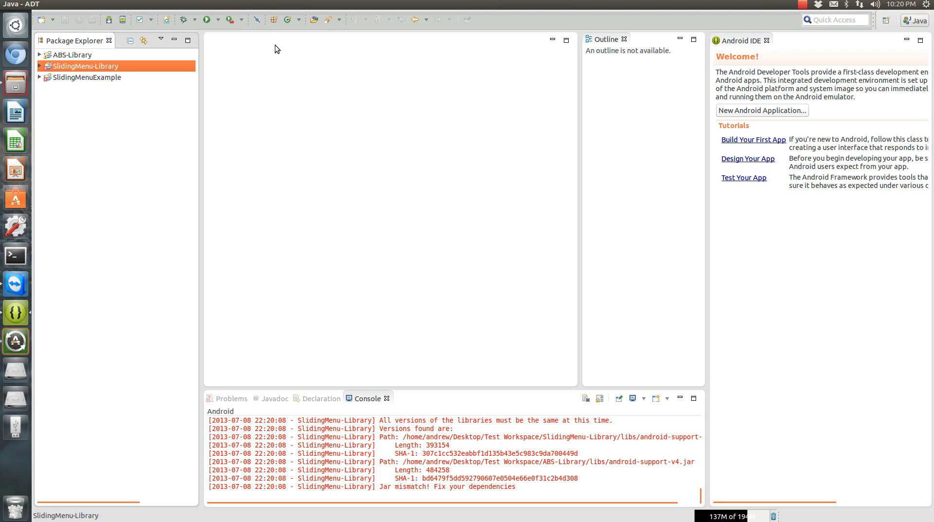
pyautogui.moveTo(61, 91)
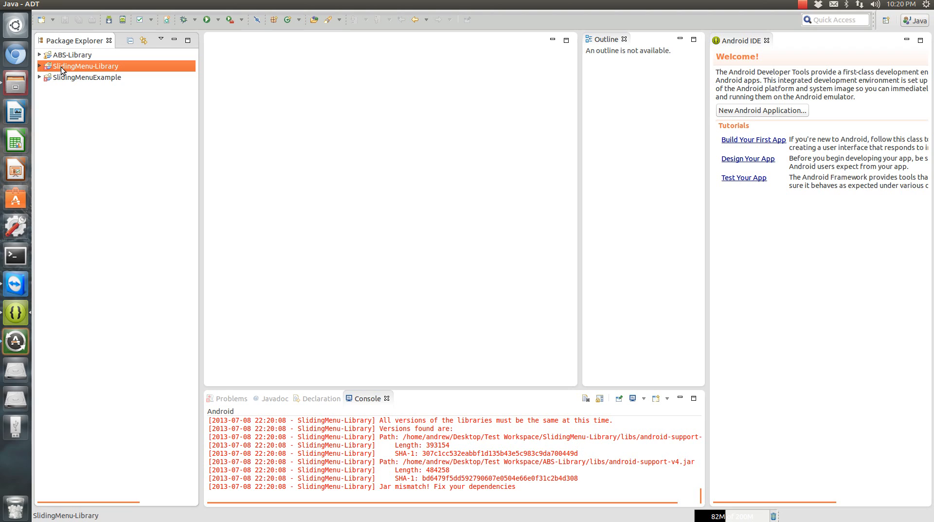
pyautogui.moveTo(136, 81)
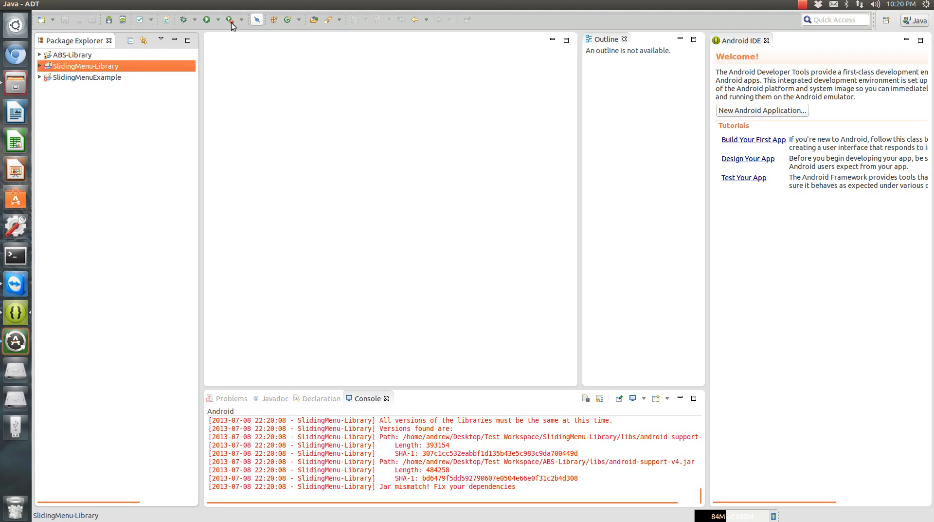
# Install the Google APIs package for Android 4.2.2 (API 17), accepting its license
pyautogui.click(227, 20)
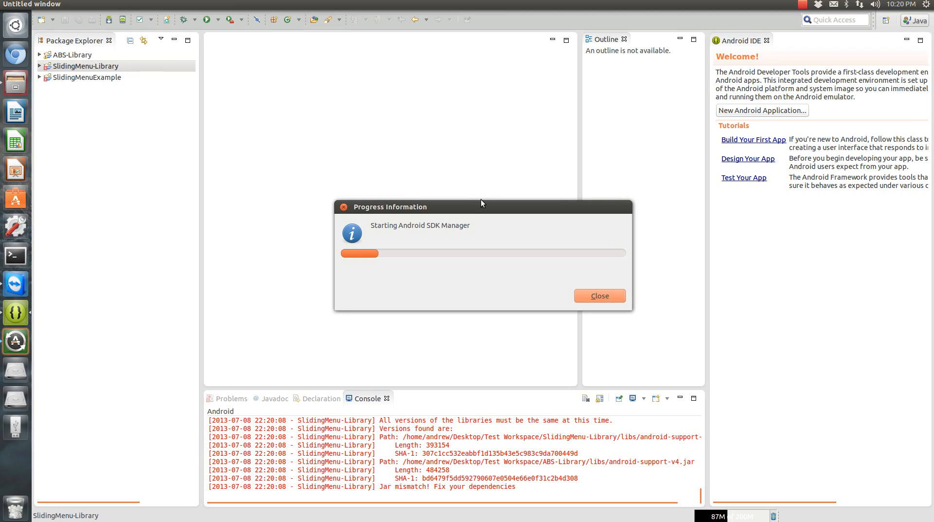
pyautogui.click(600, 296)
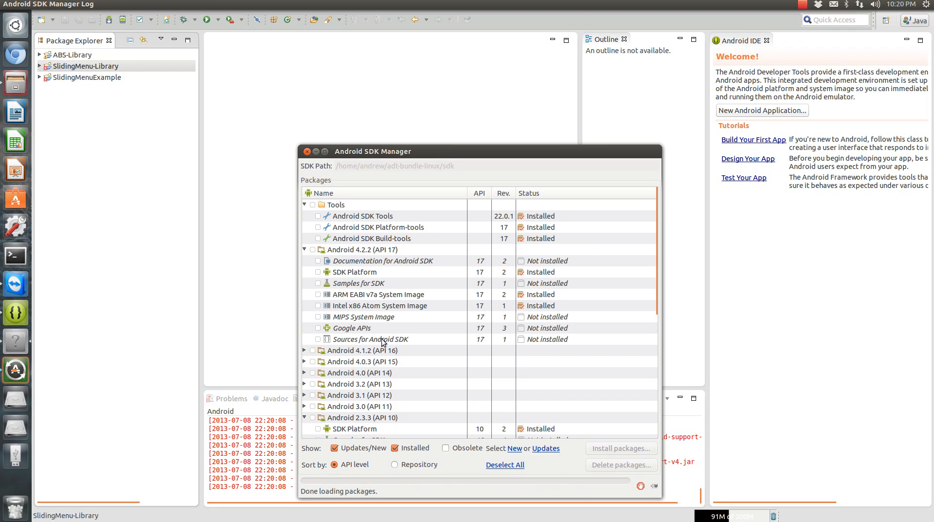
pyautogui.click(317, 328)
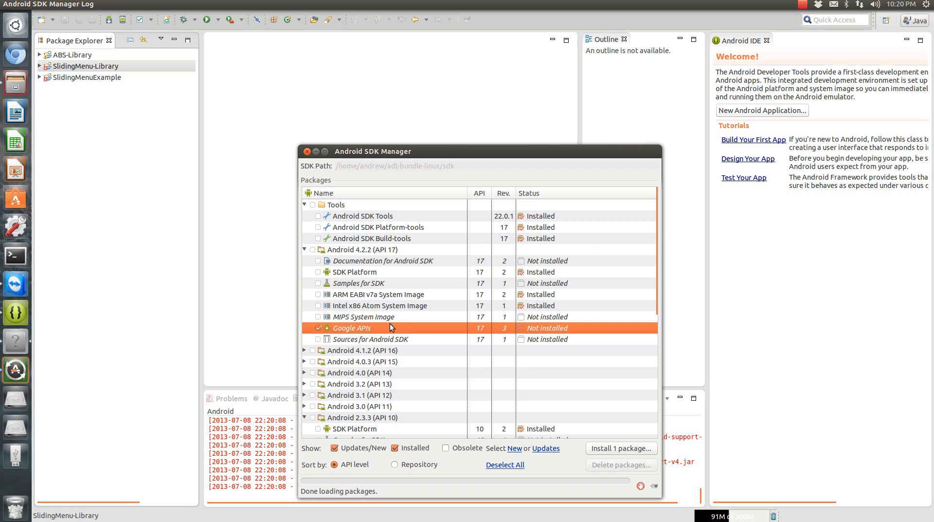
pyautogui.click(621, 449)
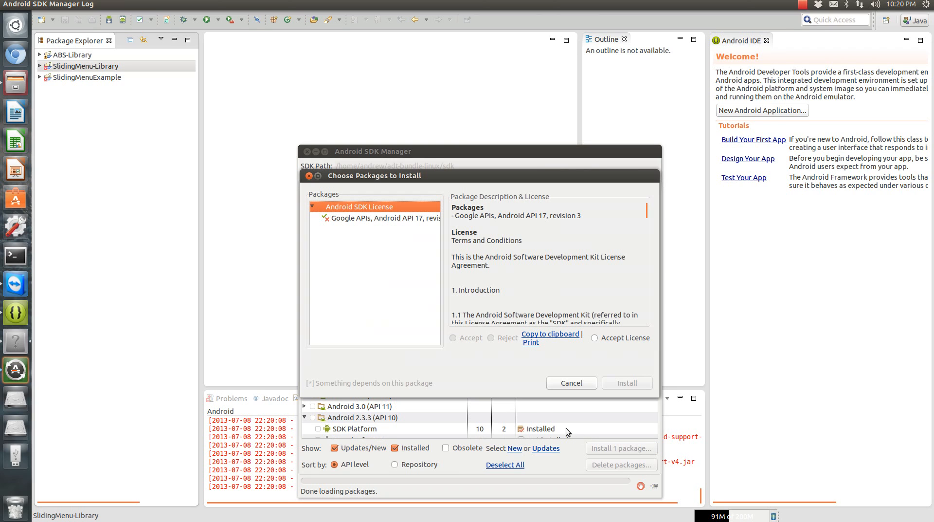
pyautogui.click(627, 383)
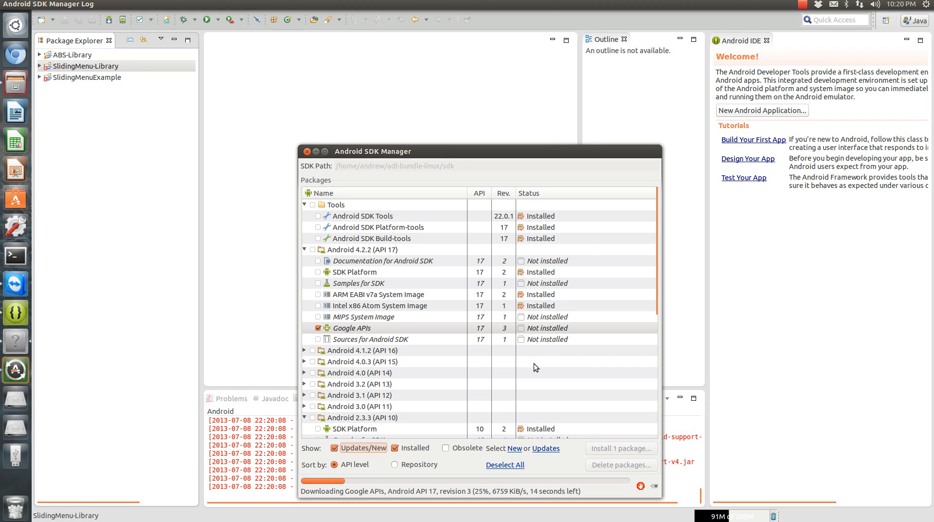
pyautogui.moveTo(305, 342)
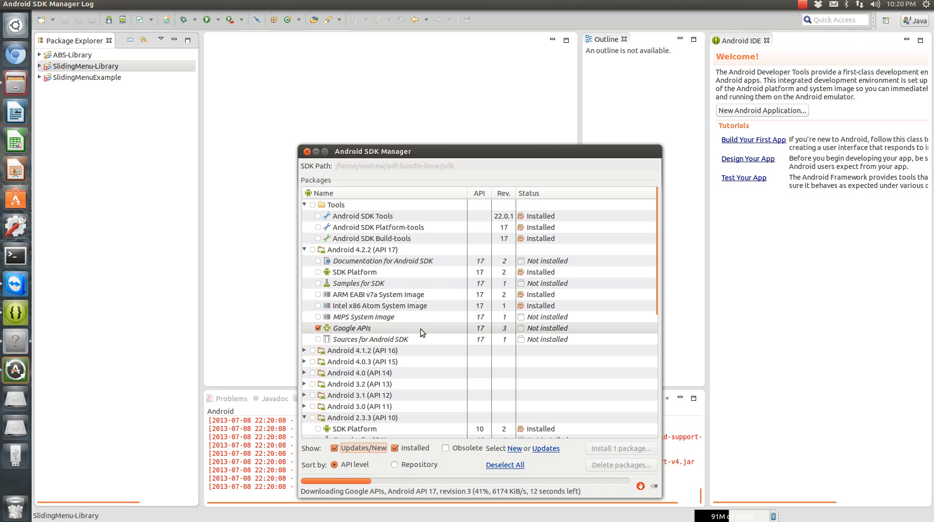
pyautogui.moveTo(436, 338)
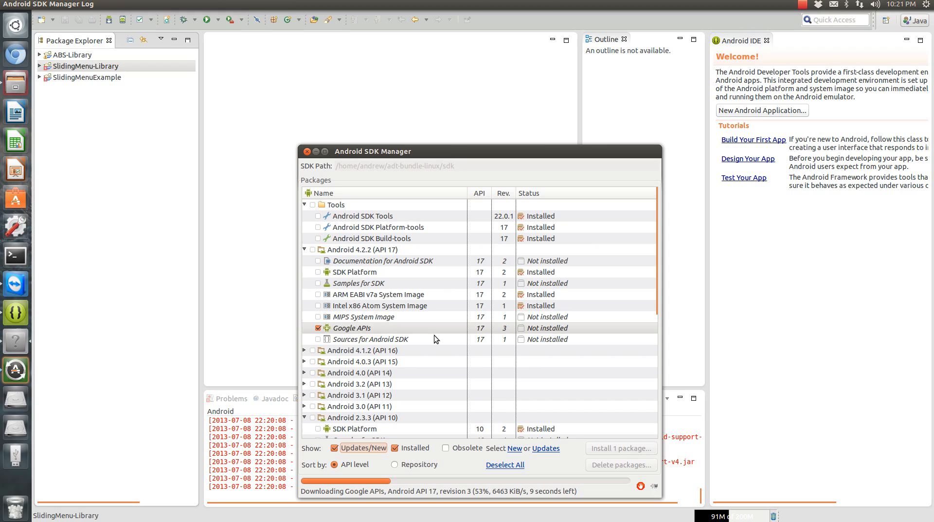
pyautogui.moveTo(419, 305)
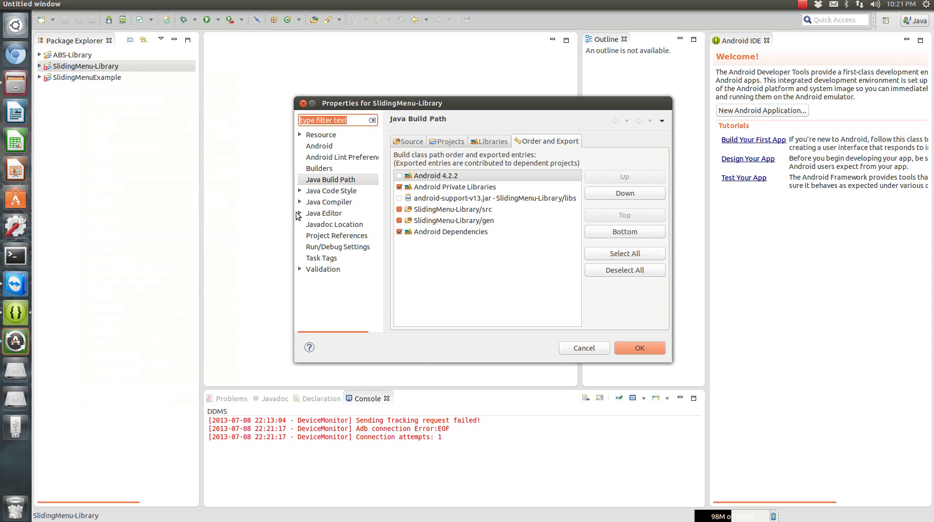
# Review SlidingMenu-Library's Android settings confirming the 4.2.2 target and ABS-Library reference
pyautogui.click(319, 146)
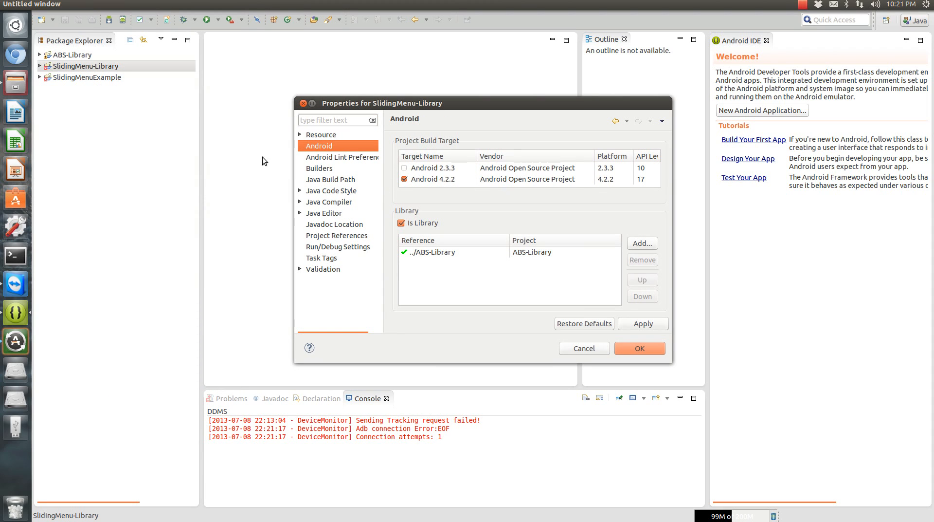
pyautogui.rightClick(74, 66)
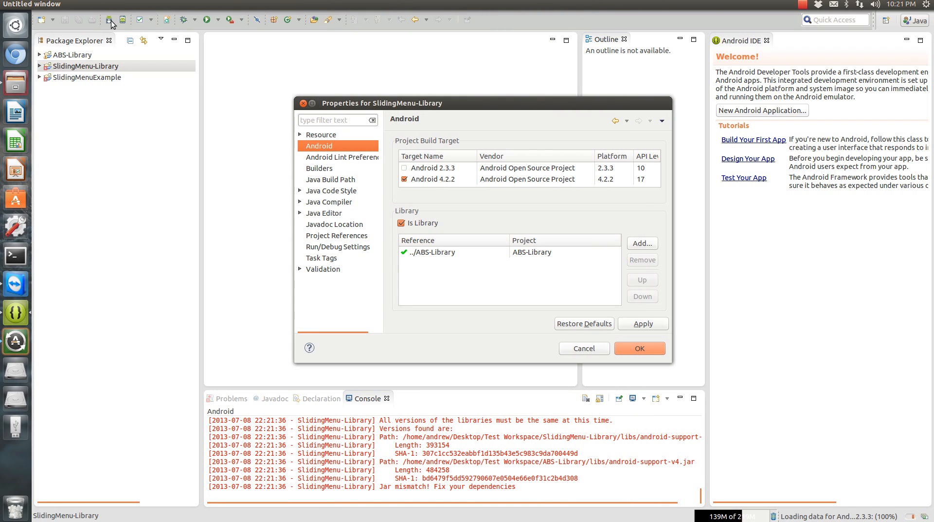
pyautogui.moveTo(249, 115)
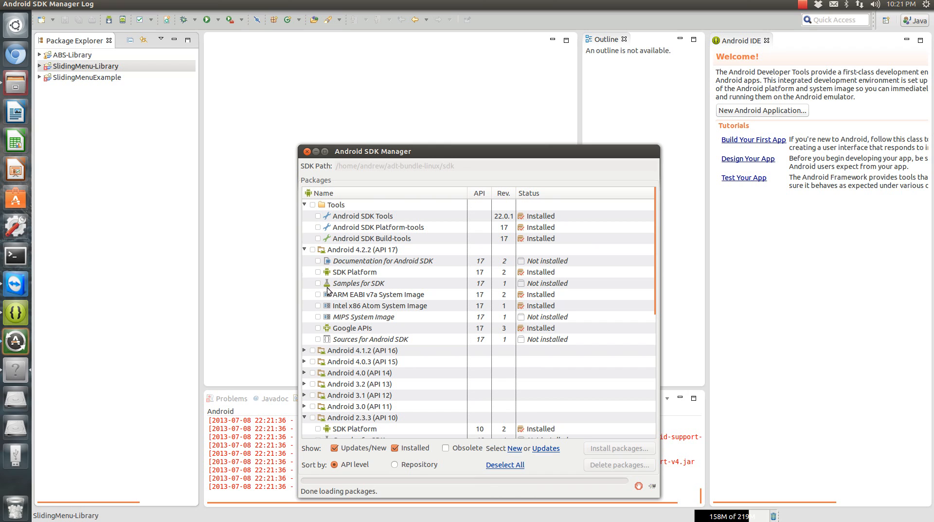
# Check the Android Support Library entry under Extras, leave it unchanged, and close the SDK Manager
pyautogui.scroll(-3)
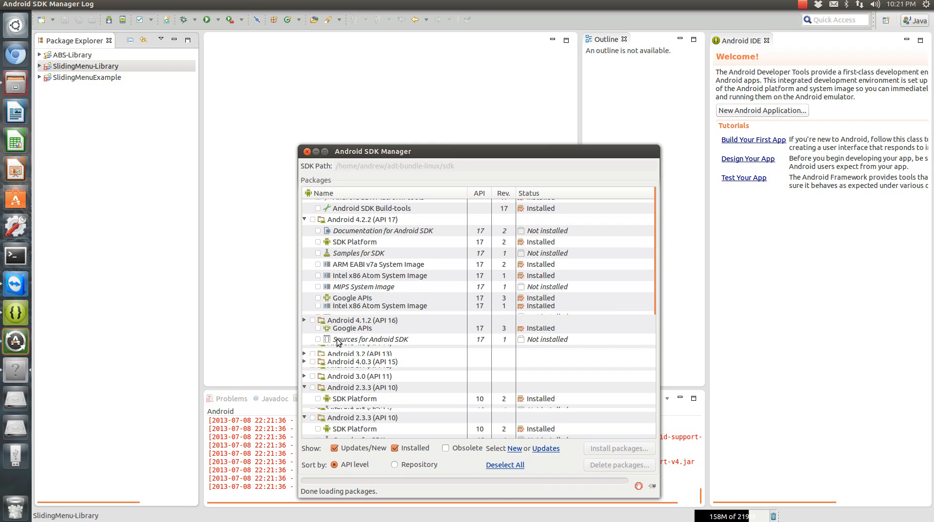
pyautogui.scroll(-3)
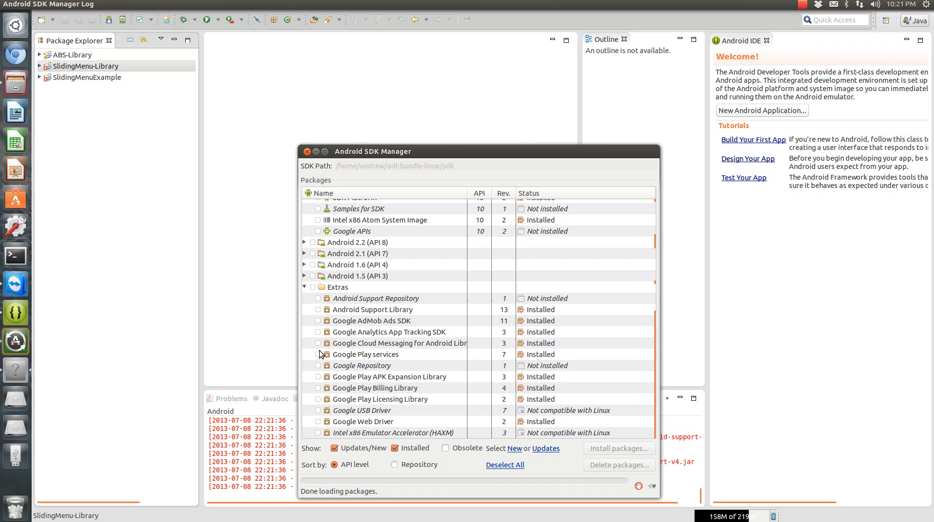
pyautogui.click(317, 309)
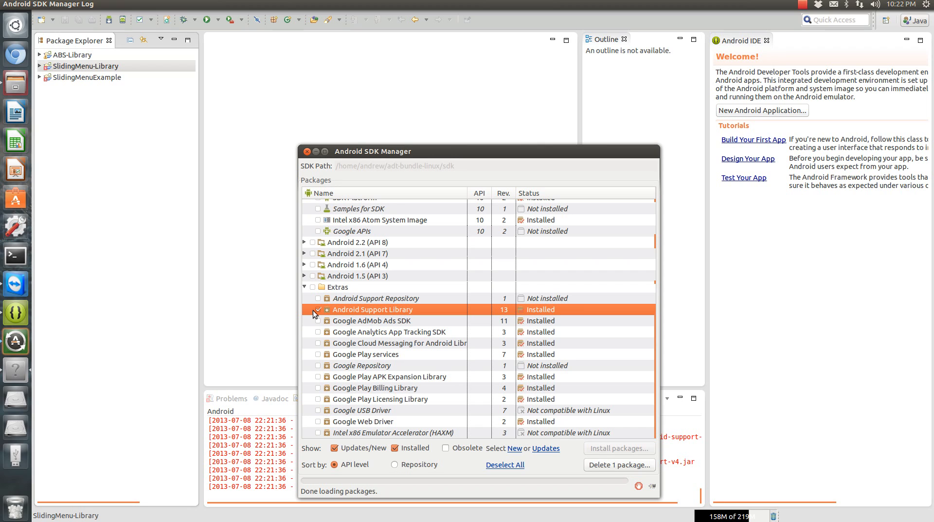
pyautogui.click(318, 310)
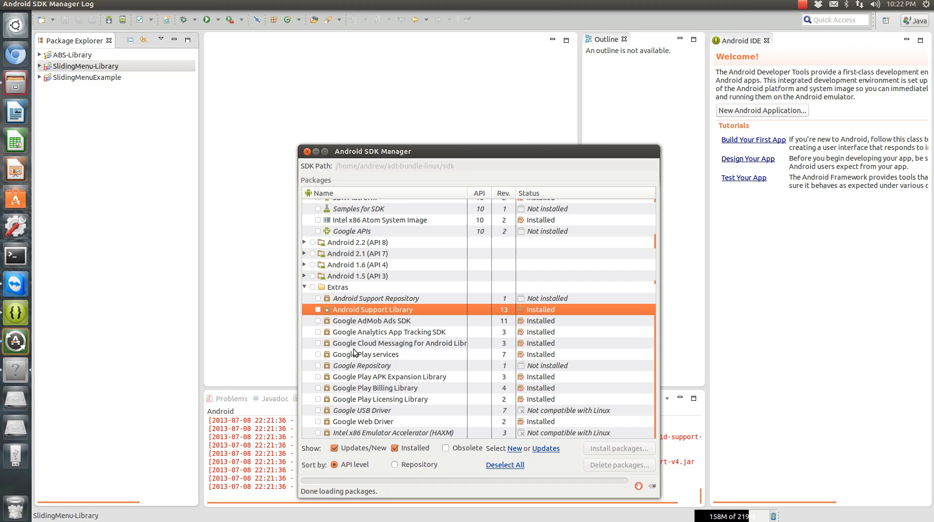
pyautogui.moveTo(384, 409)
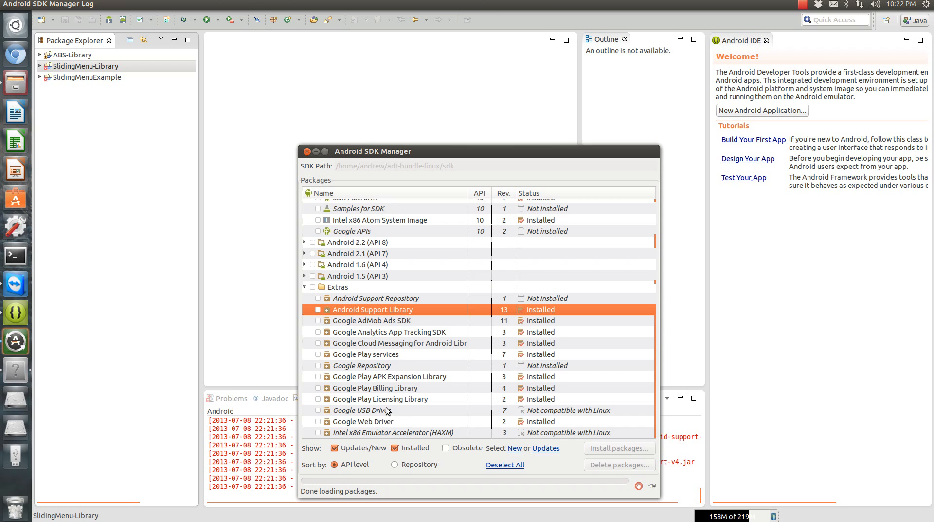
pyautogui.moveTo(369, 436)
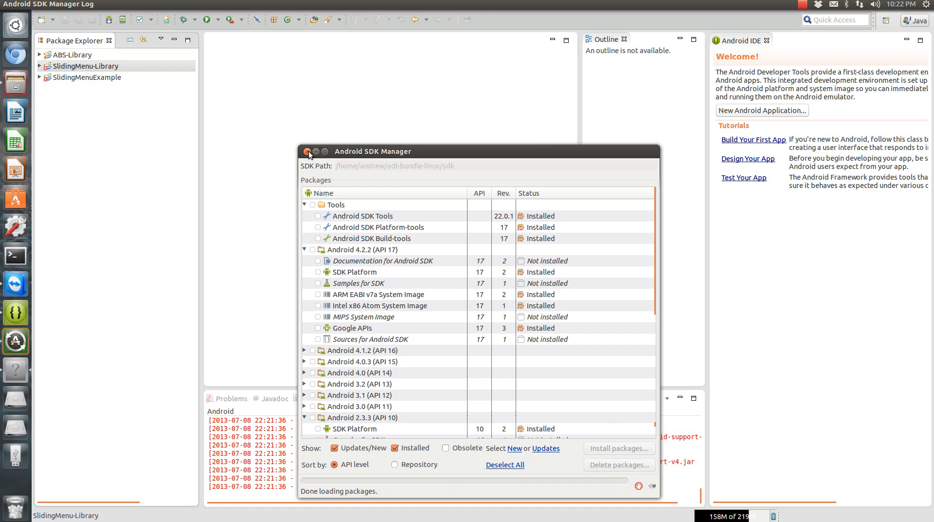
pyautogui.click(308, 152)
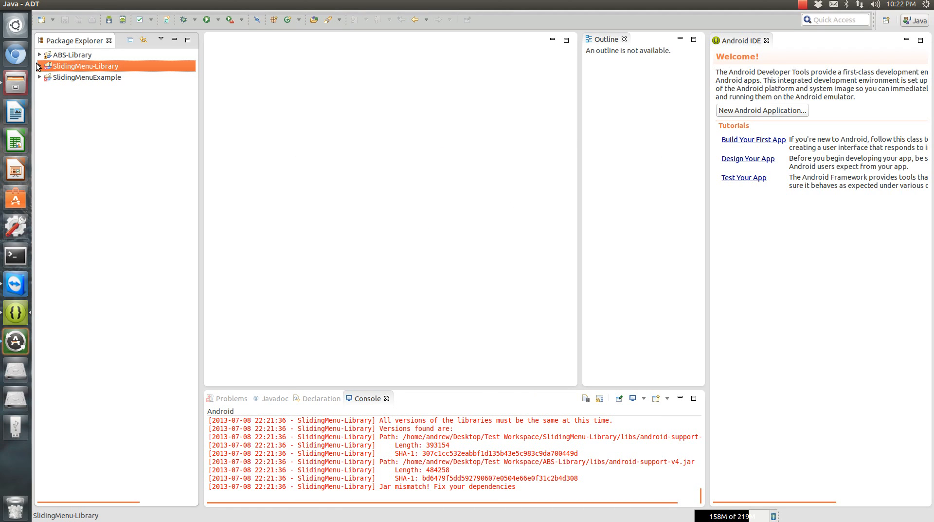
pyautogui.moveTo(109, 52)
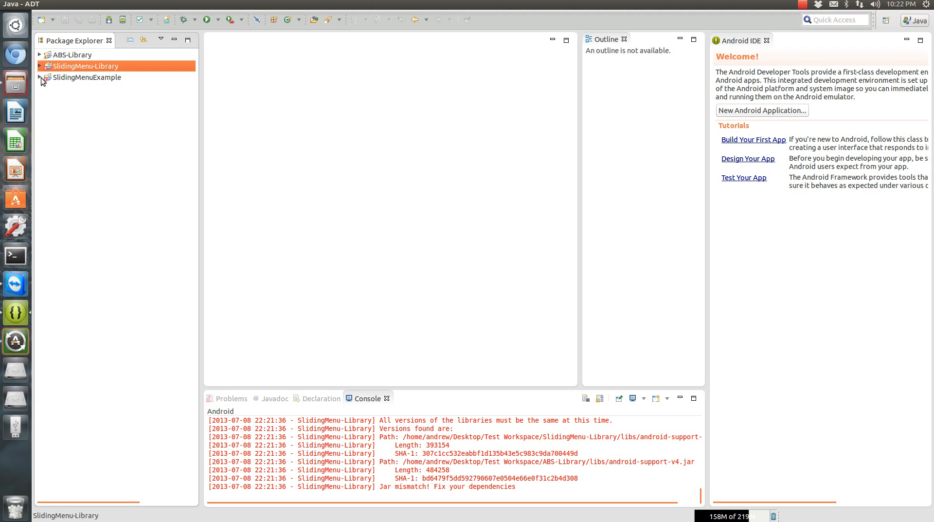
# Add ABS-Library and SlidingMenu-Library as referenced libraries of SlidingMenuExample and apply
pyautogui.rightClick(78, 77)
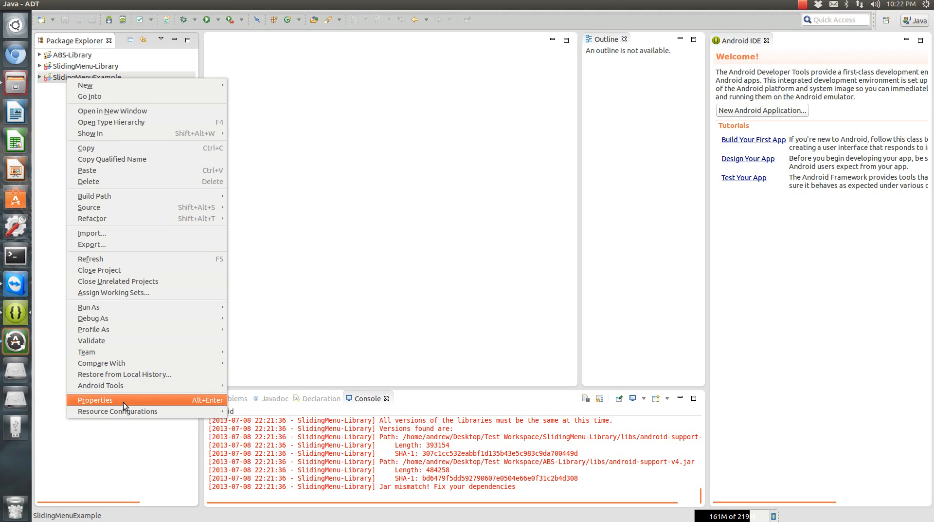
pyautogui.click(95, 400)
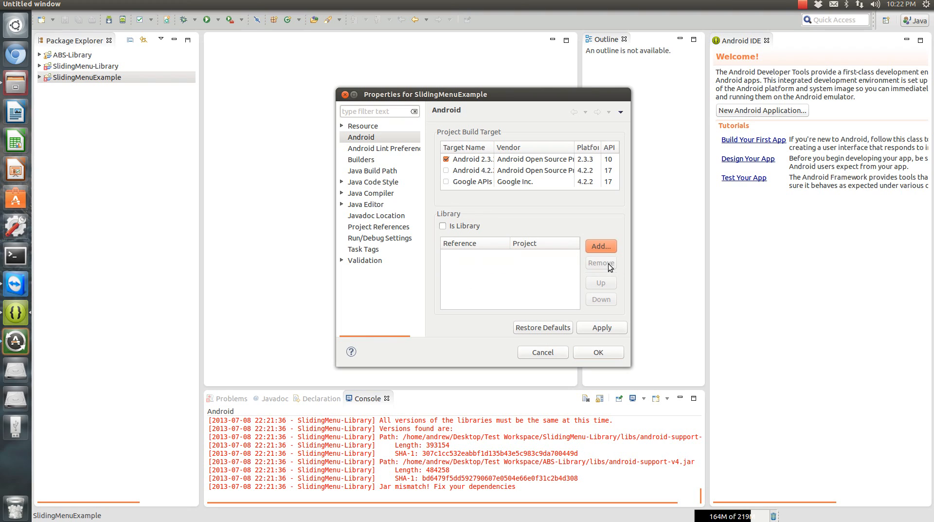
pyautogui.click(602, 246)
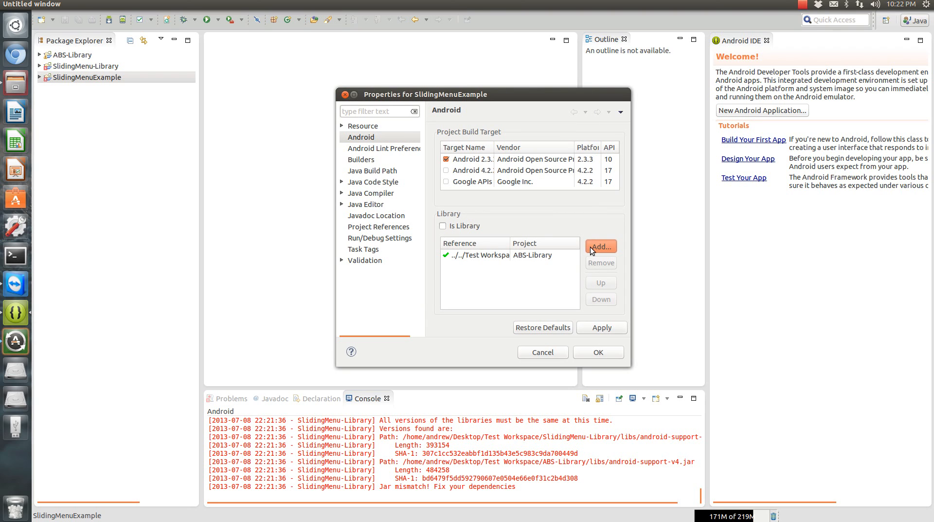
pyautogui.click(601, 246)
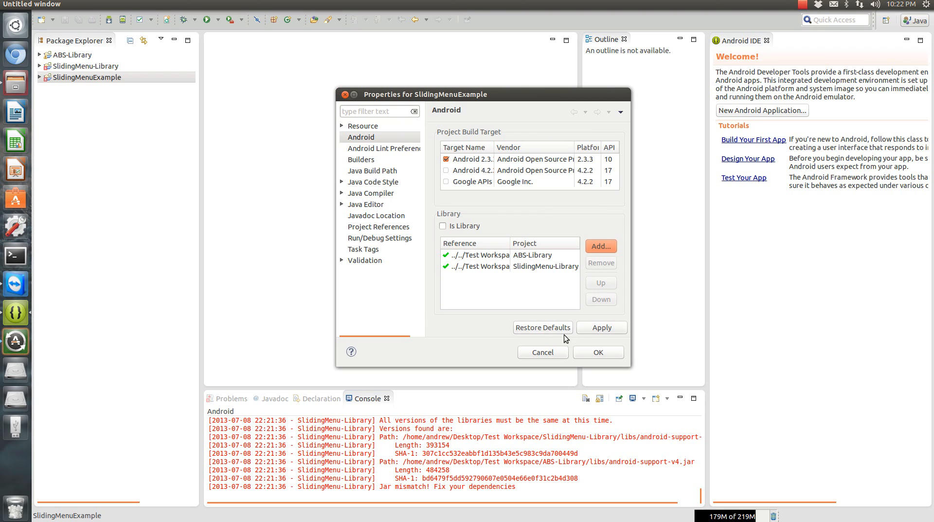
pyautogui.click(601, 327)
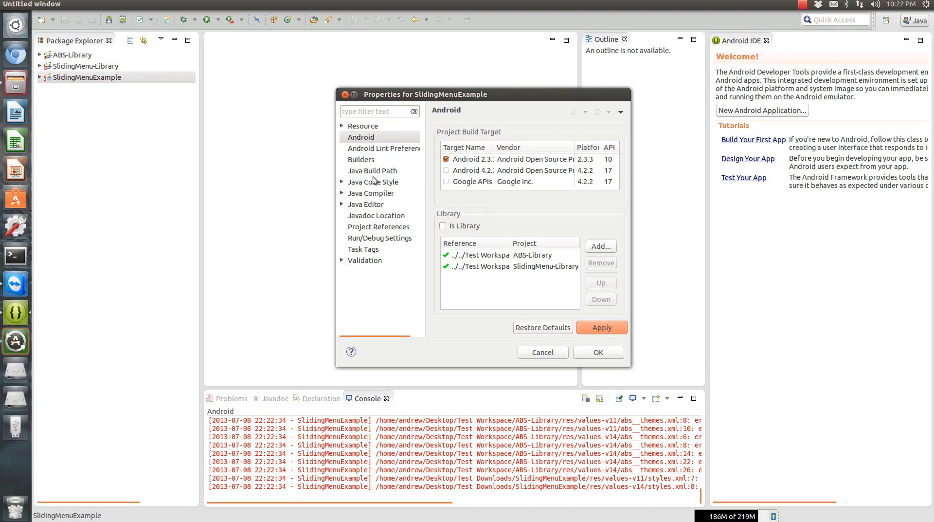
# Set SlidingMenuExample's build target to Android 4.2.2 and confirm the properties
pyautogui.click(372, 170)
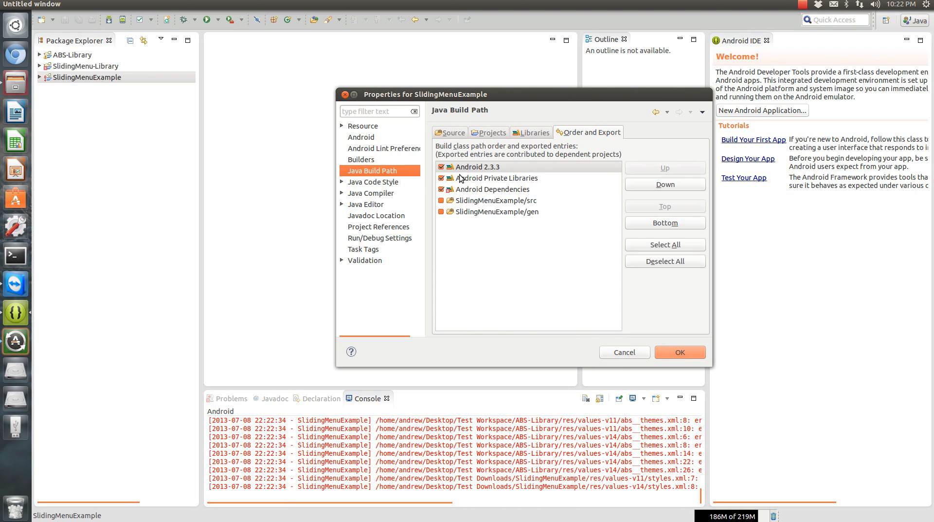
pyautogui.moveTo(483, 169)
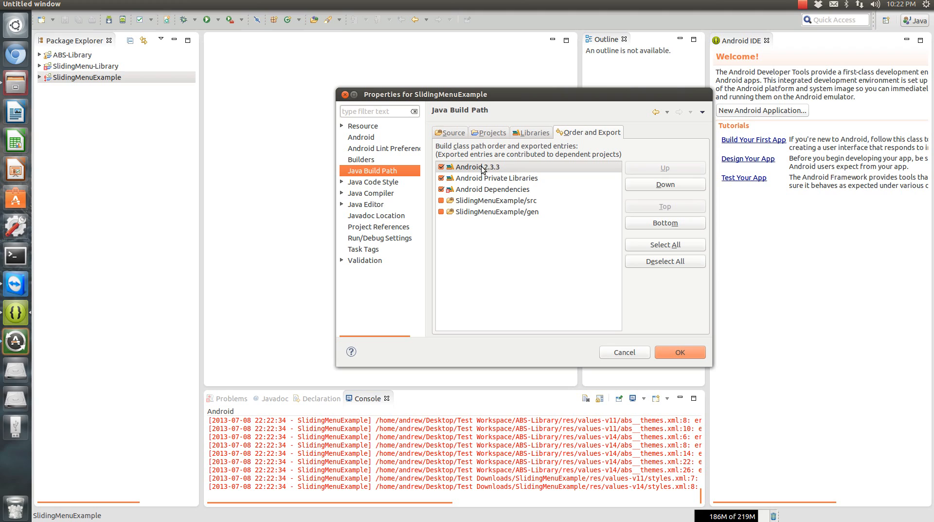
pyautogui.click(361, 137)
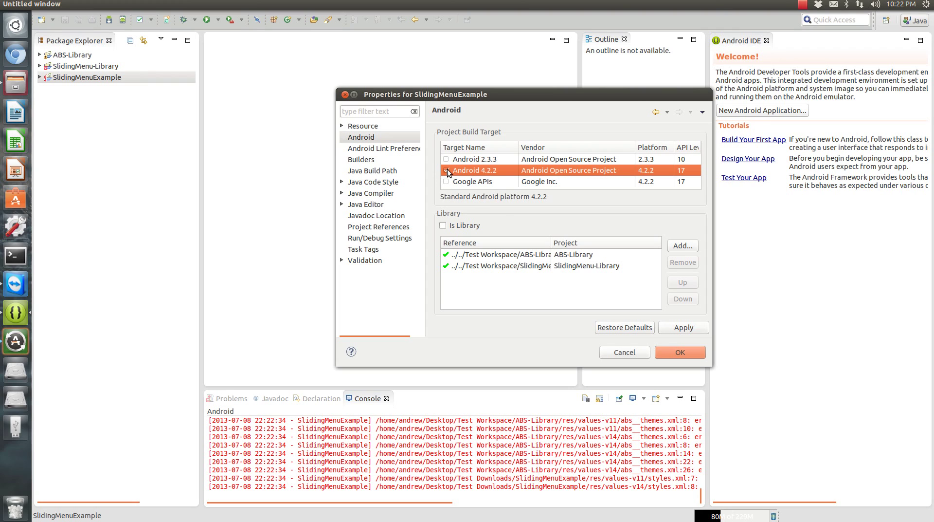
pyautogui.click(446, 170)
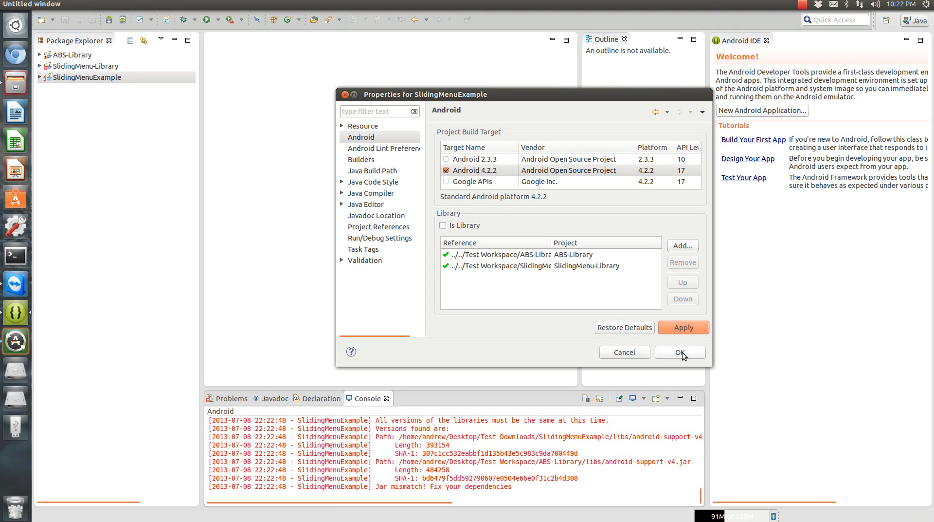
pyautogui.click(680, 352)
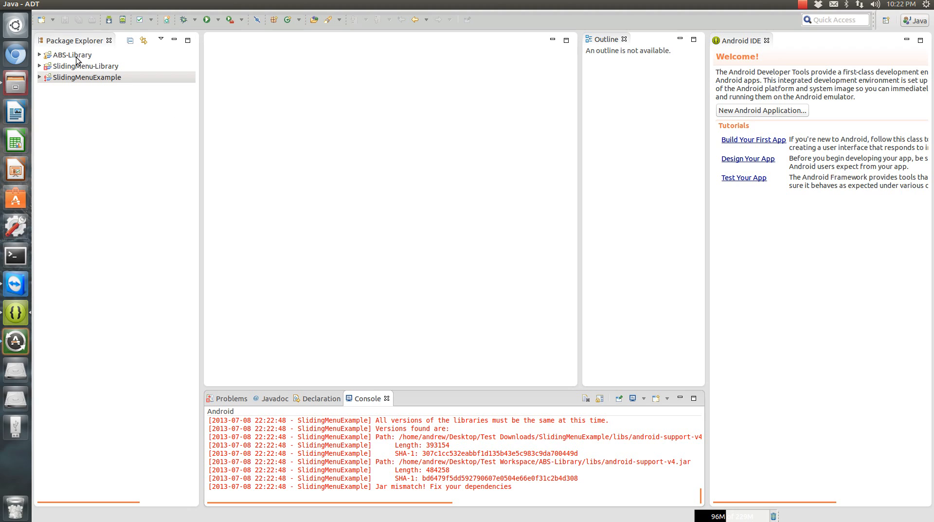
# Switch SlidingMenu-Library's build target to Google APIs for Android 4.2.2
pyautogui.rightClick(78, 67)
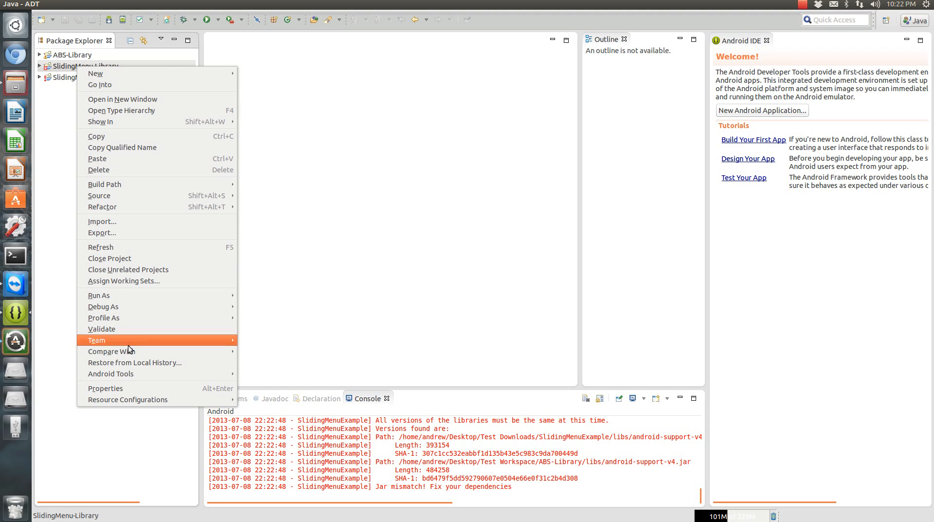
pyautogui.click(105, 388)
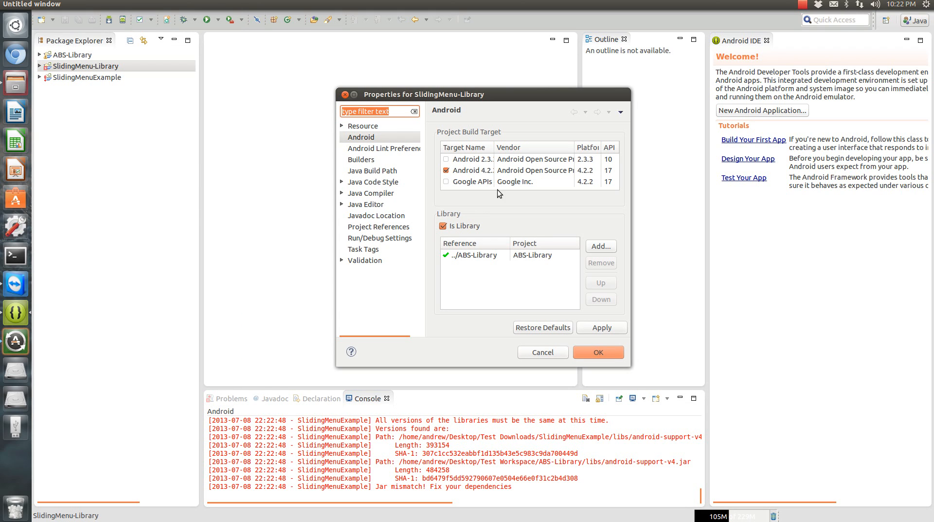
pyautogui.click(446, 182)
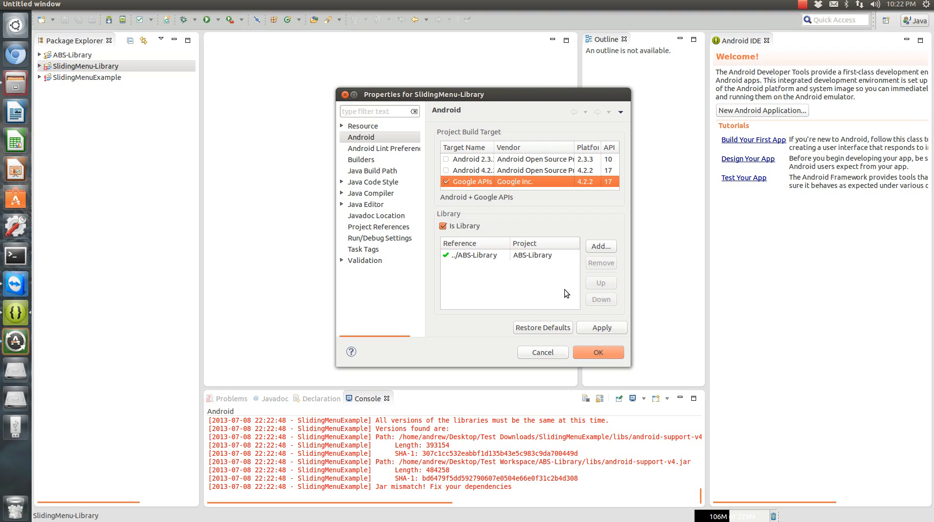
pyautogui.click(598, 353)
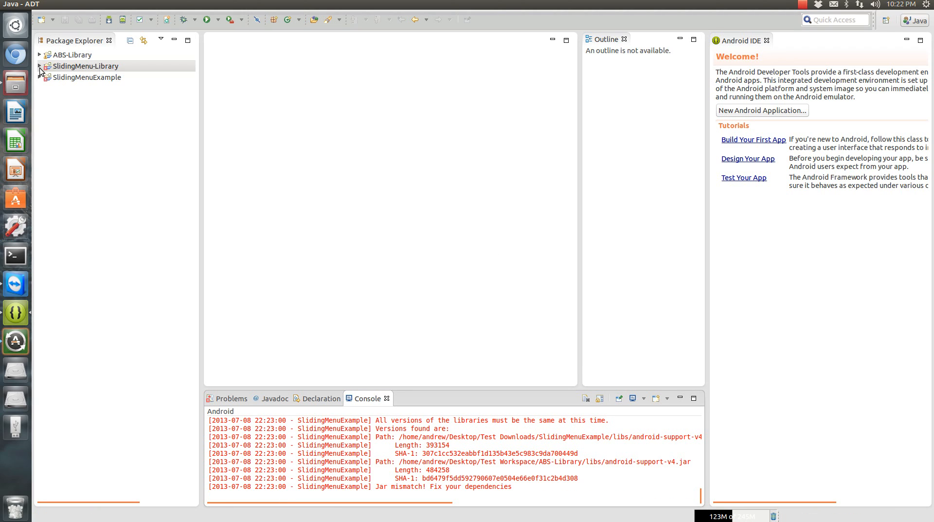
# Select all three projects in the Package Explorer
pyautogui.click(39, 66)
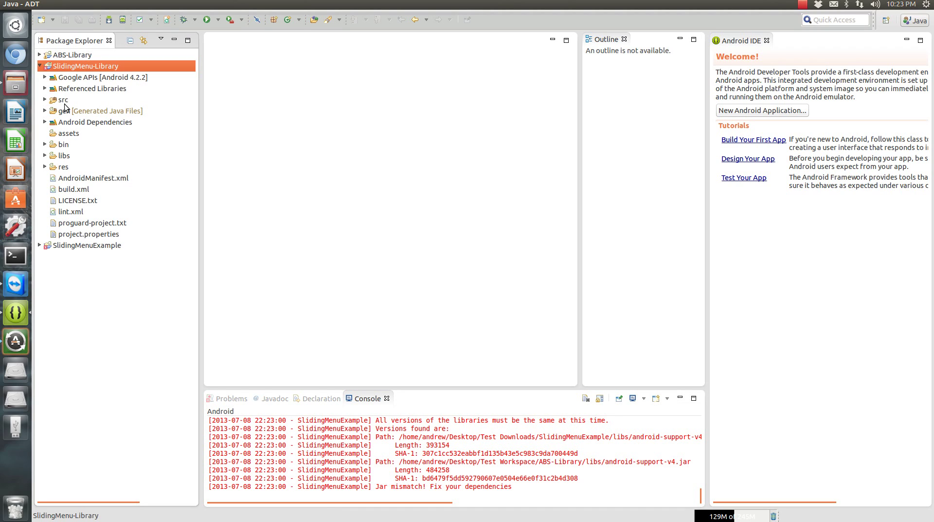
pyautogui.click(39, 65)
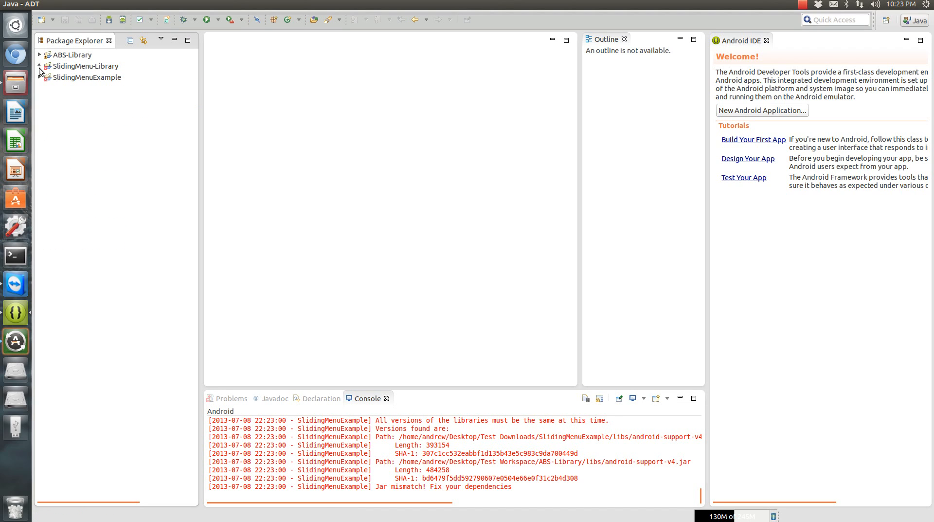
pyautogui.click(82, 66)
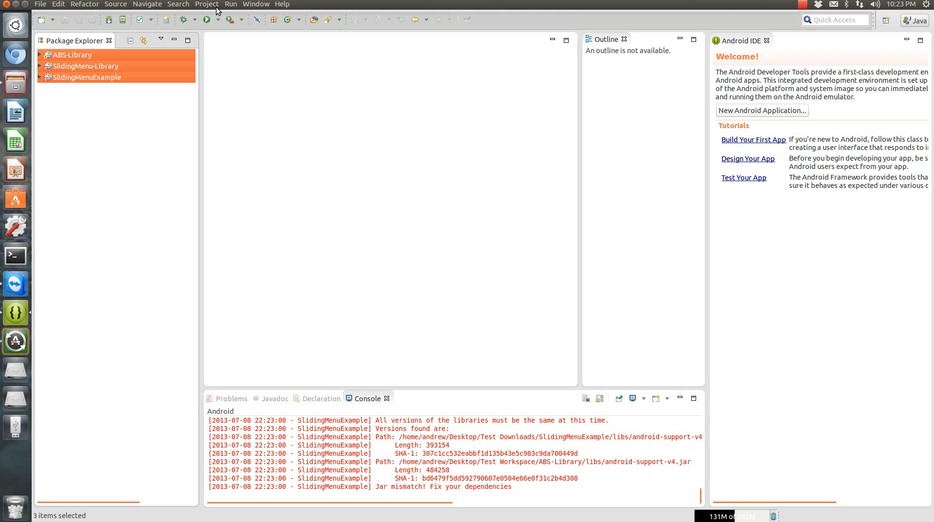
# Clean all projects to trigger a rebuild, then expand SlidingMenuExample
pyautogui.click(208, 4)
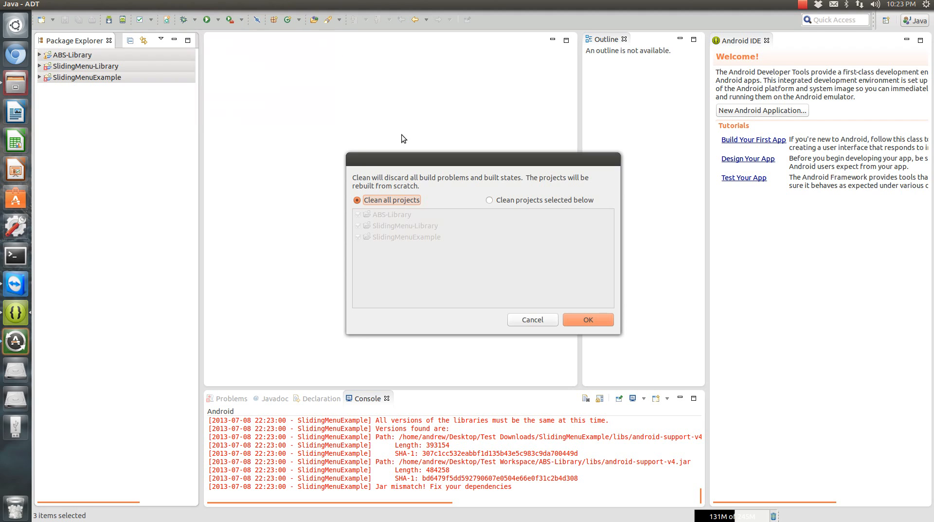
pyautogui.click(589, 319)
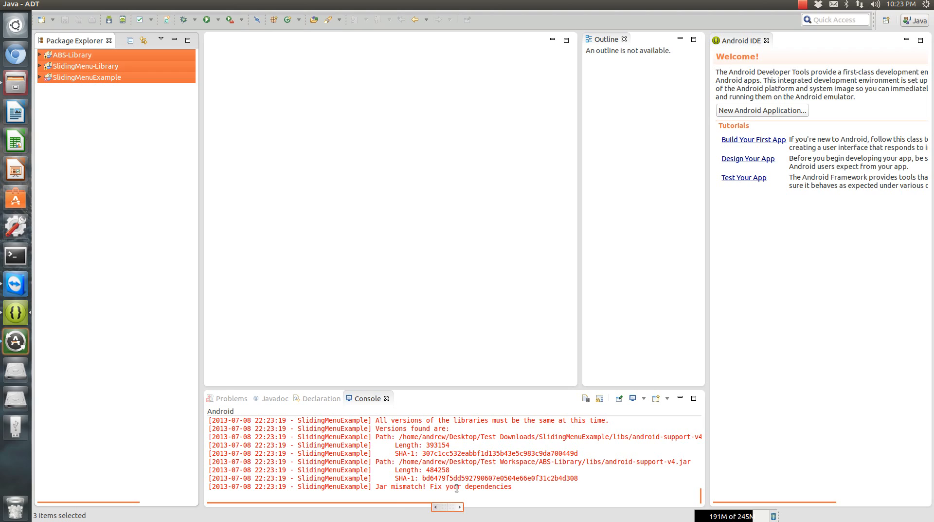
pyautogui.moveTo(378, 321)
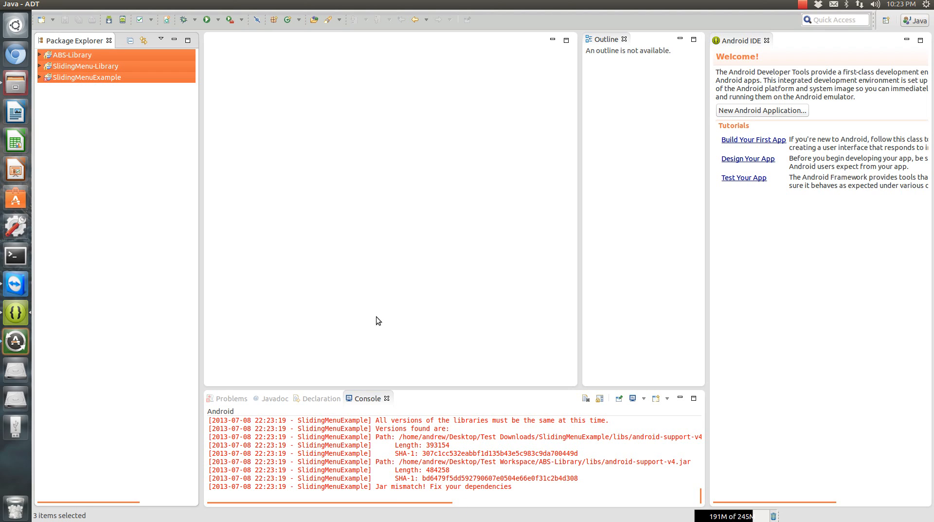
pyautogui.moveTo(46, 91)
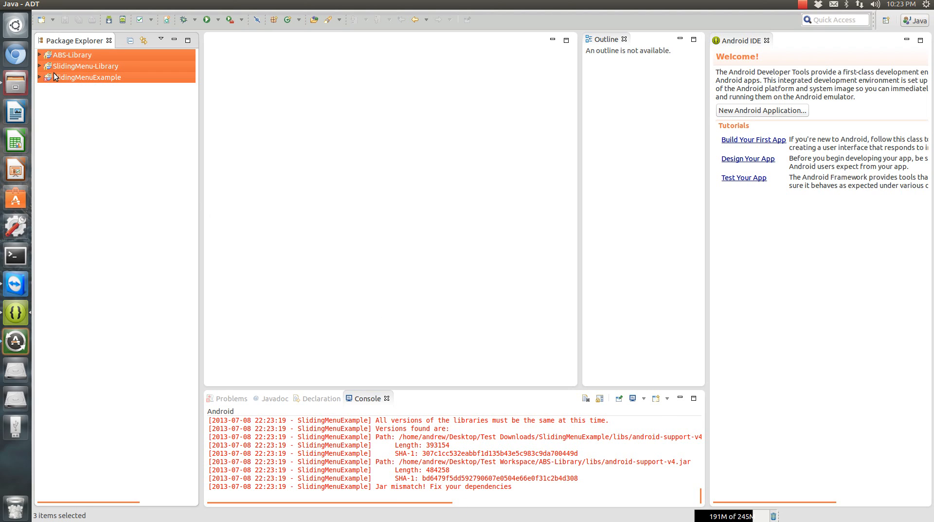
pyautogui.click(43, 77)
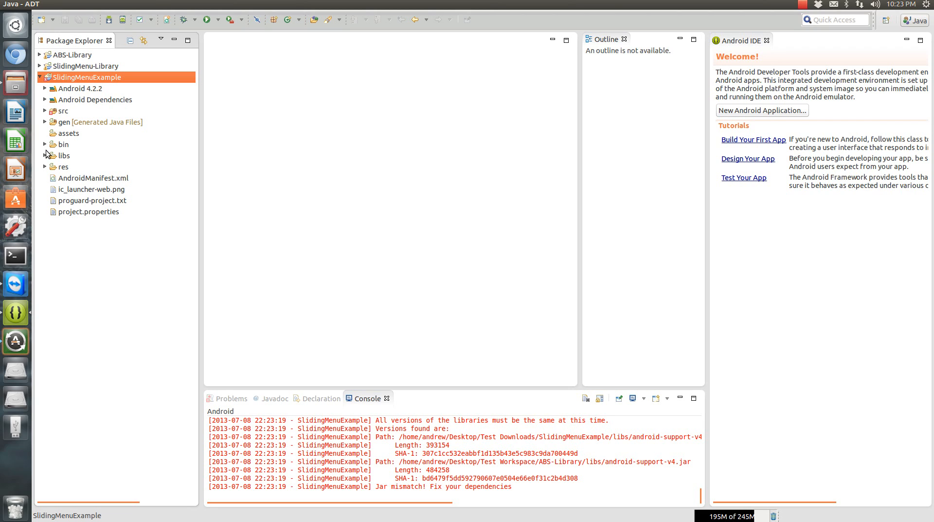
# Delete android-support-v4.jar from SlidingMenuExample's libs folder
pyautogui.click(63, 155)
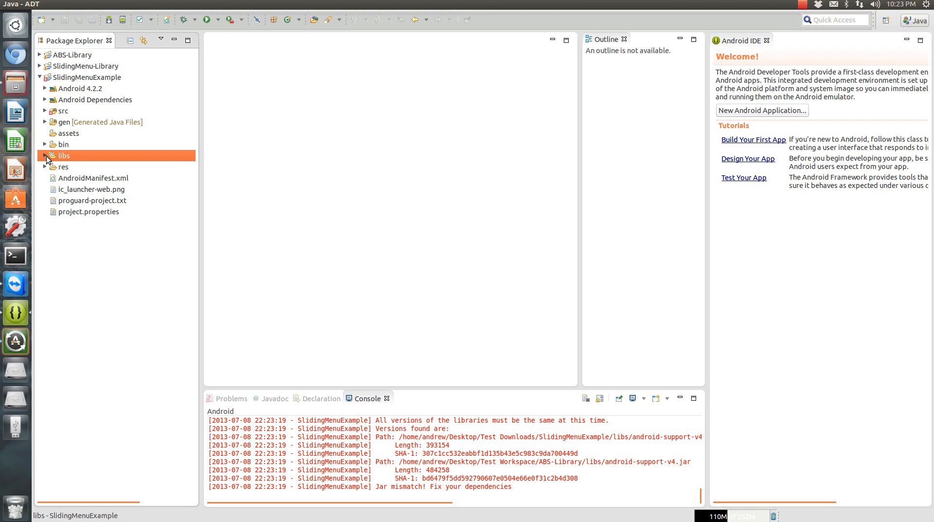
pyautogui.click(46, 156)
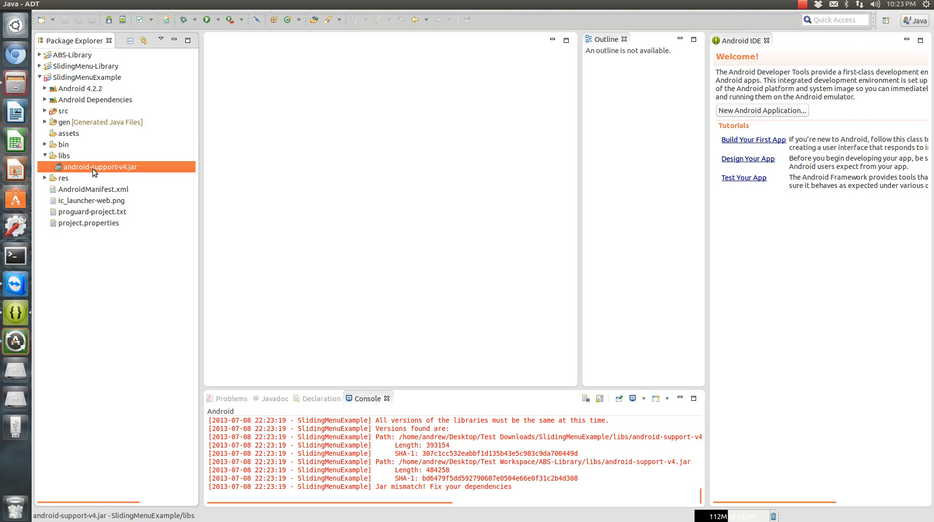
pyautogui.press('Delete')
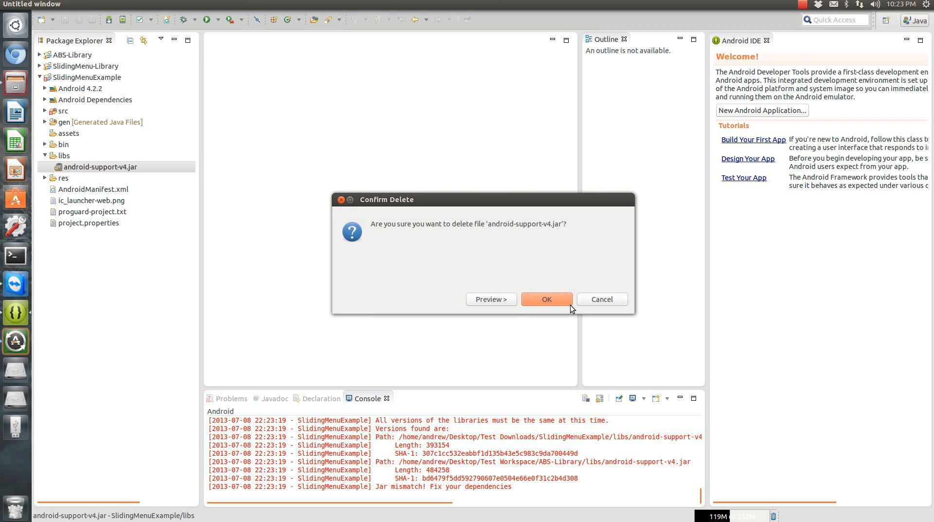
pyautogui.click(548, 299)
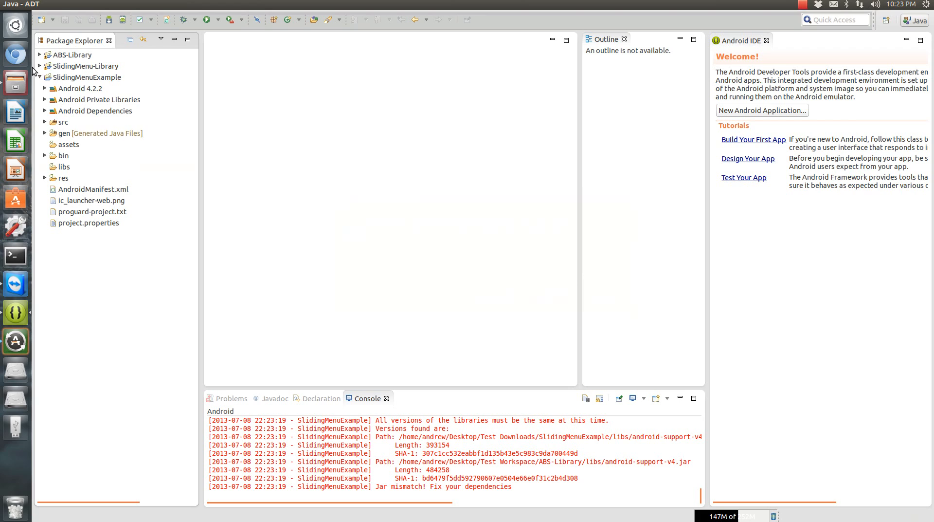
# Delete all three jar files from SlidingMenu-Library's libs folder
pyautogui.click(37, 67)
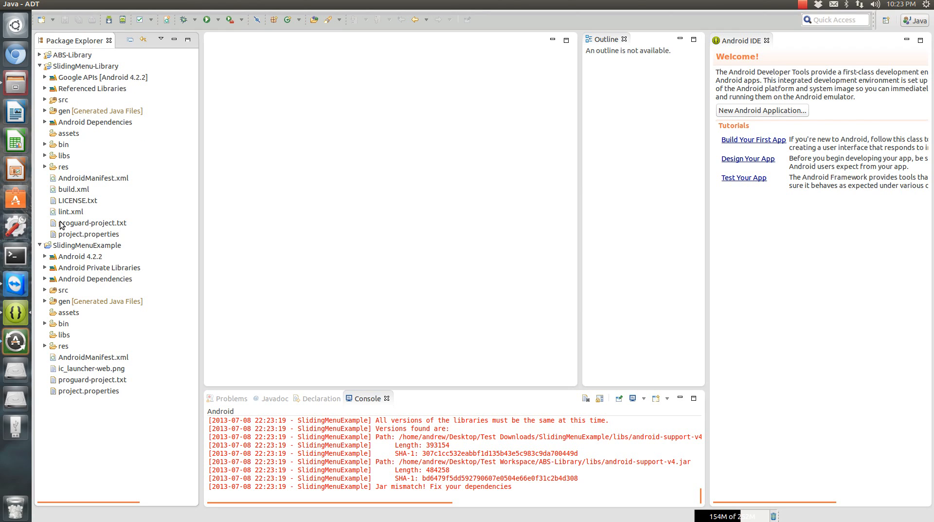
pyautogui.click(39, 156)
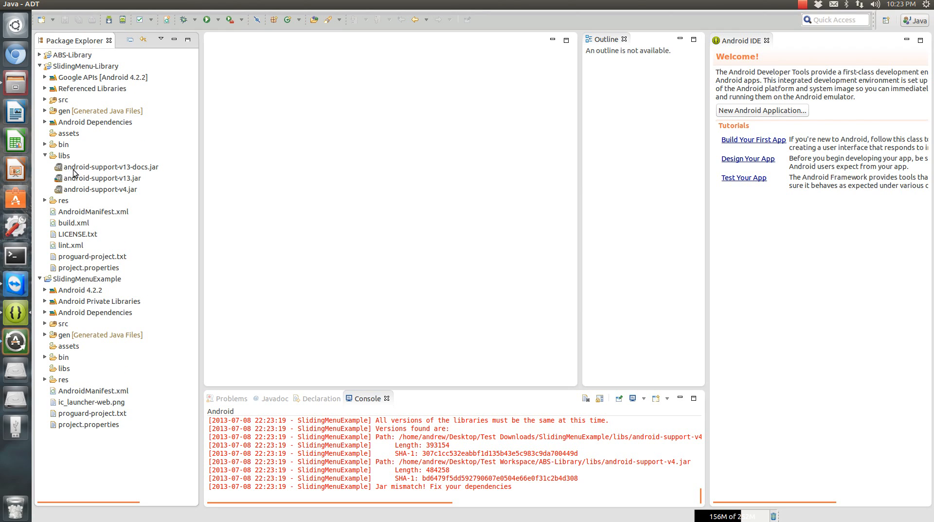
pyautogui.click(99, 189)
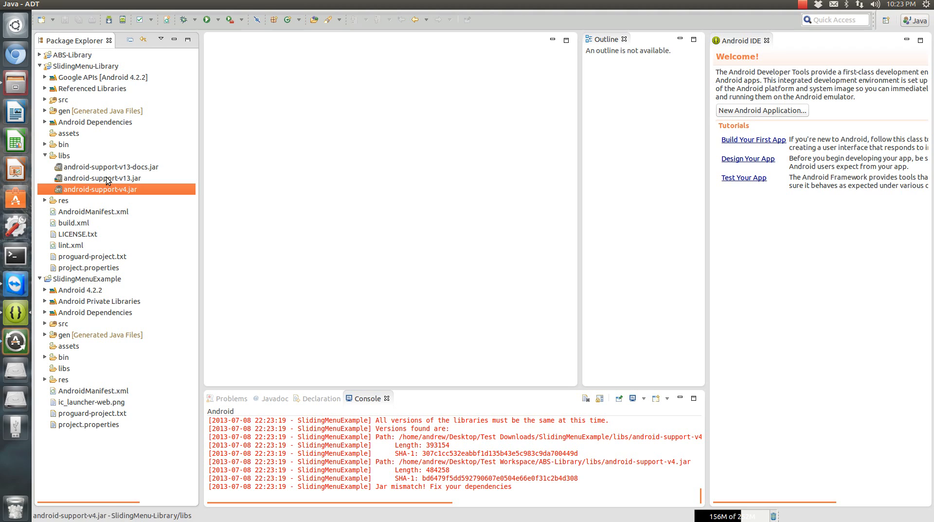
pyautogui.click(109, 166)
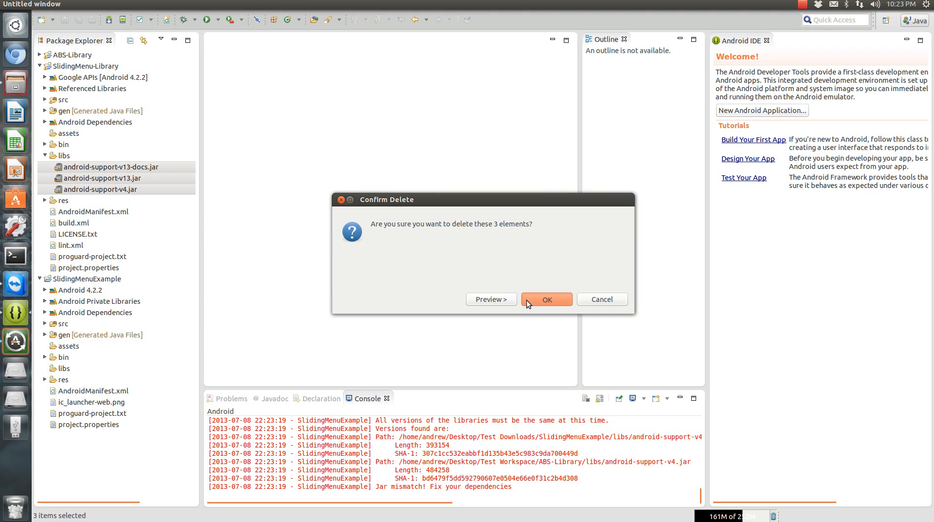
pyautogui.click(547, 299)
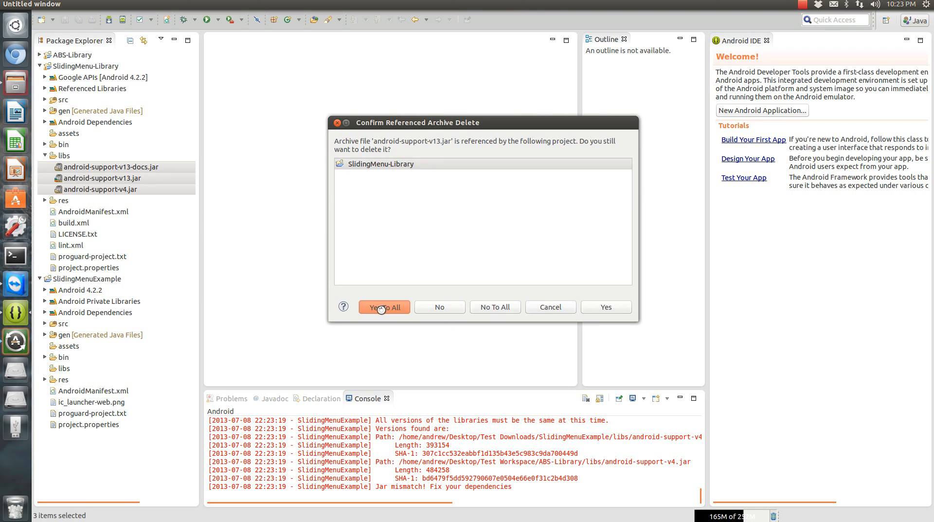
pyautogui.click(383, 306)
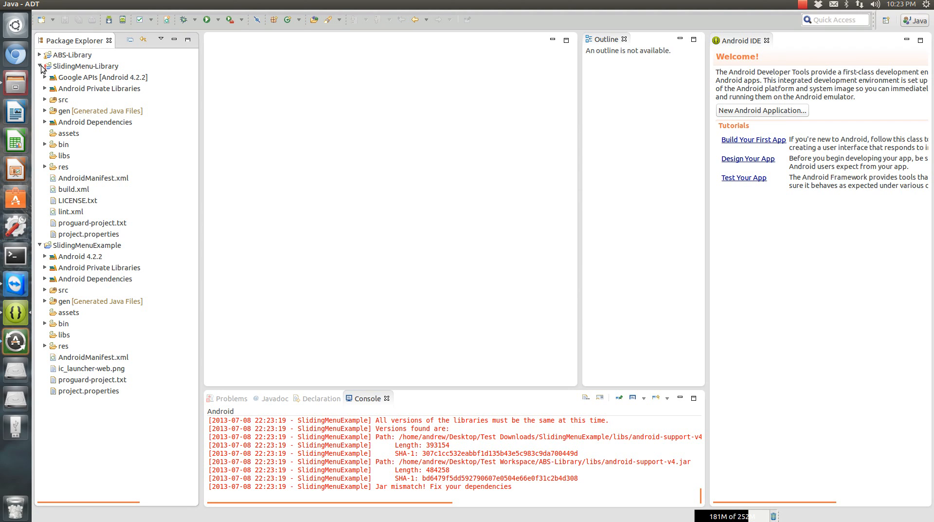
# Add Android Support Library revision 13 to SlidingMenu-Library via Android Tools, accepting the license
pyautogui.rightClick(74, 66)
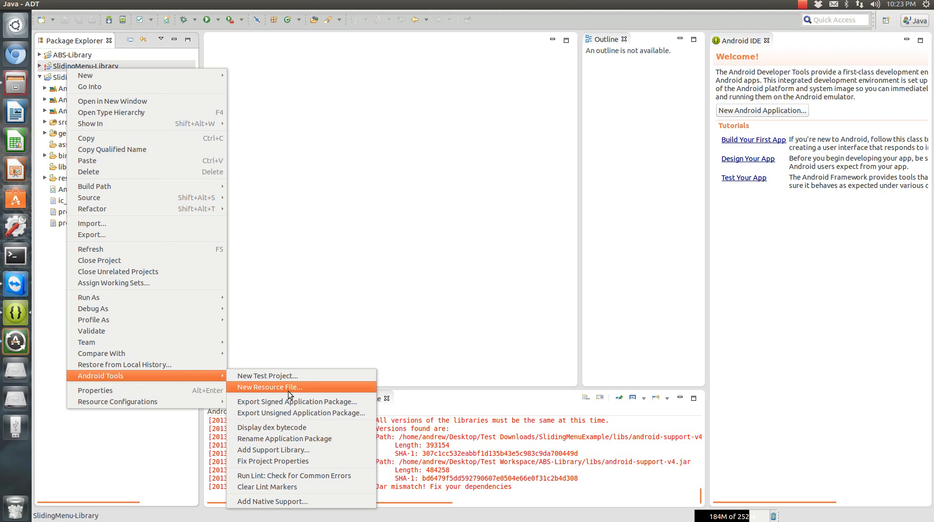
pyautogui.moveTo(275, 452)
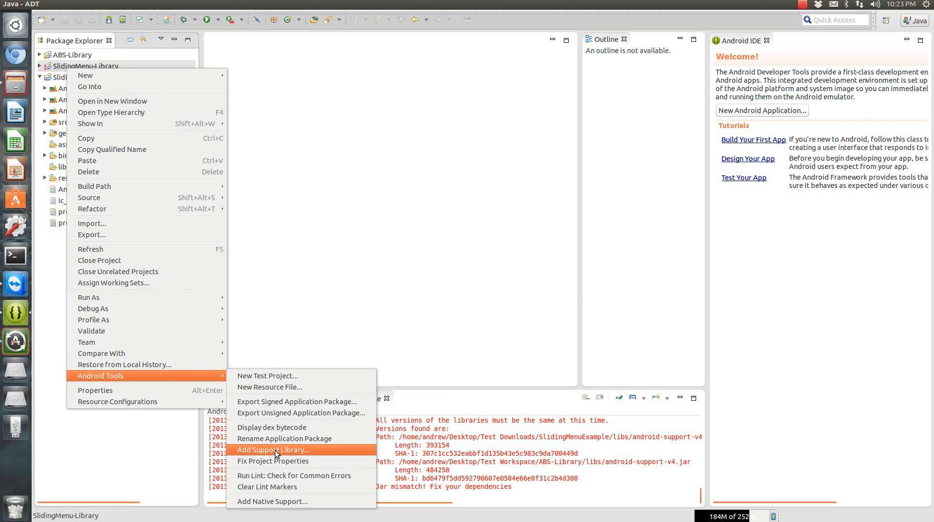
pyautogui.click(272, 450)
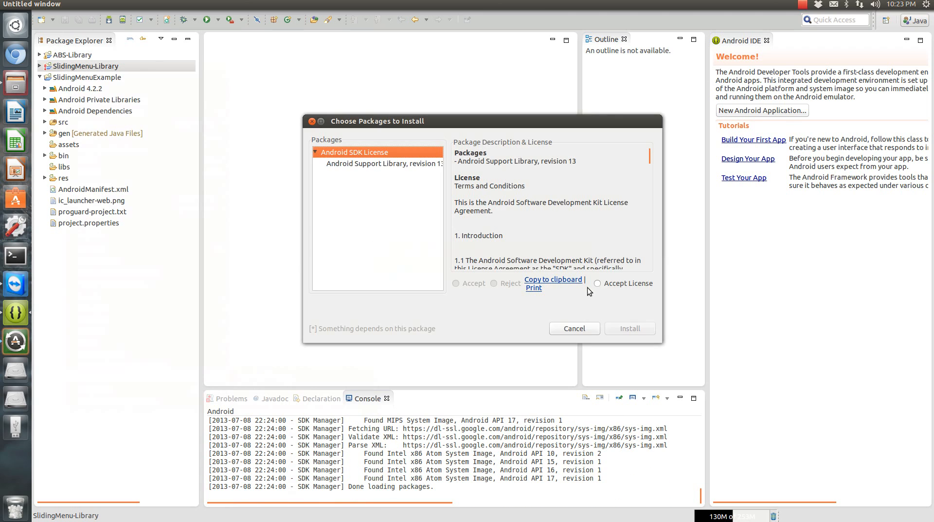
pyautogui.click(630, 328)
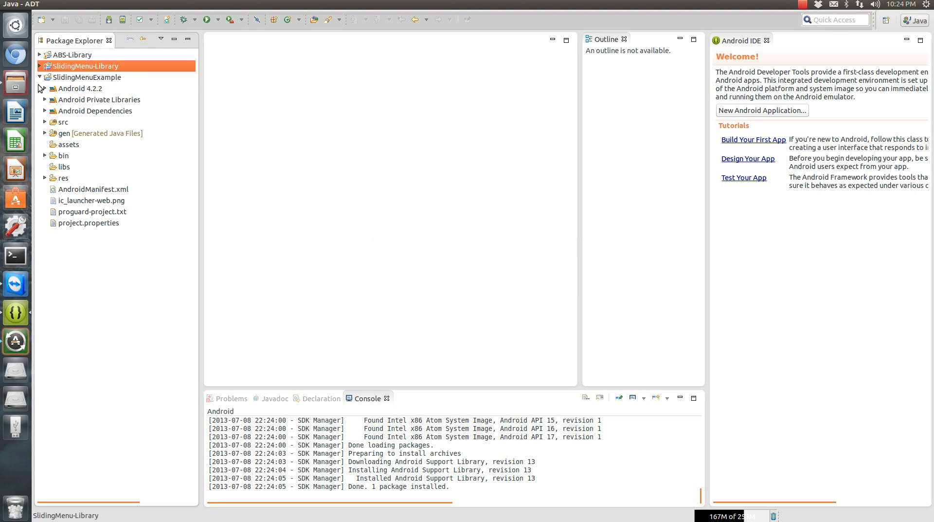
# Add Android Support Library revision 13 to SlidingMenuExample via Android Tools, then collapse the project
pyautogui.rightClick(78, 89)
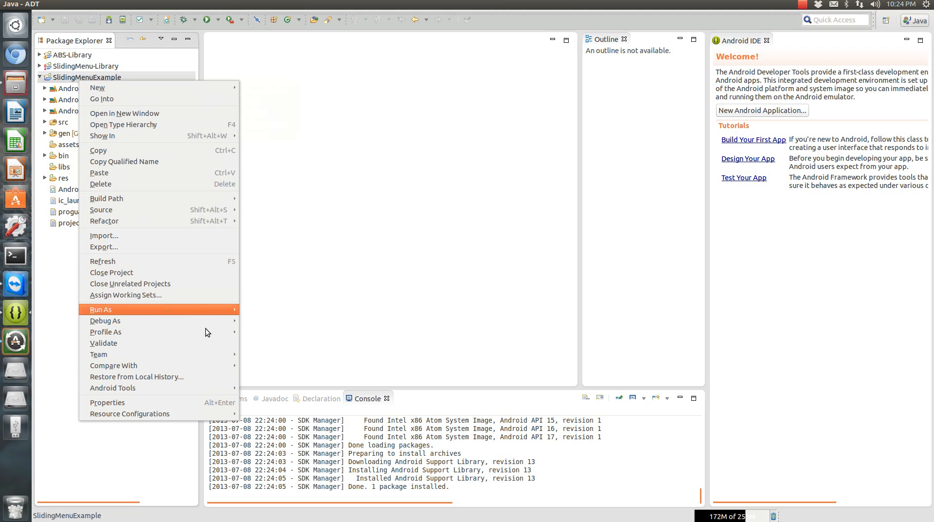
pyautogui.click(113, 388)
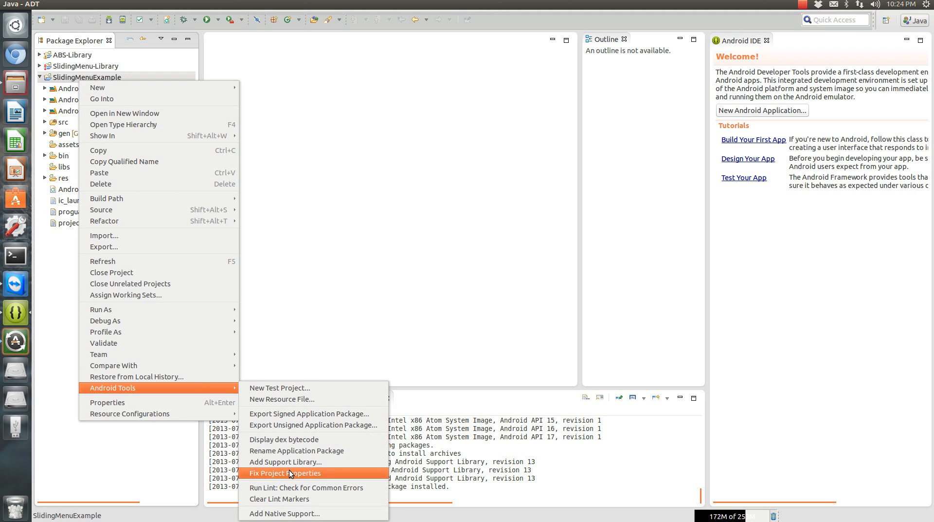
pyautogui.click(286, 473)
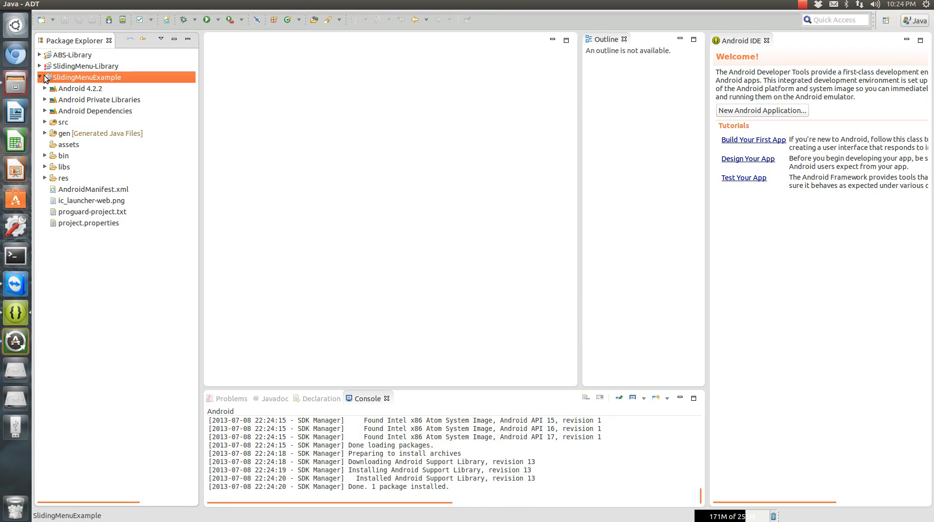
pyautogui.click(67, 54)
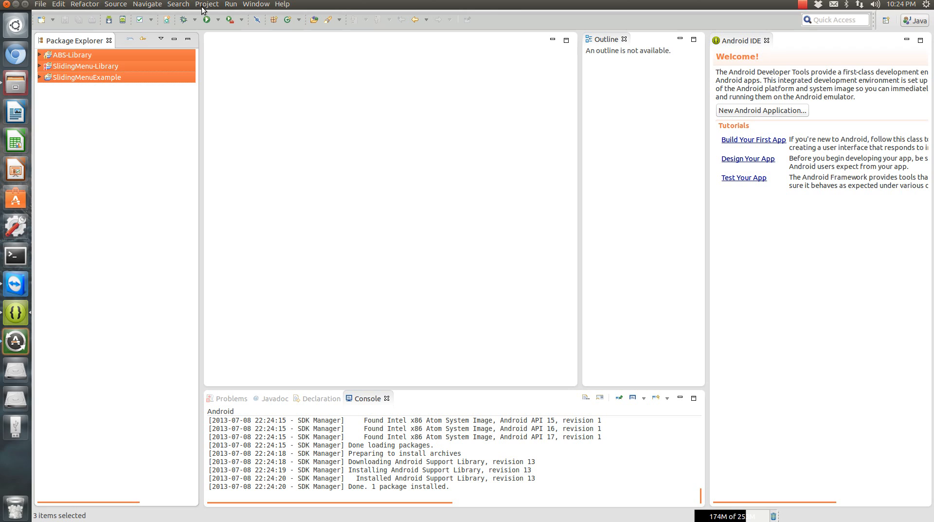
# Clean all workspace projects via Project > Clean, then select SlidingMenu-Library
pyautogui.click(206, 4)
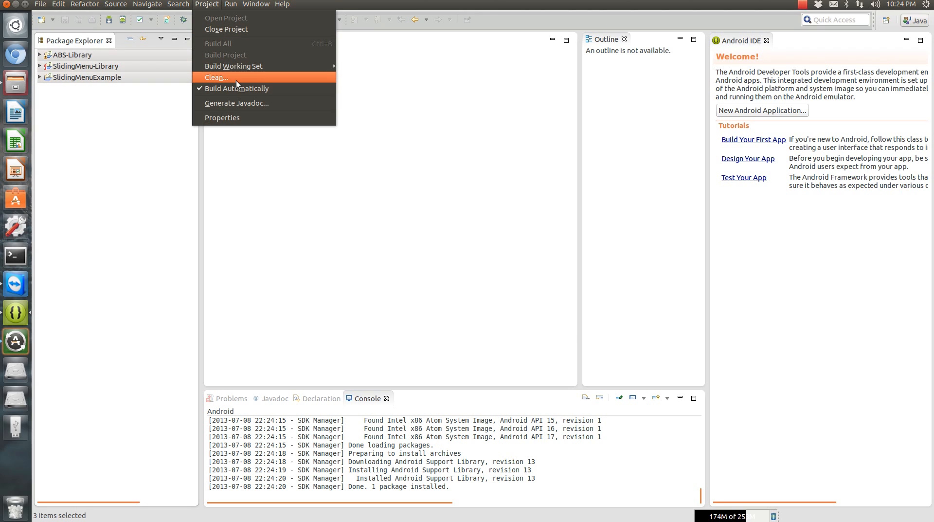
pyautogui.click(216, 78)
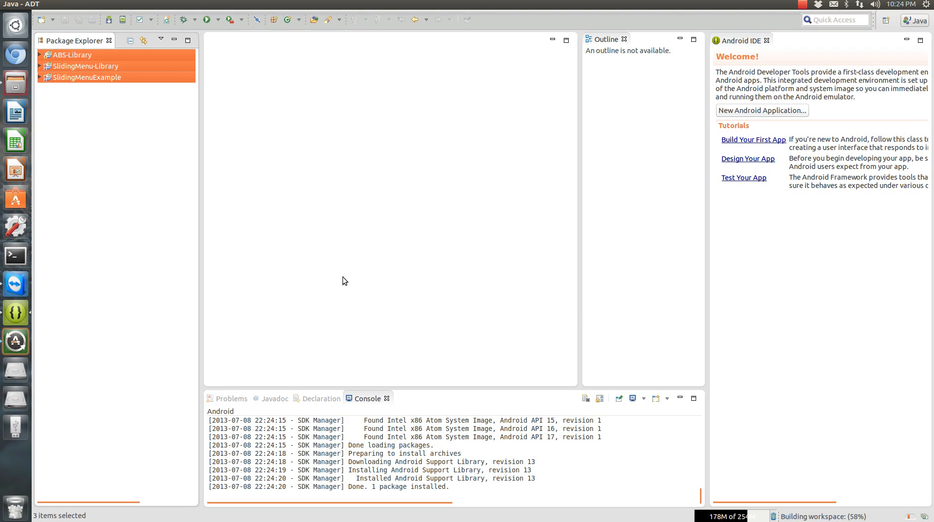
pyautogui.moveTo(121, 129)
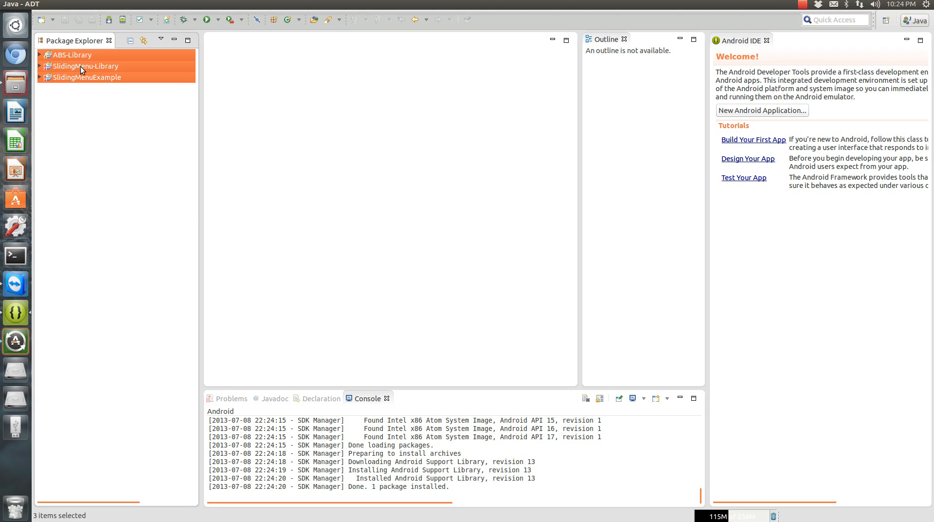
pyautogui.click(72, 66)
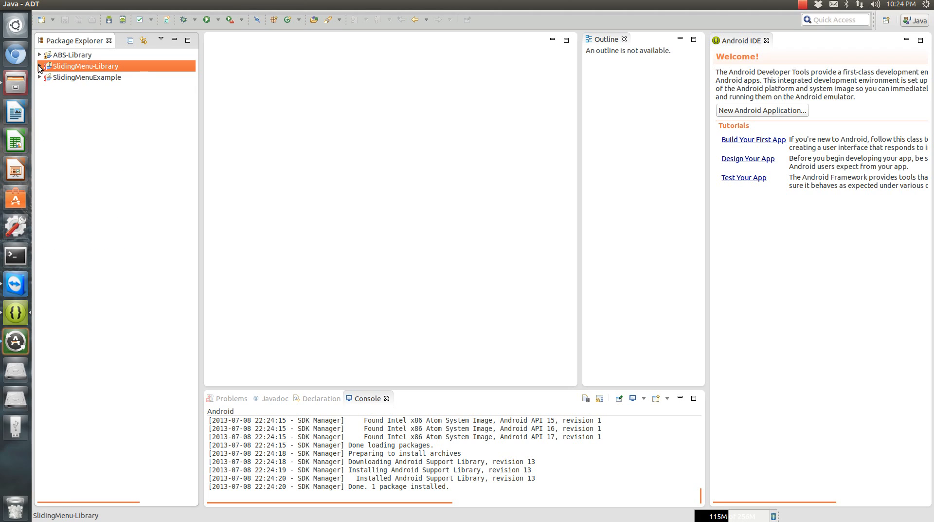
pyautogui.click(39, 89)
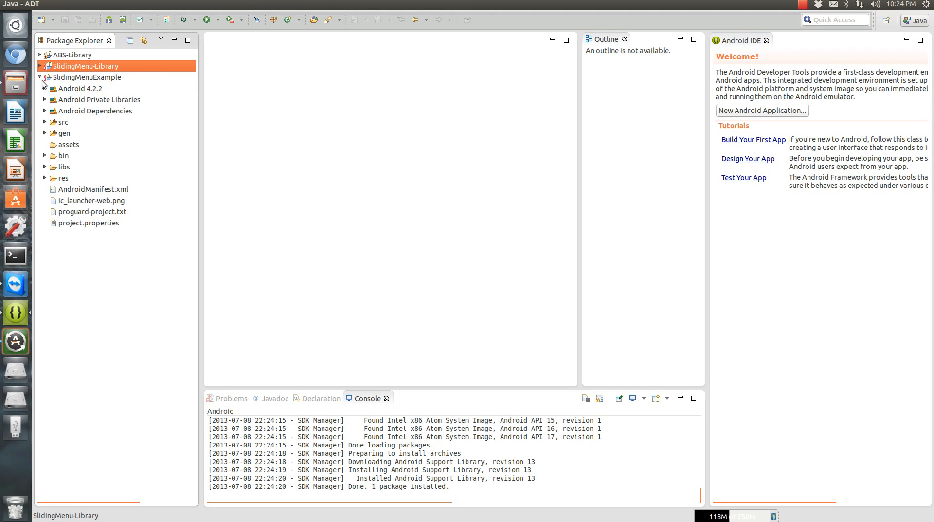
pyautogui.click(37, 77)
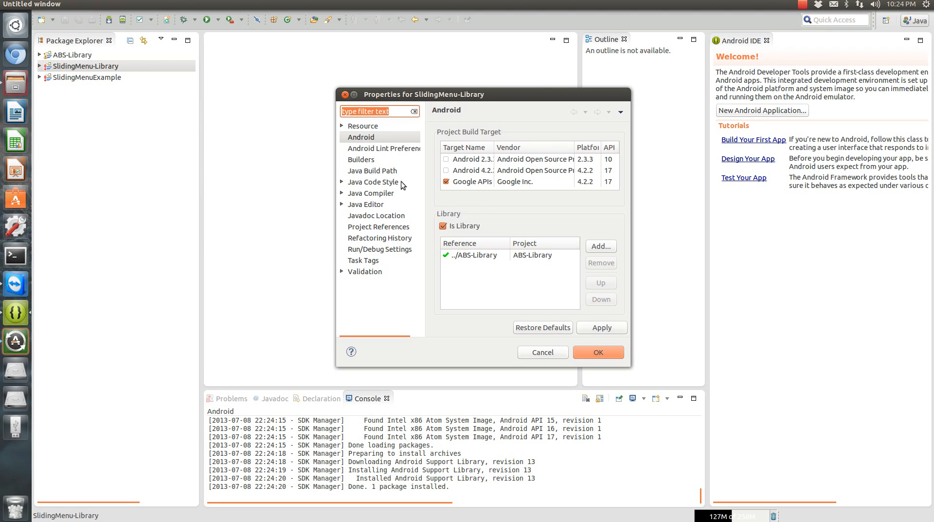
# Remove the missing android-support-v13.jar from SlidingMenu-Library's Java Build Path libraries
pyautogui.click(372, 170)
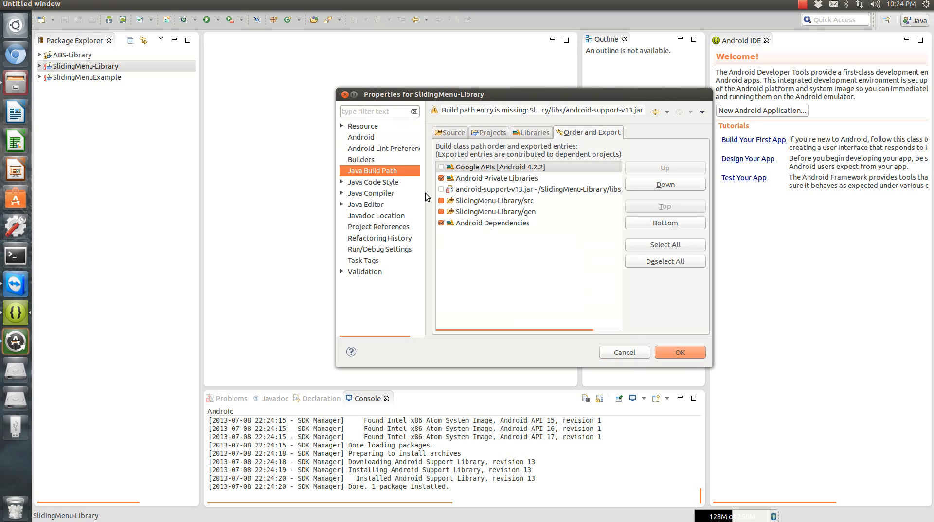
pyautogui.click(516, 190)
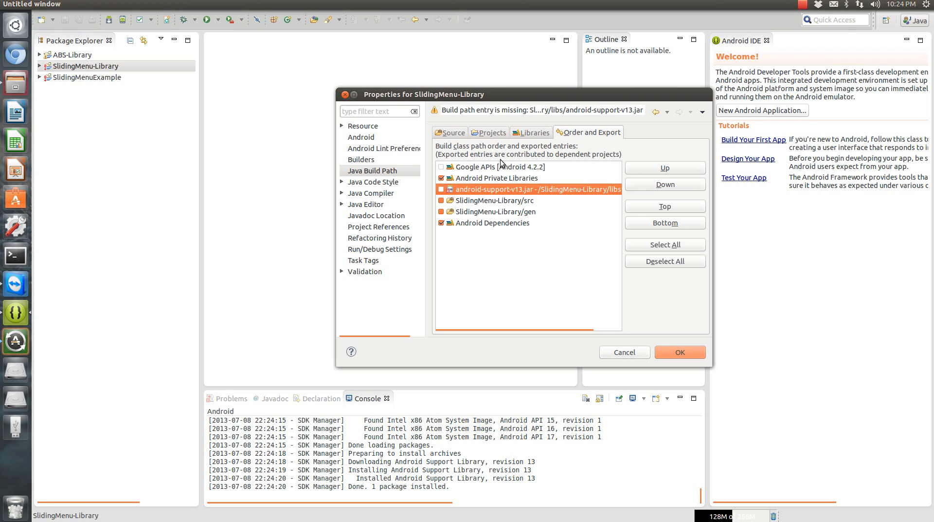
pyautogui.click(535, 132)
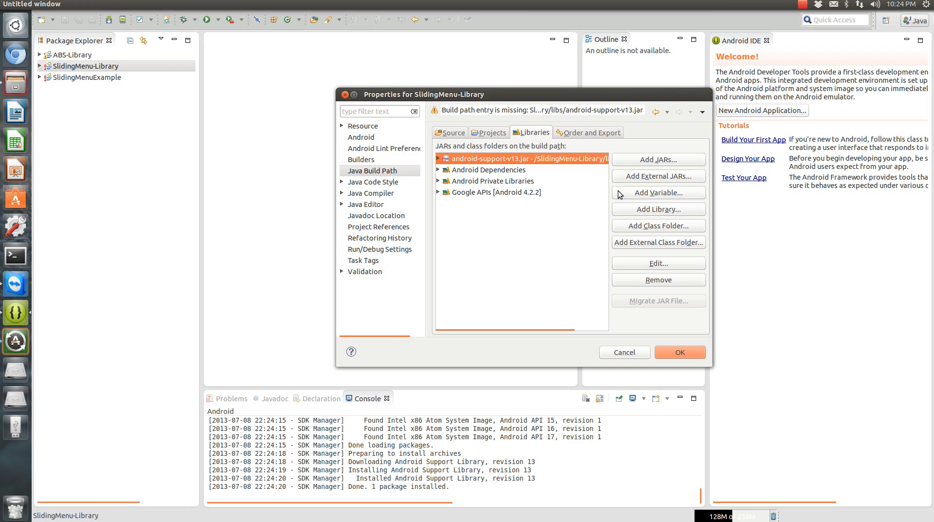
pyautogui.click(658, 280)
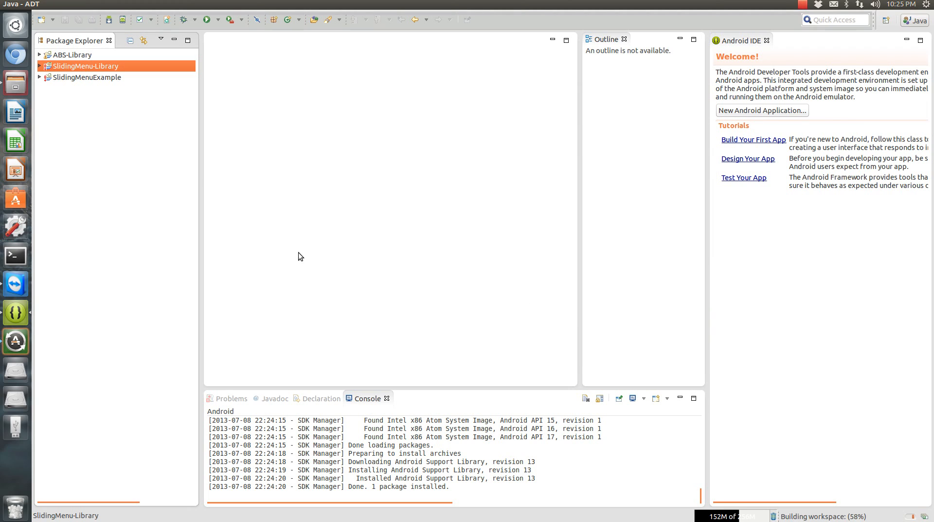
# Check SlidingMenuExample's properties, then run it as an Android Application
pyautogui.click(86, 78)
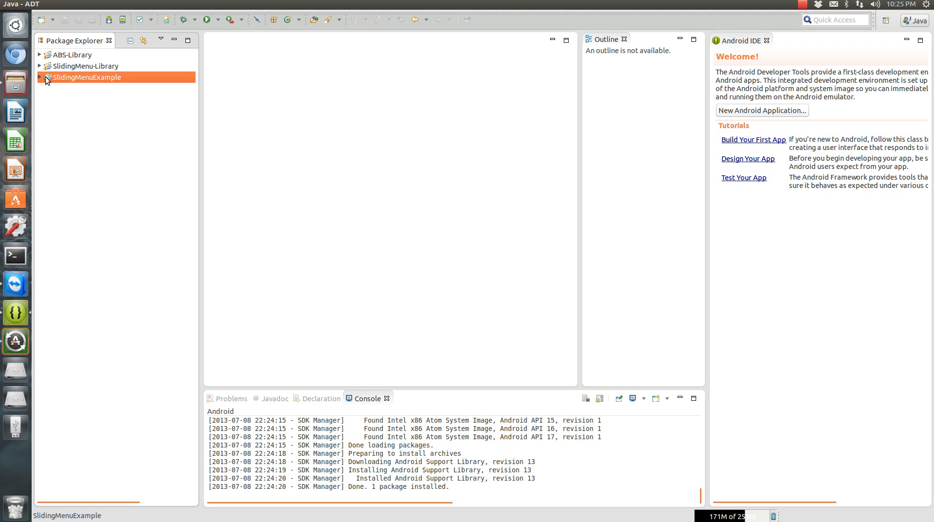
pyautogui.rightClick(87, 77)
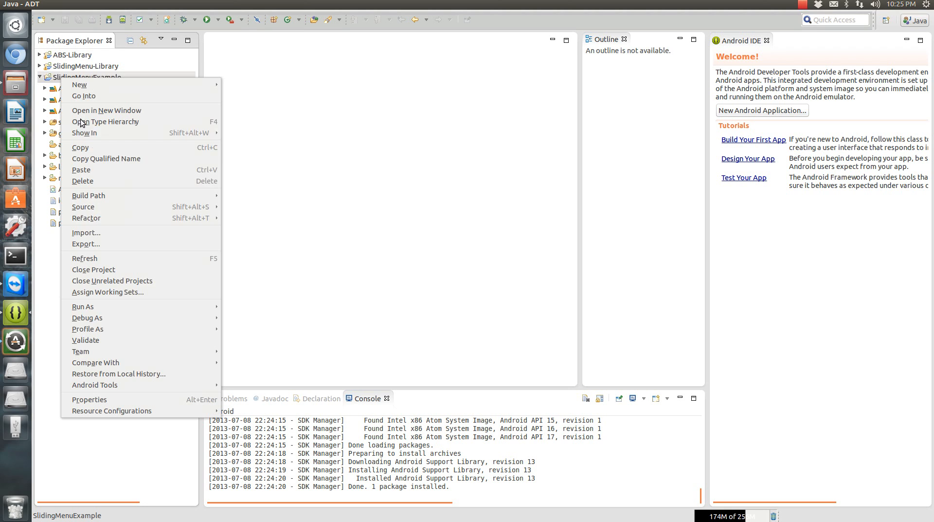
pyautogui.click(89, 399)
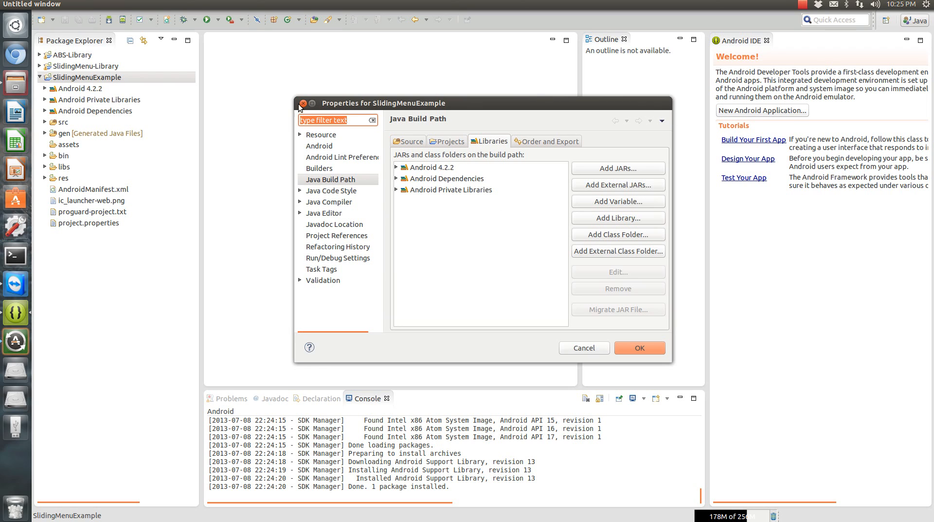
pyautogui.rightClick(78, 76)
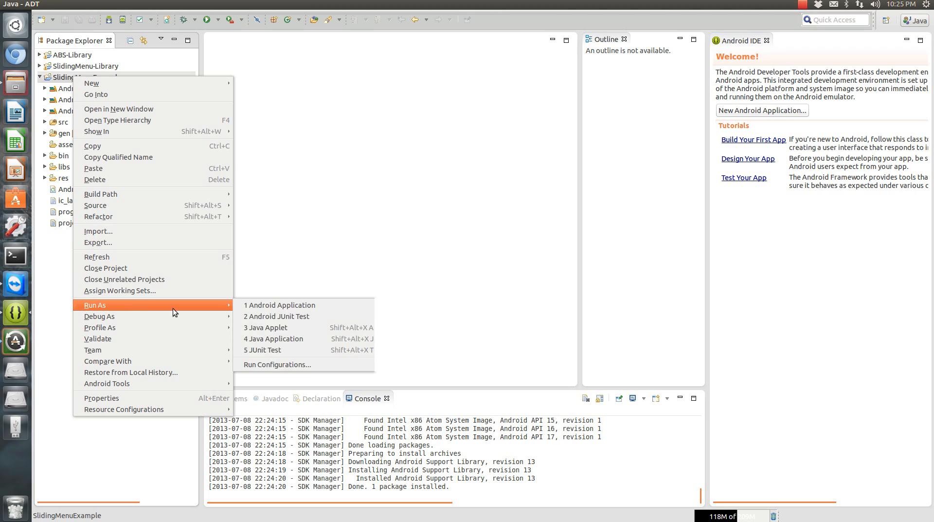
pyautogui.click(280, 305)
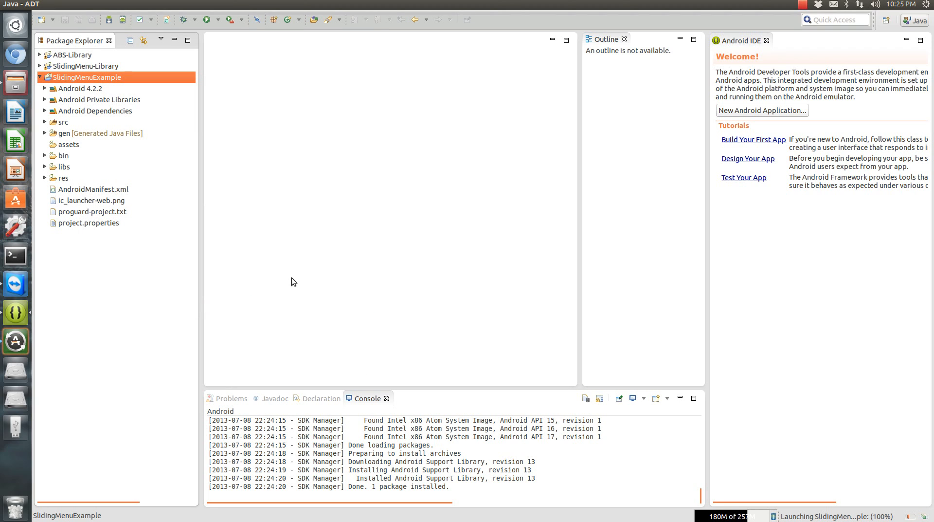
pyautogui.moveTo(329, 289)
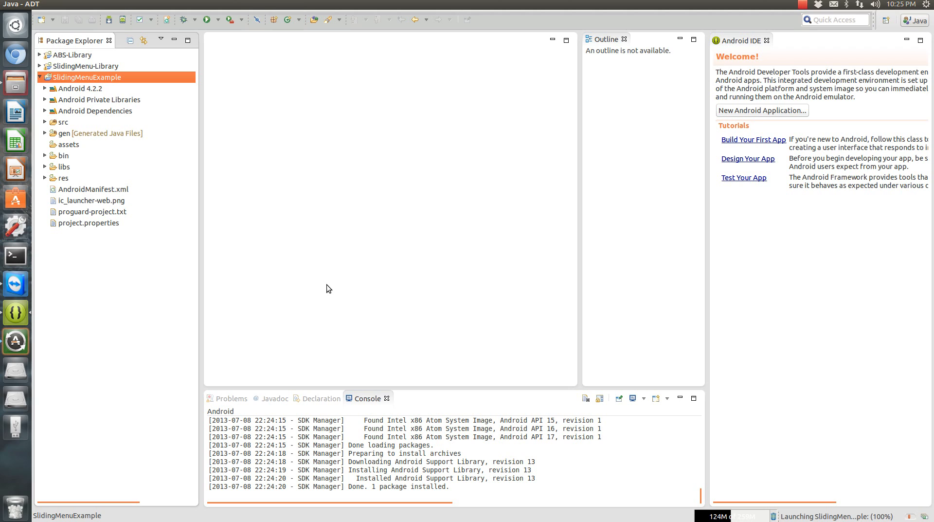
pyautogui.moveTo(313, 347)
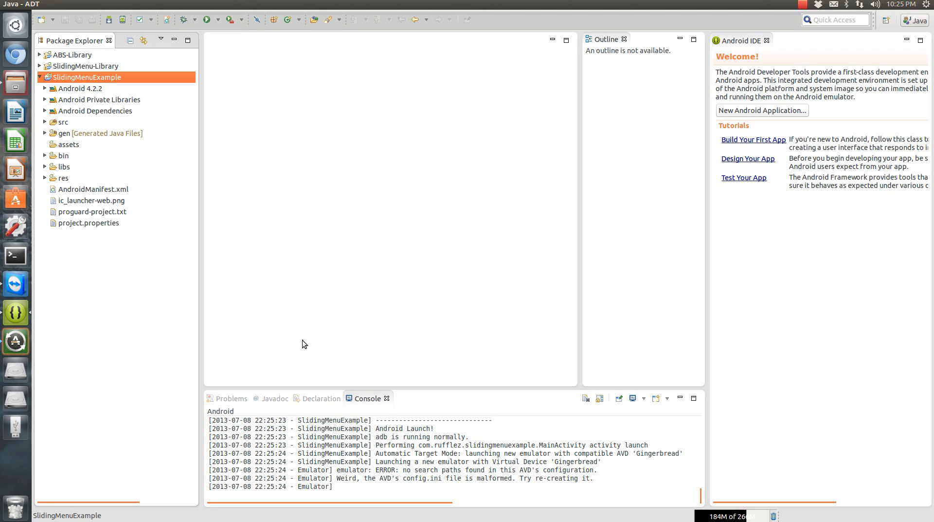
pyautogui.moveTo(457, 463)
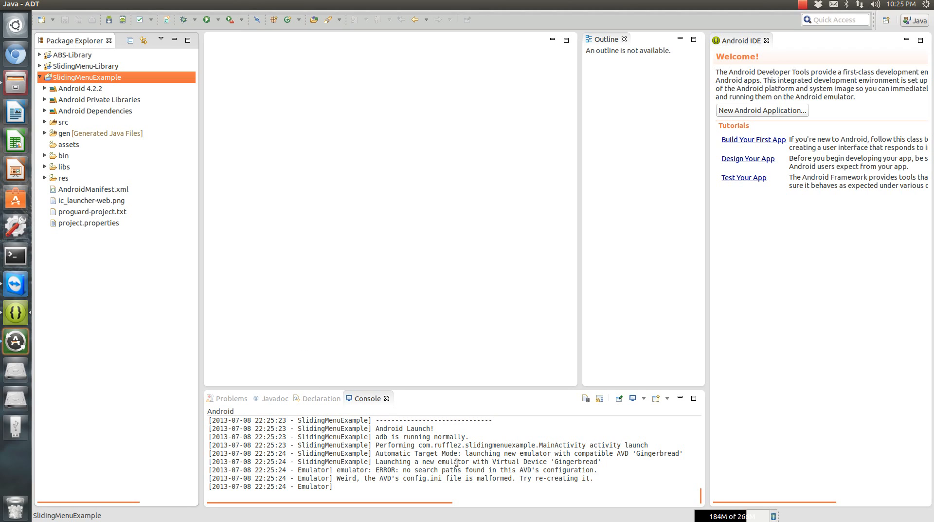
pyautogui.moveTo(268, 195)
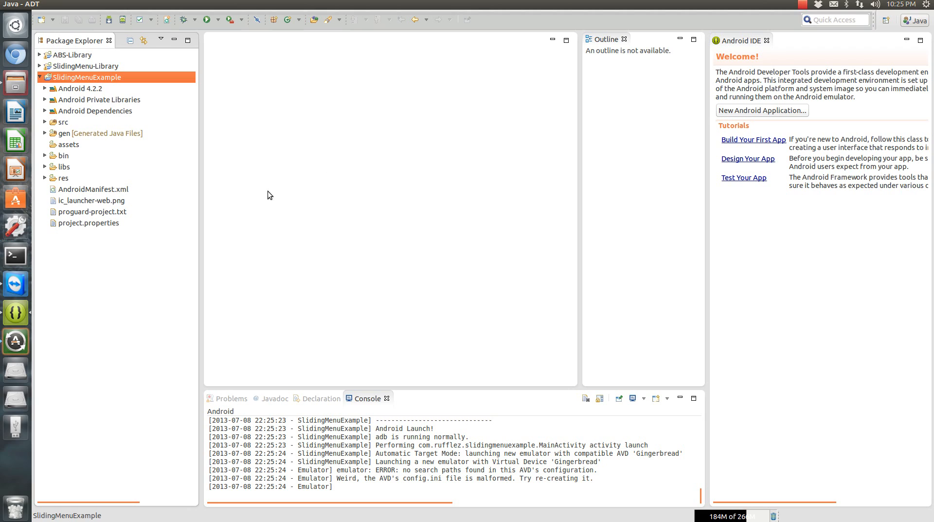
pyautogui.moveTo(383, 353)
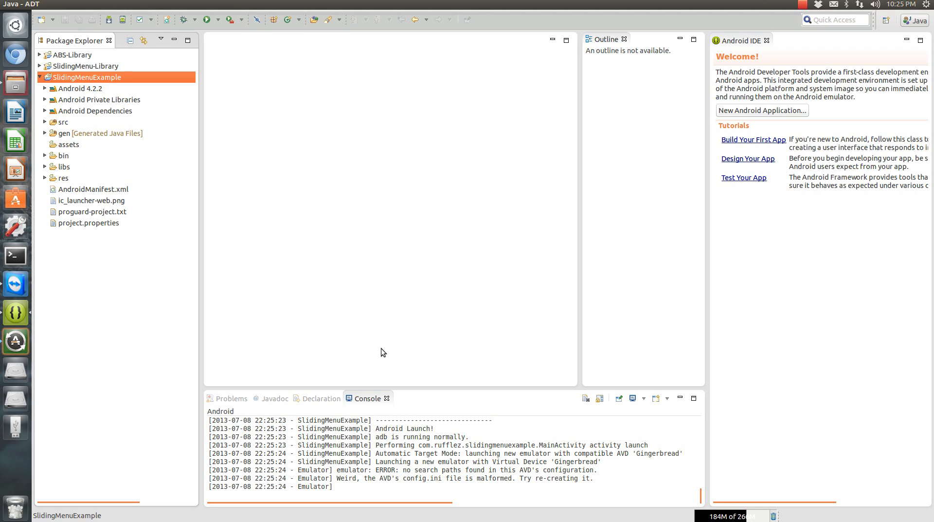
pyautogui.moveTo(56, 97)
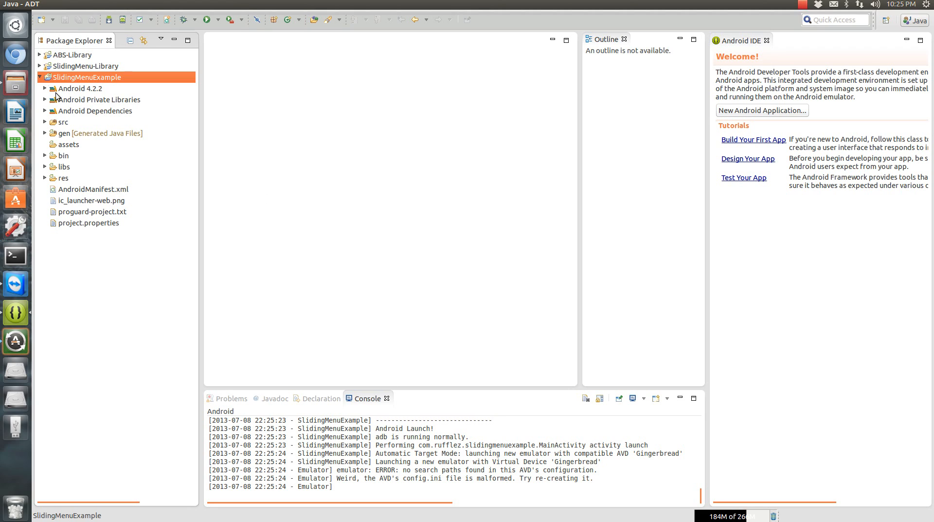
pyautogui.moveTo(259, 34)
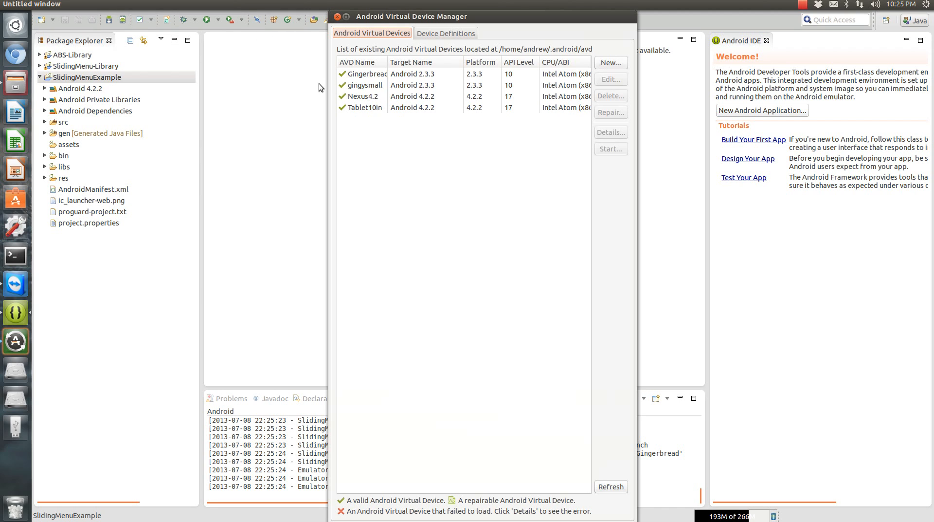
# Start the Nexus4.2 virtual device from the Android Virtual Device Manager
pyautogui.click(366, 84)
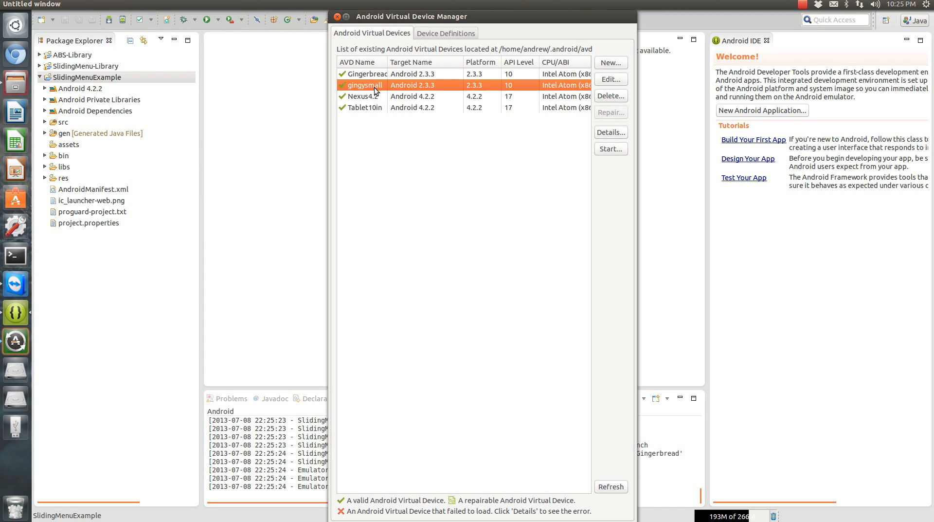
pyautogui.click(611, 148)
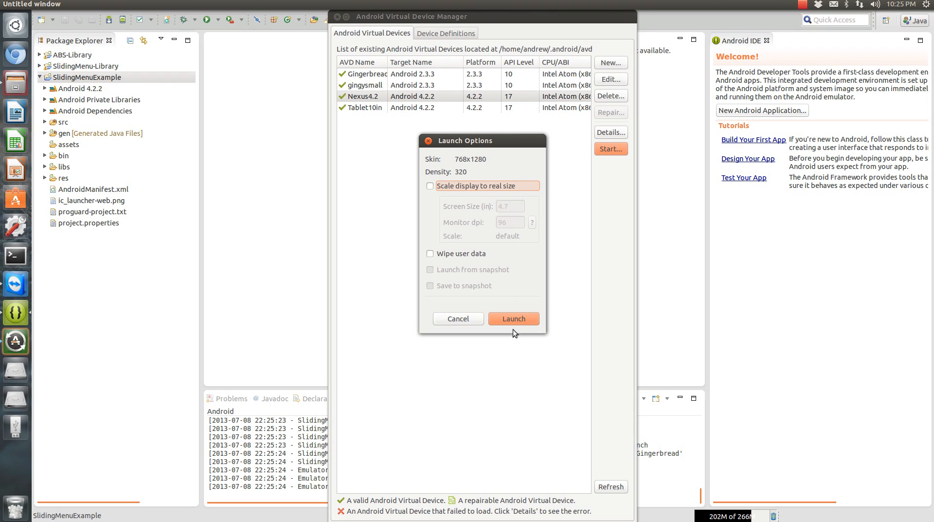
pyautogui.click(514, 318)
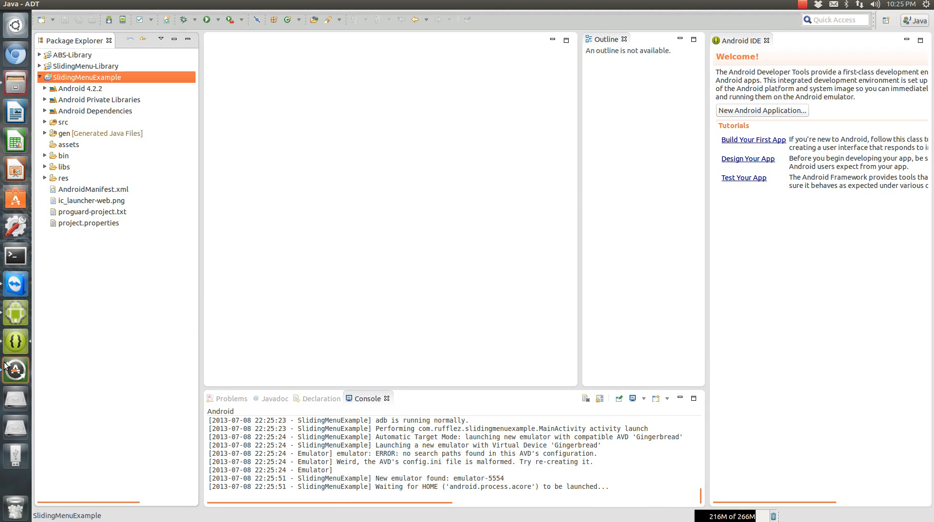
pyautogui.moveTo(19, 310)
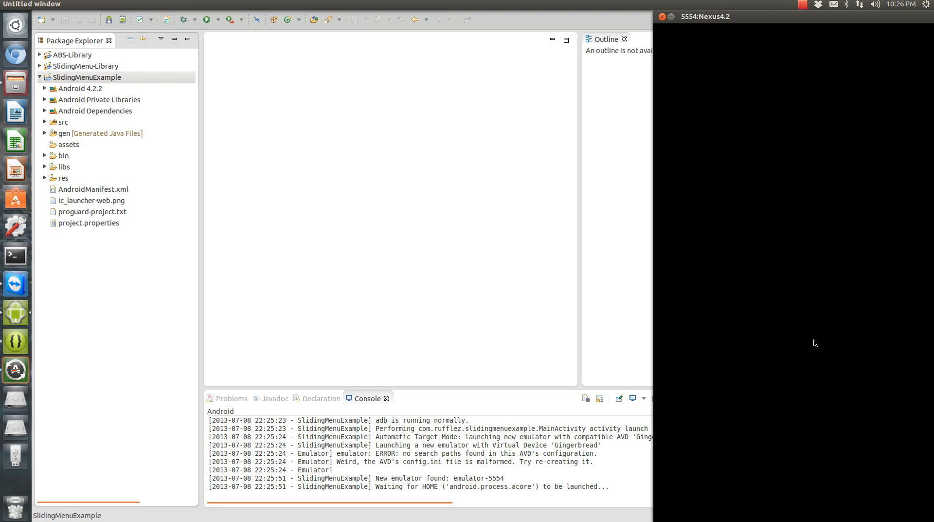
pyautogui.moveTo(798, 354)
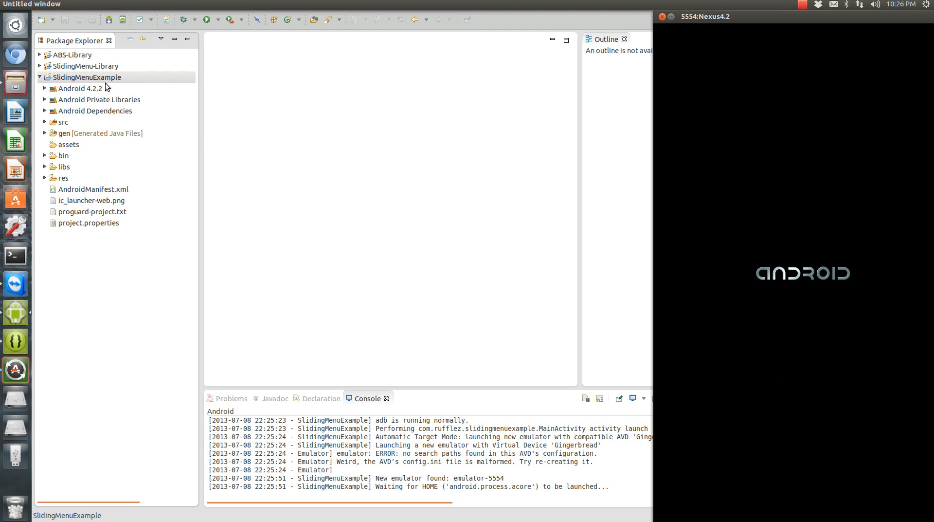
# Set SlidingMenuExample's run configuration target to 'Always prompt to pick device' and run it
pyautogui.rightClick(87, 77)
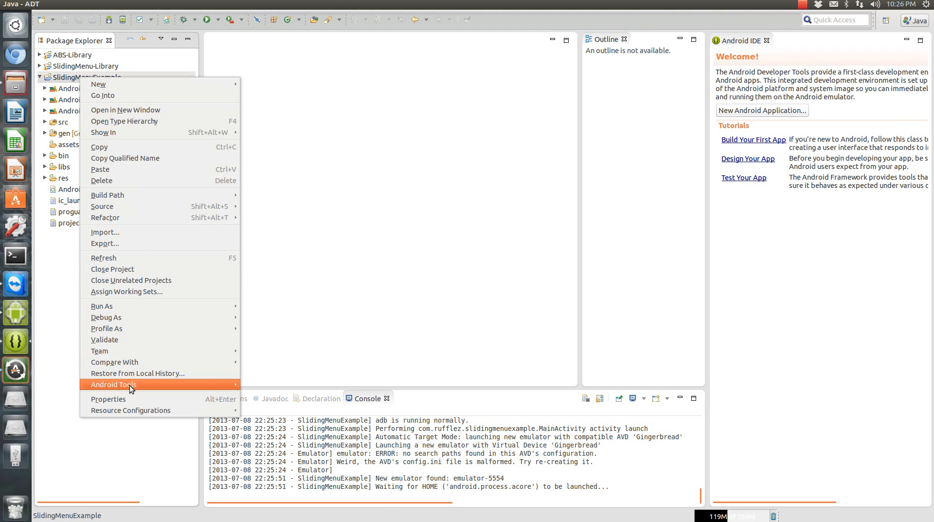
pyautogui.moveTo(101, 306)
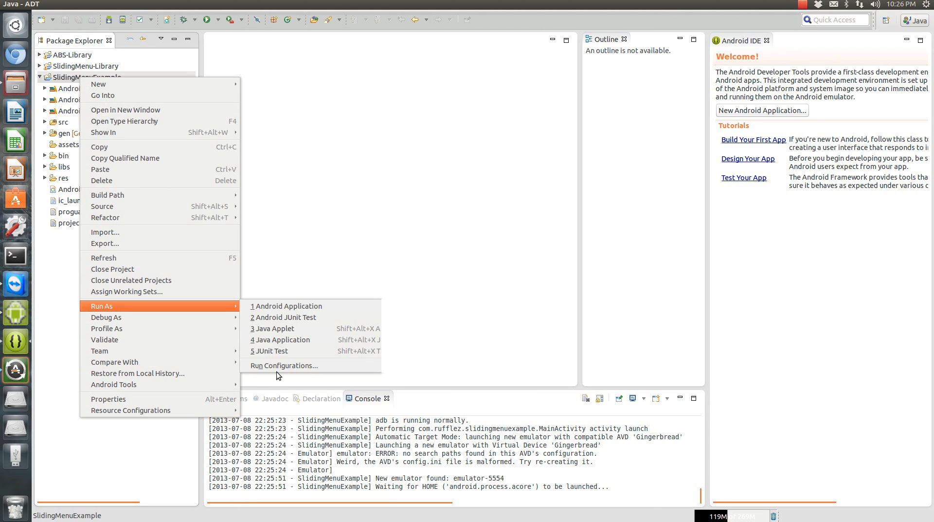
pyautogui.click(282, 365)
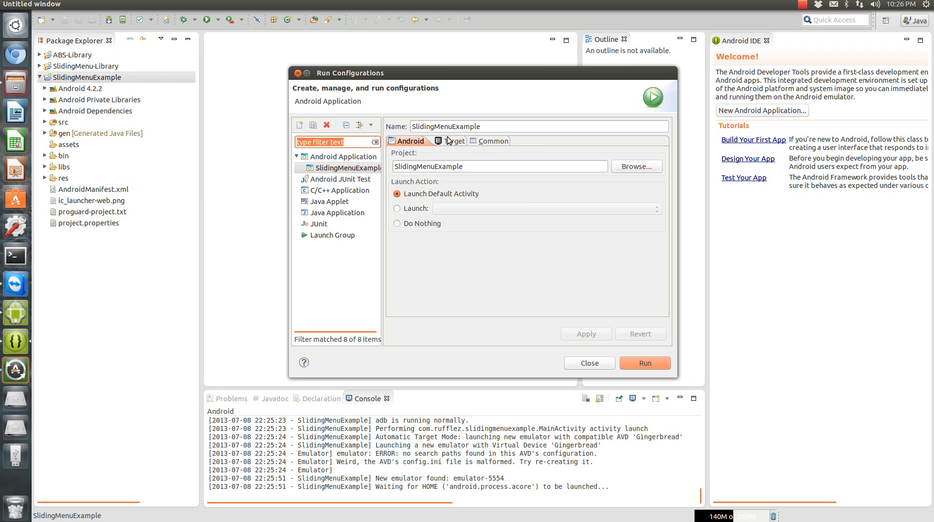
pyautogui.click(456, 142)
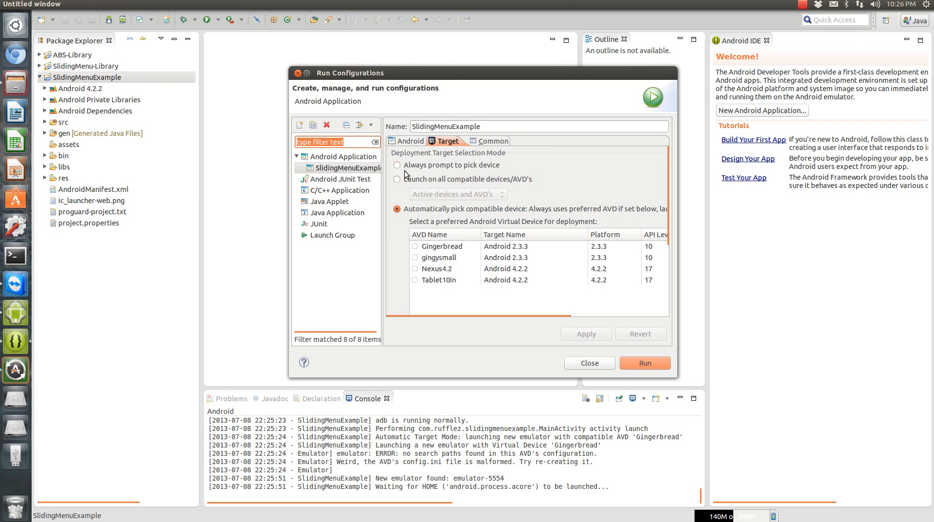
pyautogui.click(397, 165)
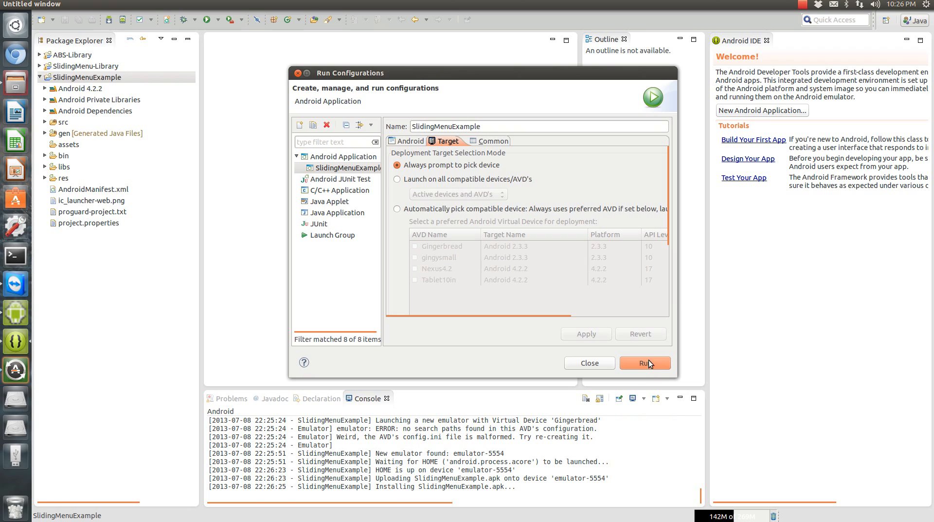
pyautogui.click(645, 364)
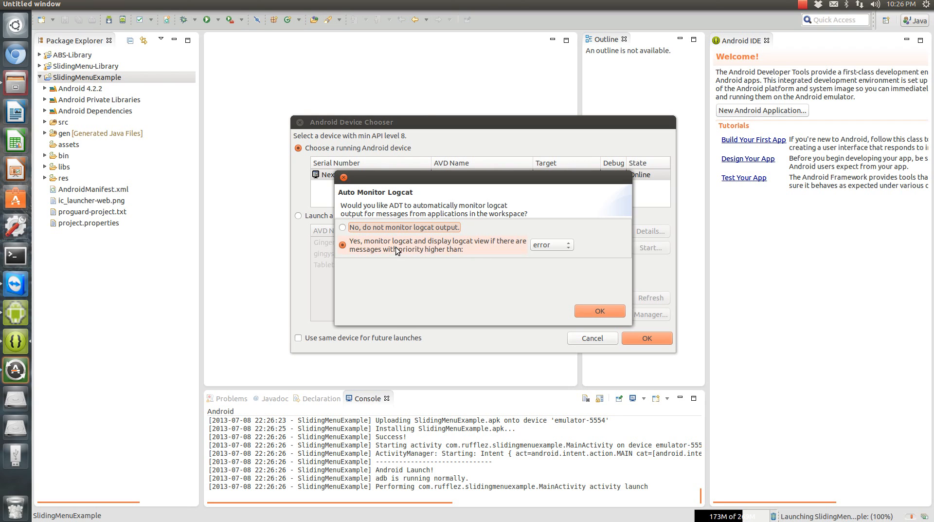
# Accept logcat monitoring and deploy to the running Nexus4.2 emulator
pyautogui.click(599, 311)
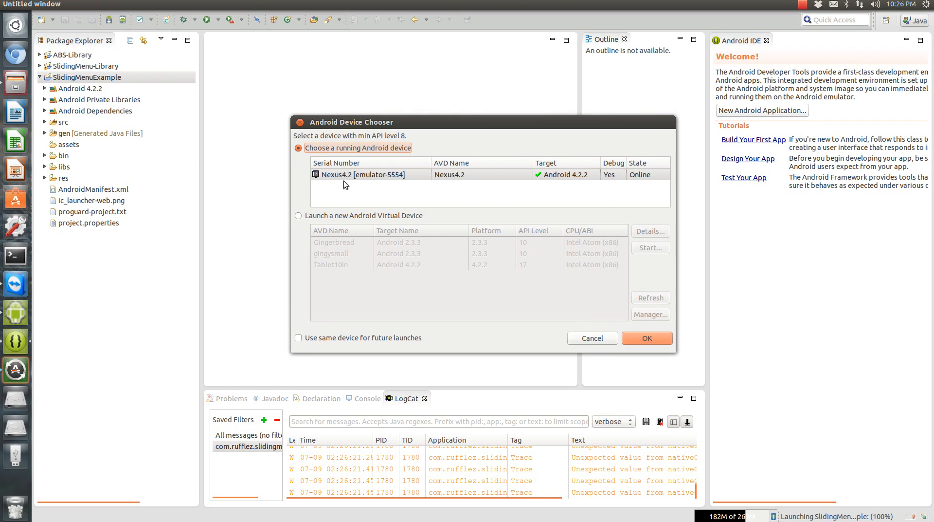
pyautogui.click(647, 338)
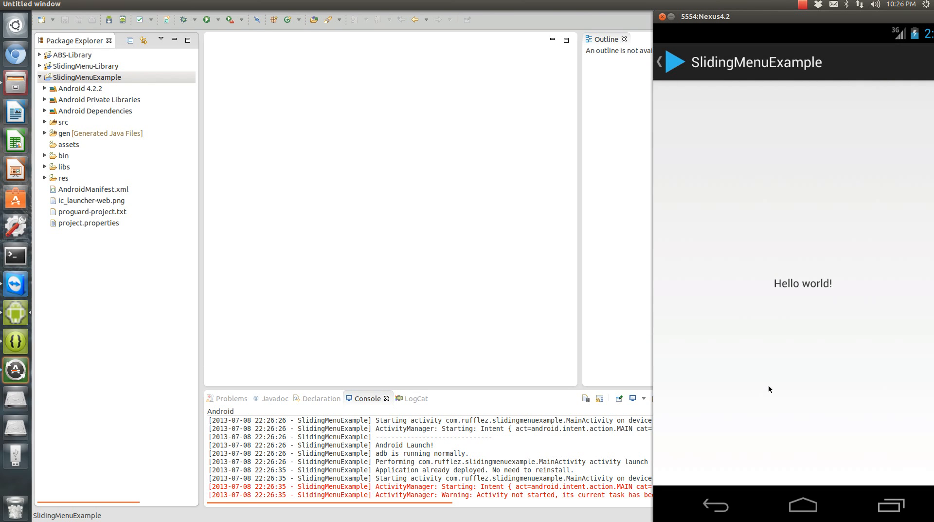
pyautogui.moveTo(666, 286)
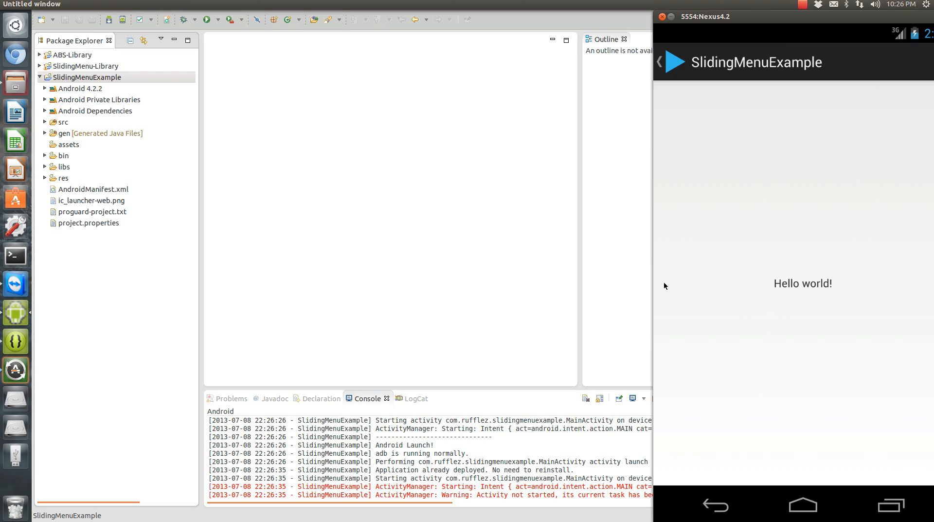
# Reveal the sliding menu listing items 1–5 in the emulator, then close it
pyautogui.click(663, 63)
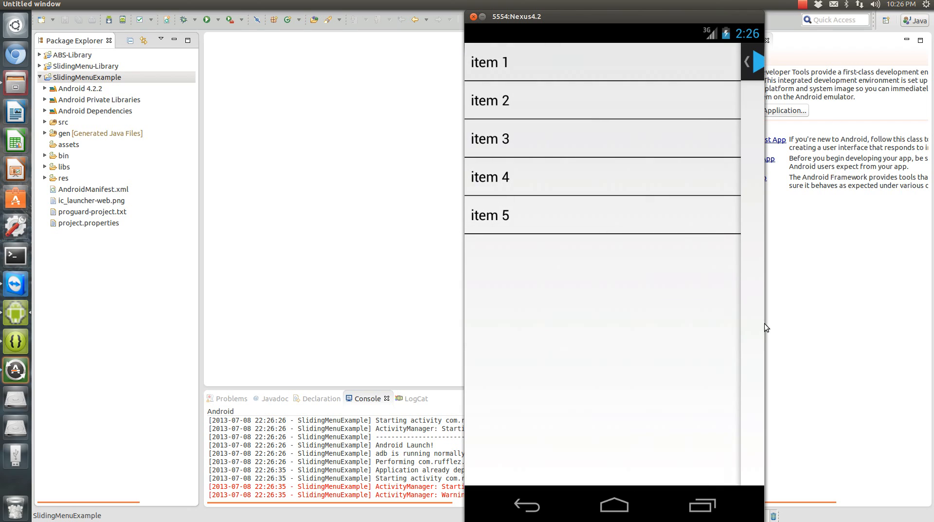
pyautogui.moveTo(761, 297)
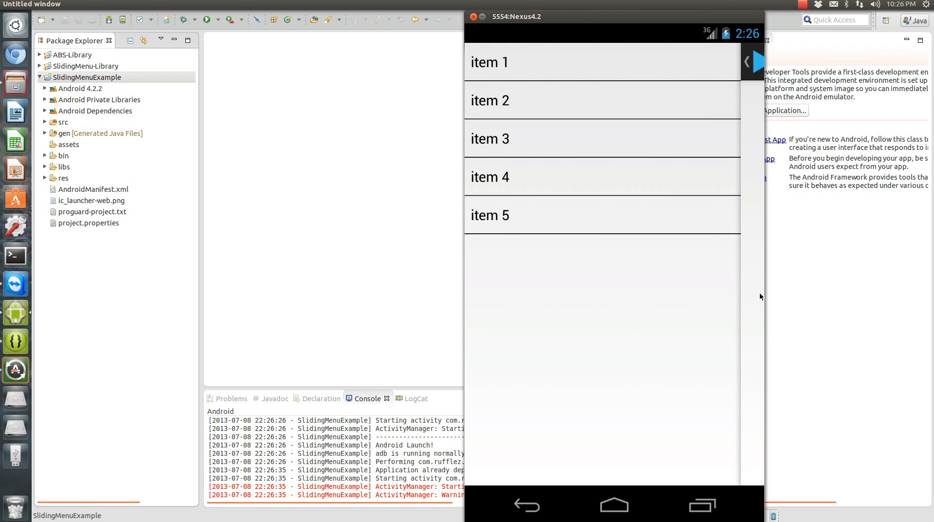
pyautogui.moveTo(756, 77)
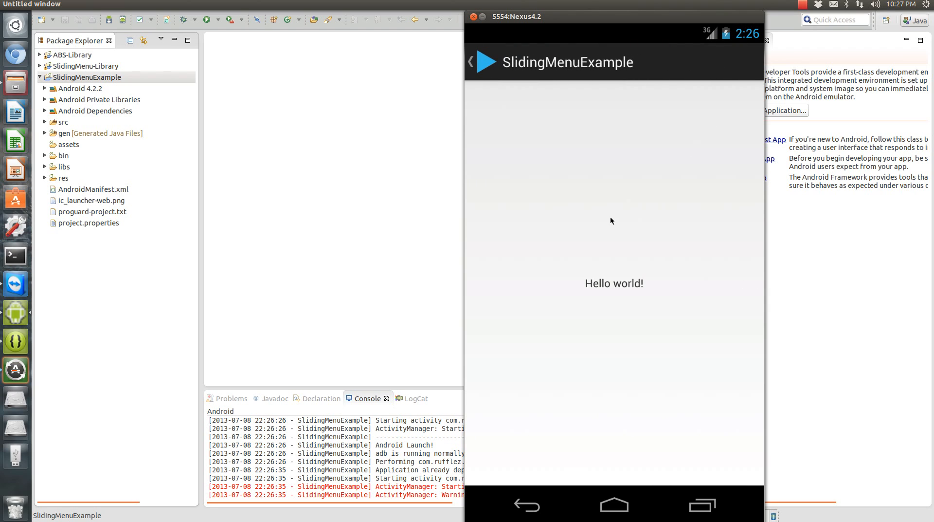
pyautogui.moveTo(516, 209)
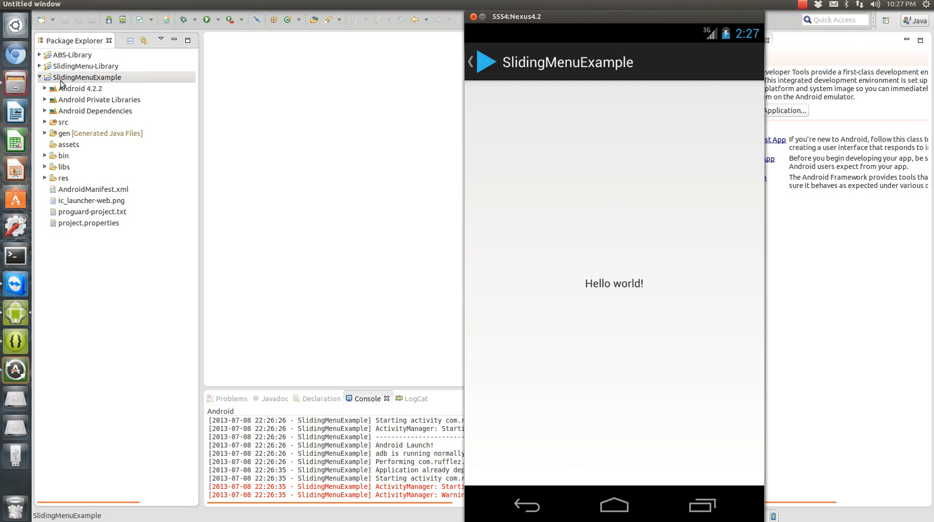
pyautogui.moveTo(483, 67)
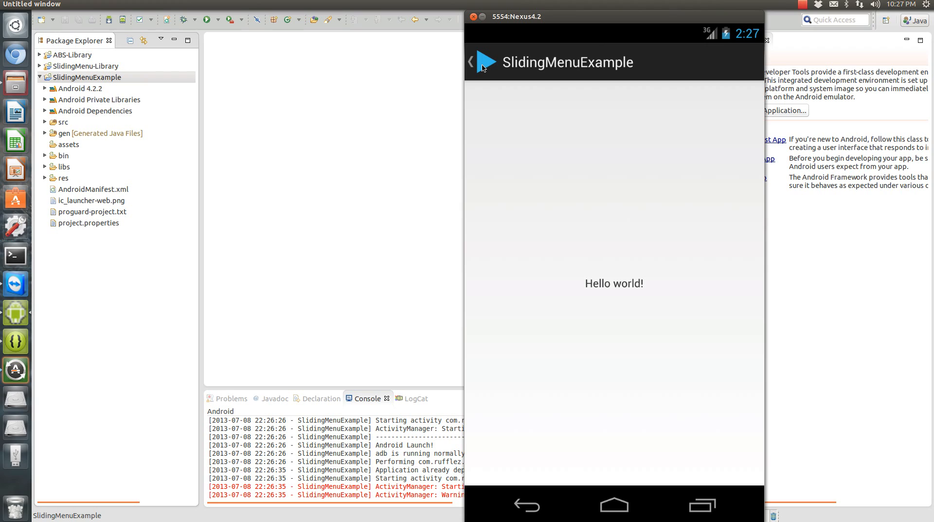
pyautogui.moveTo(610, 71)
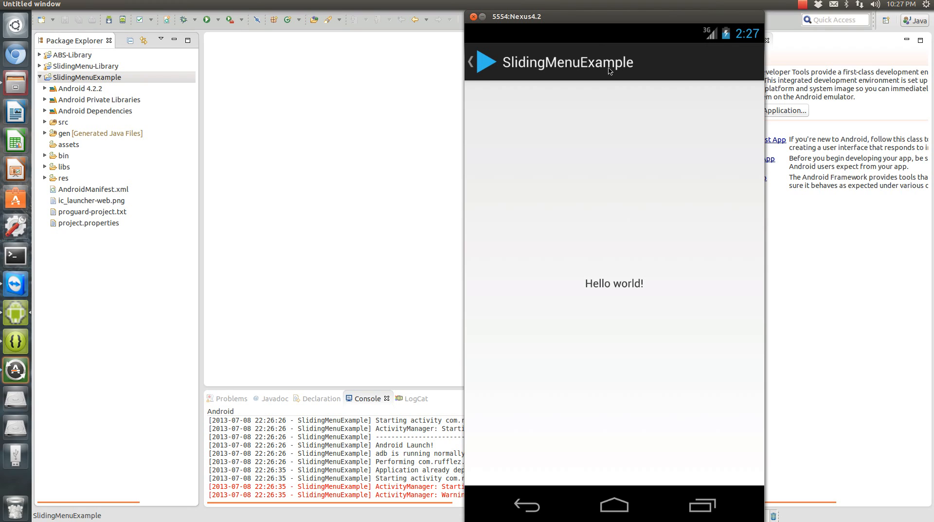
pyautogui.moveTo(603, 78)
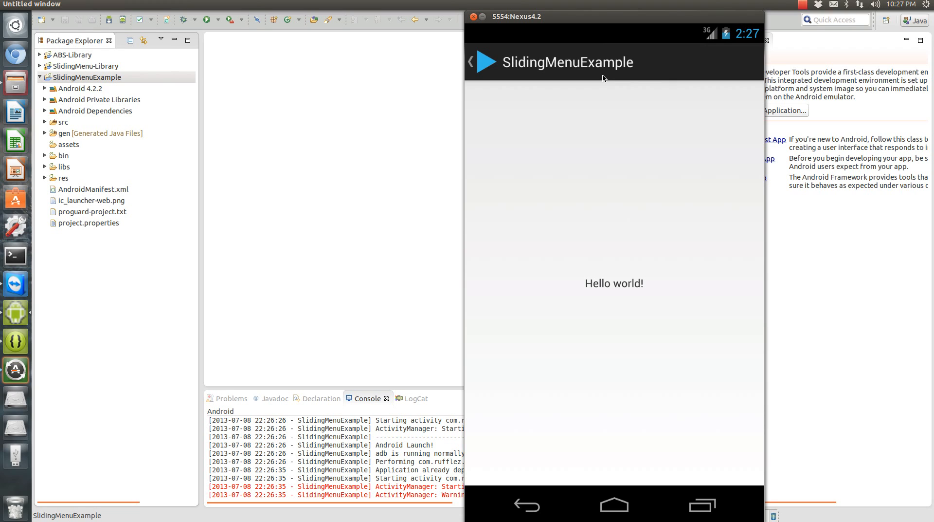
pyautogui.moveTo(800, 180)
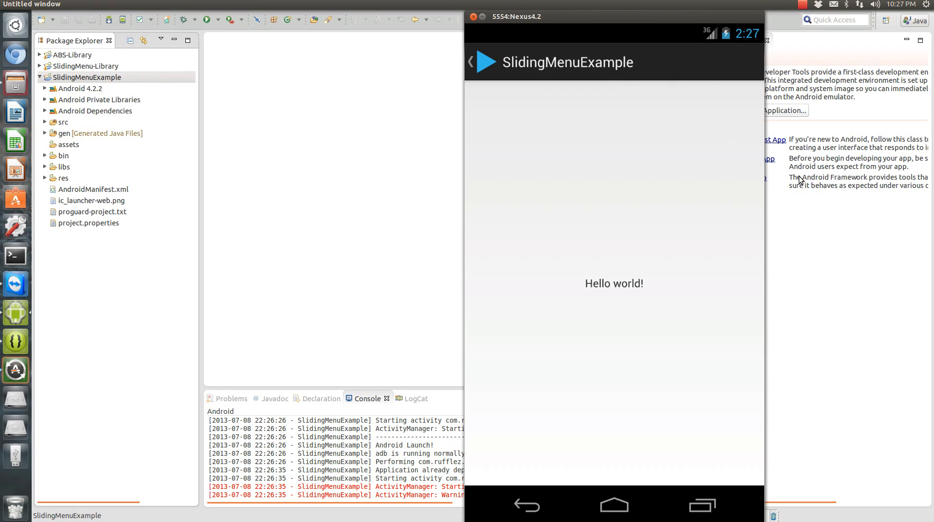
pyautogui.click(802, 4)
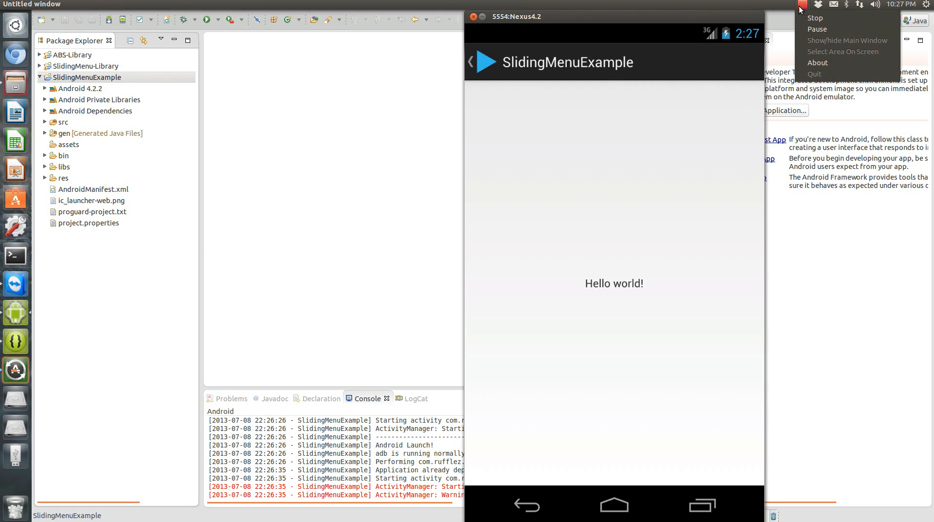